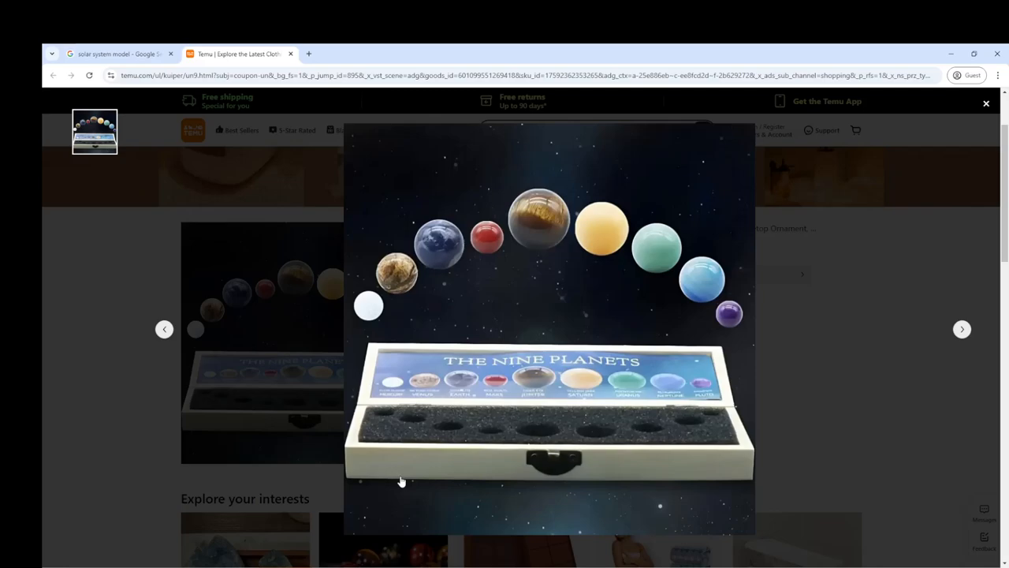
mouse_move(372, 476)
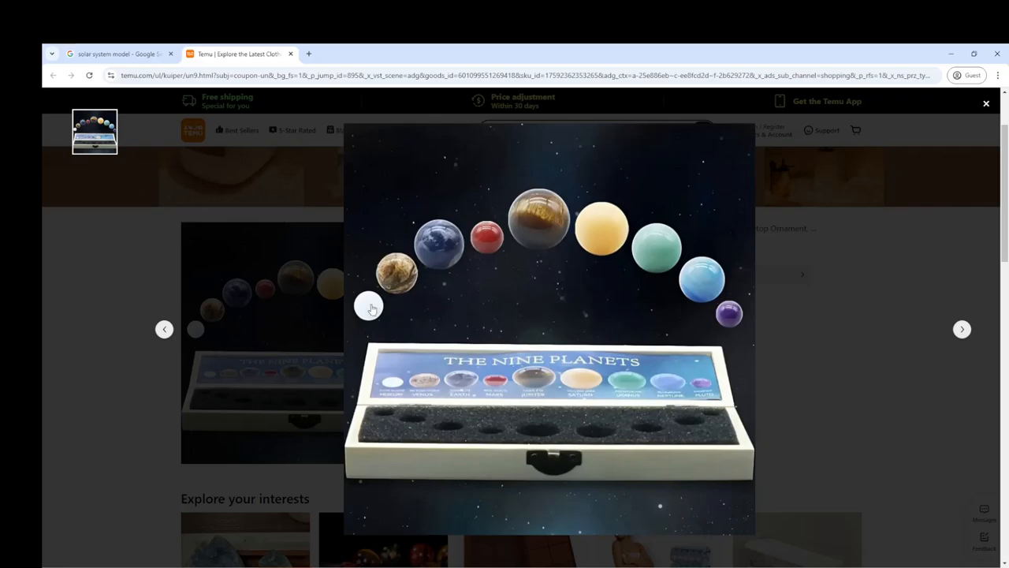
mouse_move(394, 278)
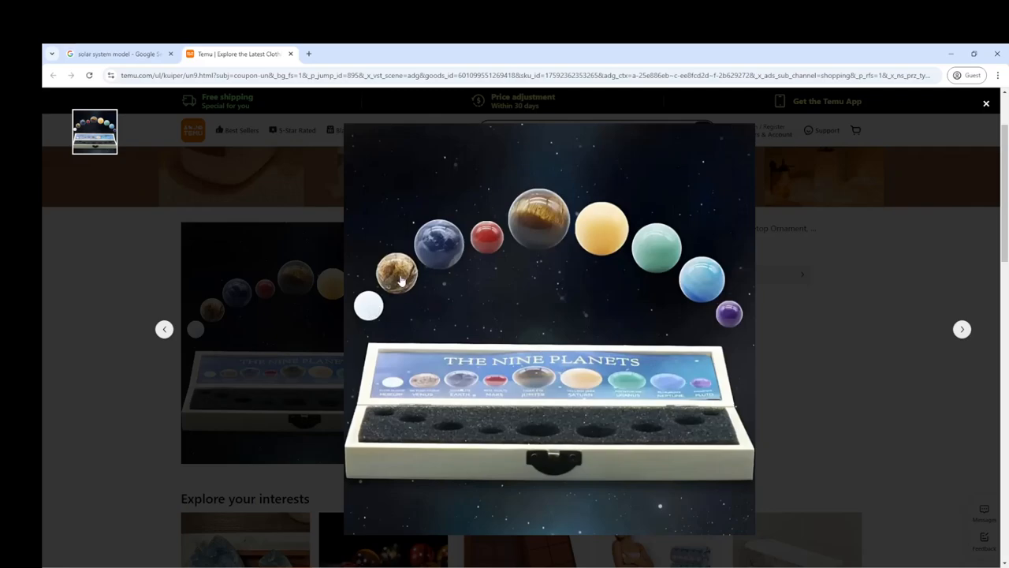
mouse_move(430, 249)
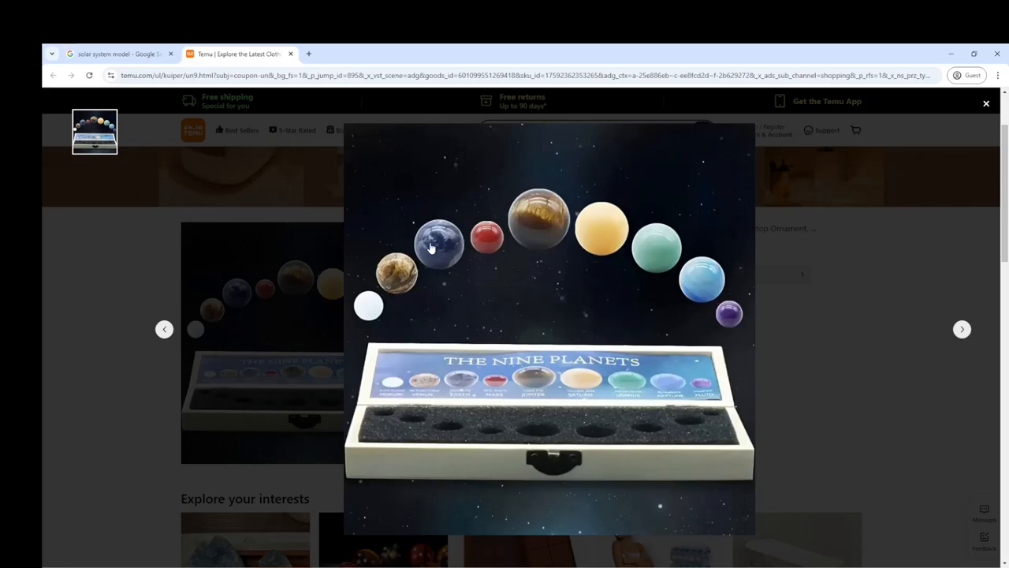
mouse_move(447, 257)
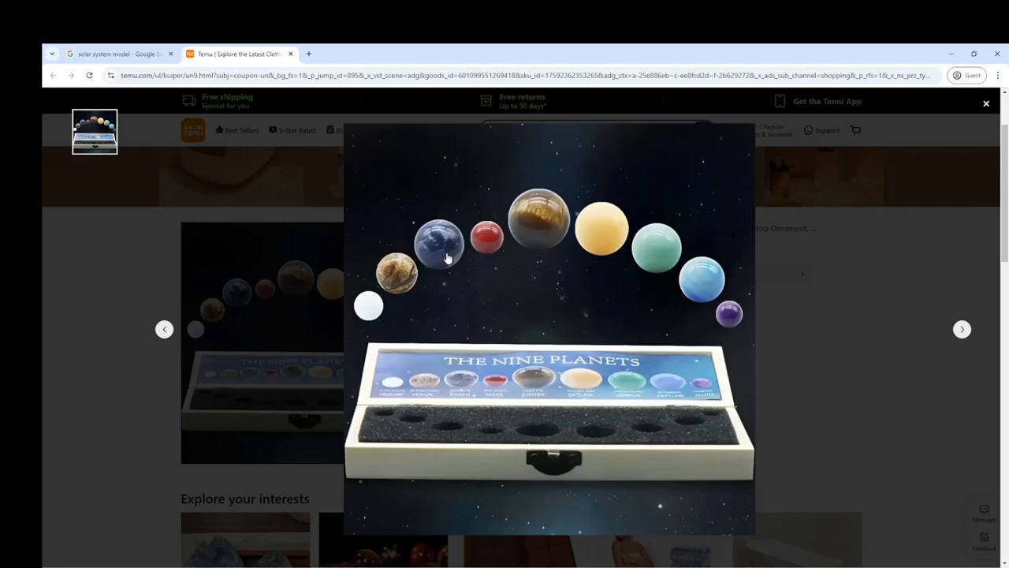
mouse_move(517, 277)
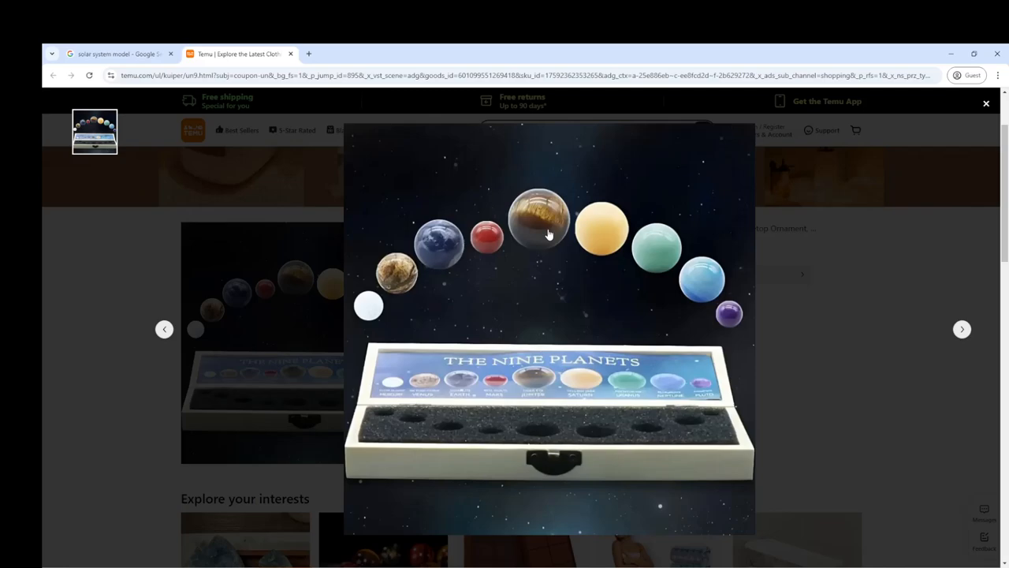
mouse_move(598, 240)
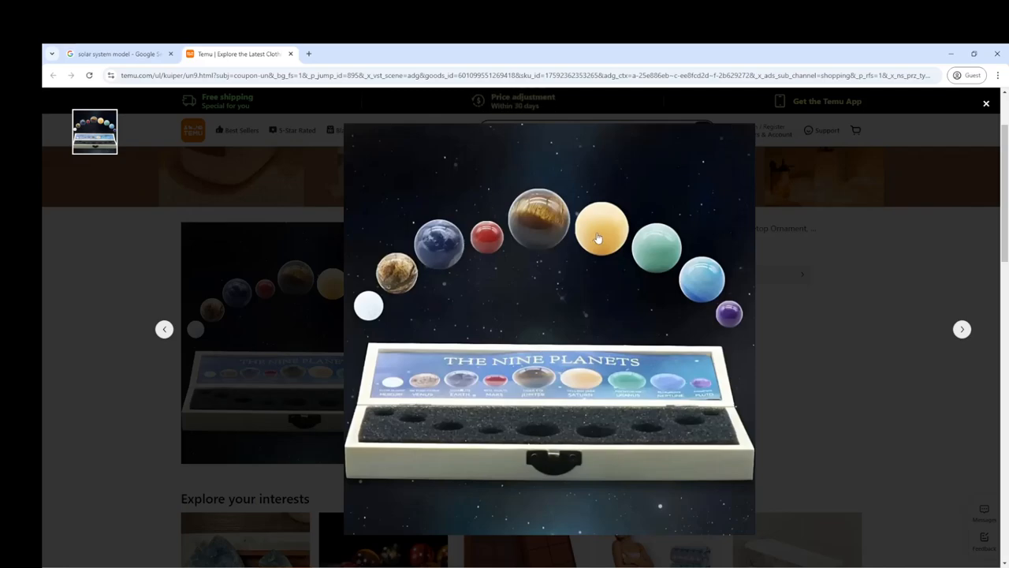
mouse_move(605, 227)
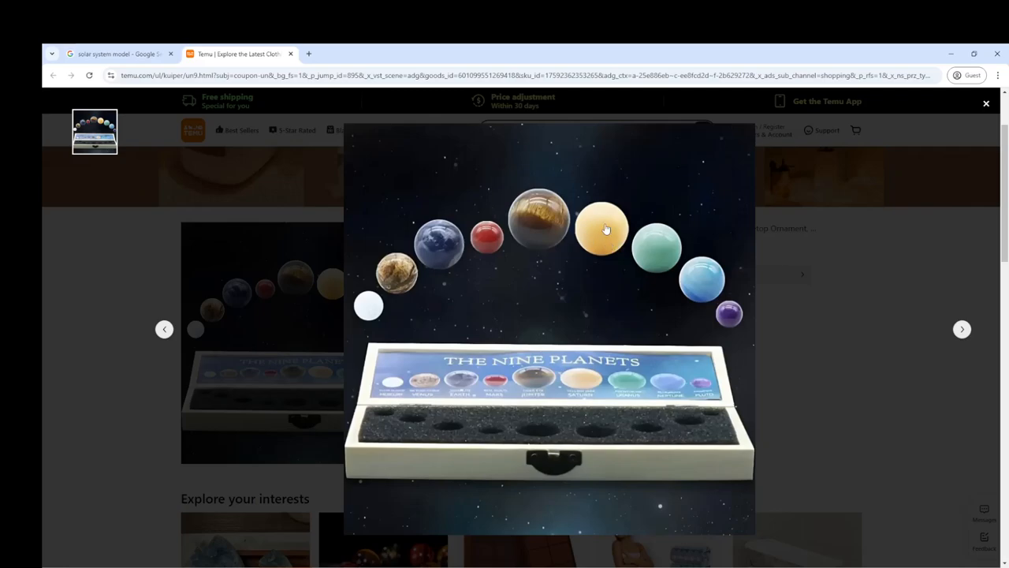
mouse_move(608, 261)
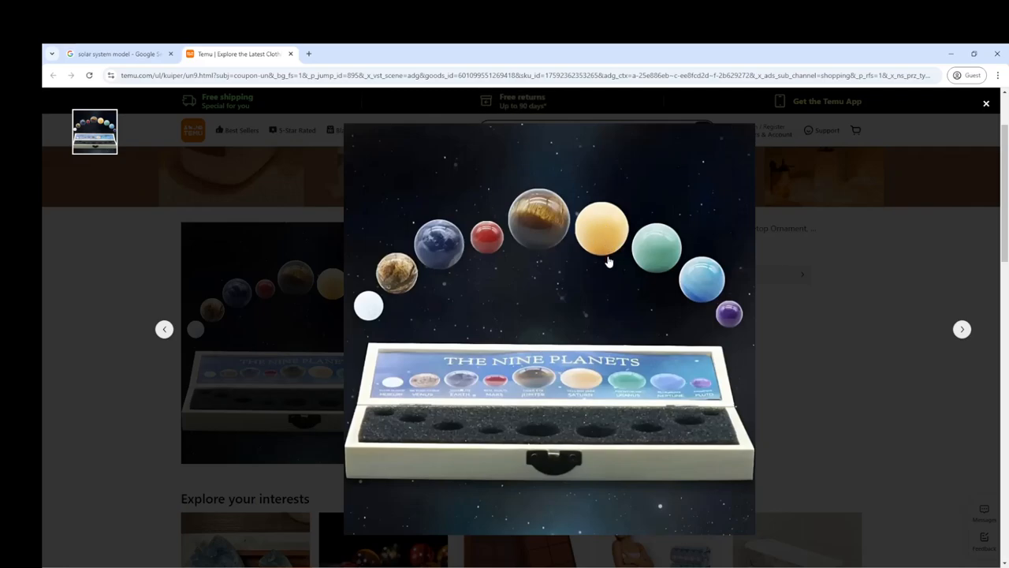
mouse_move(665, 259)
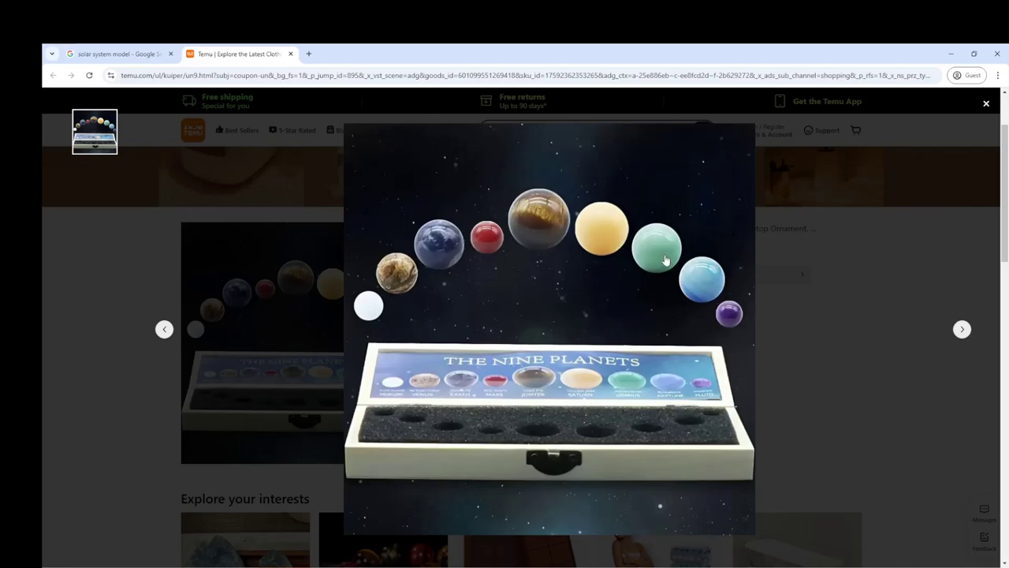
mouse_move(665, 265)
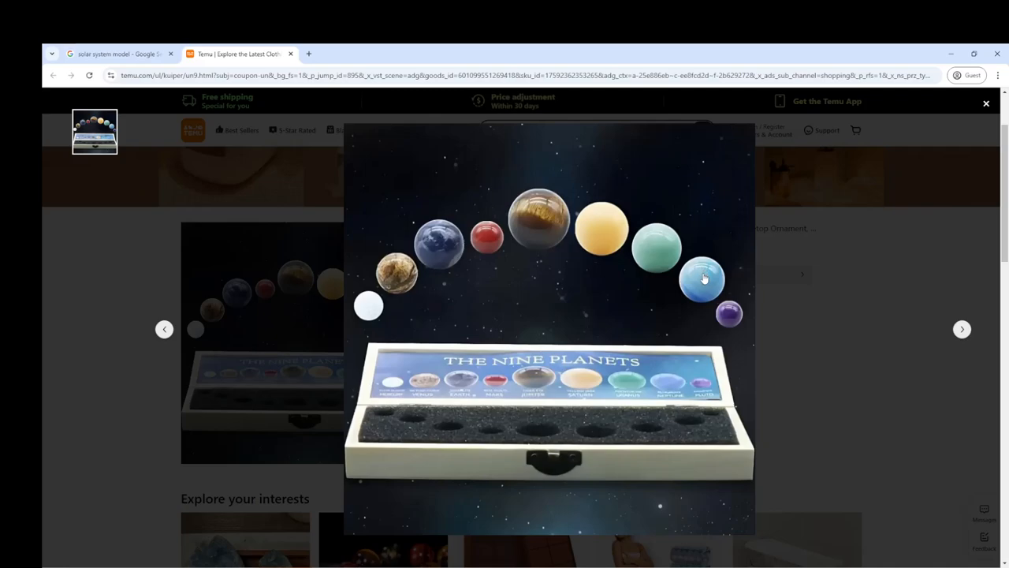
mouse_move(731, 314)
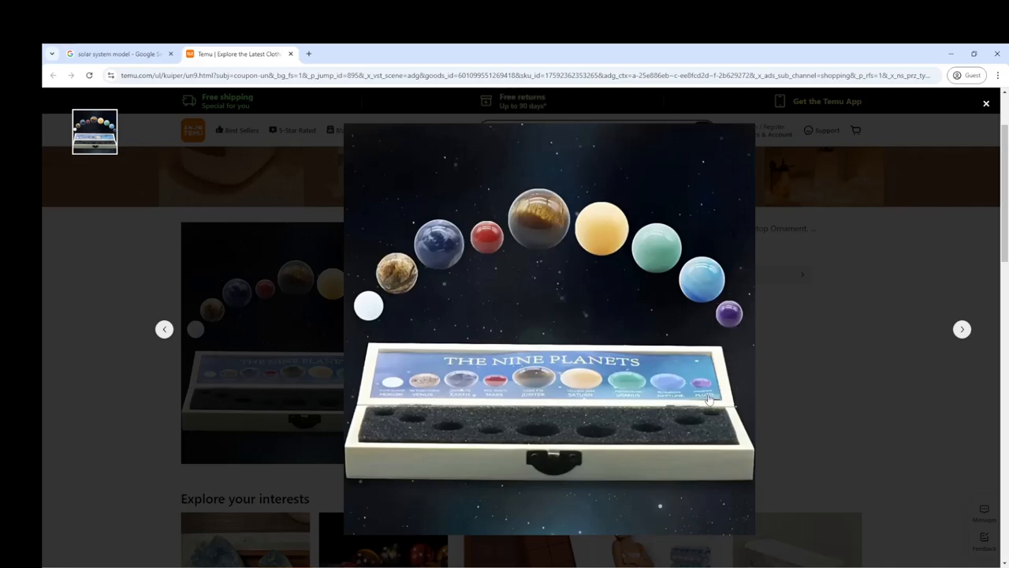
mouse_move(734, 319)
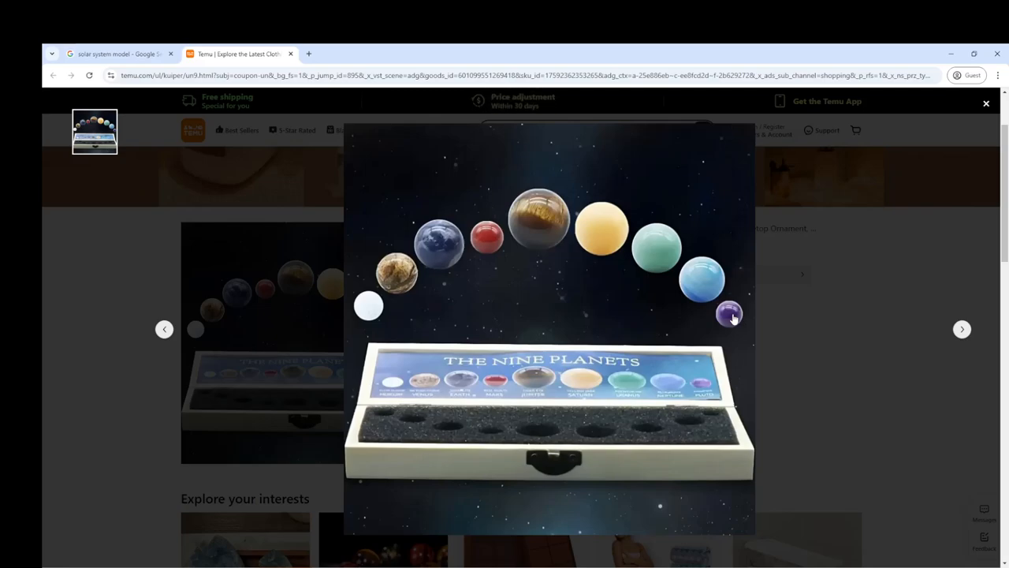
mouse_move(403, 284)
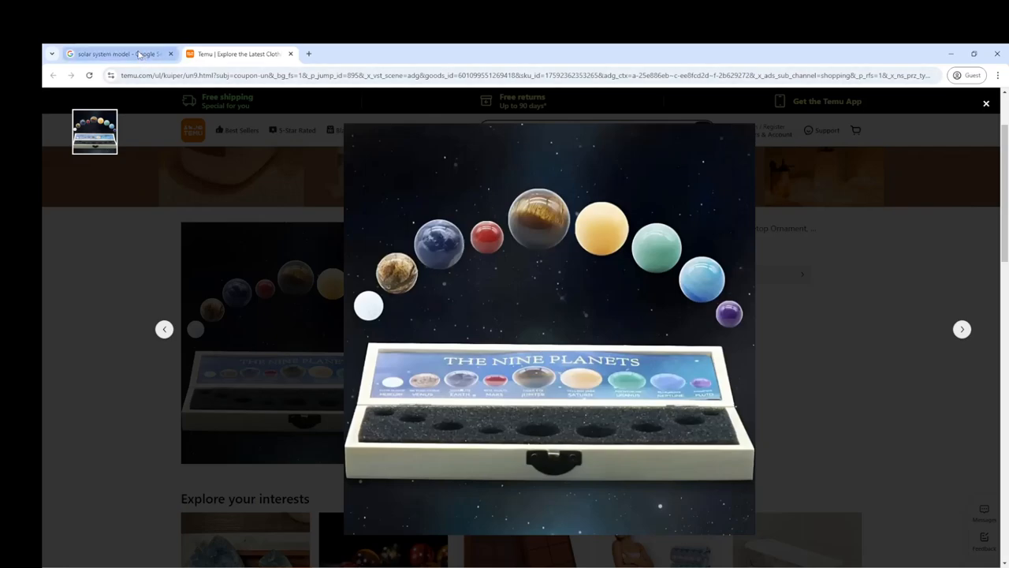
Return to the celestial body search results and scroll to the Planet Nine entry
left_click(118, 53)
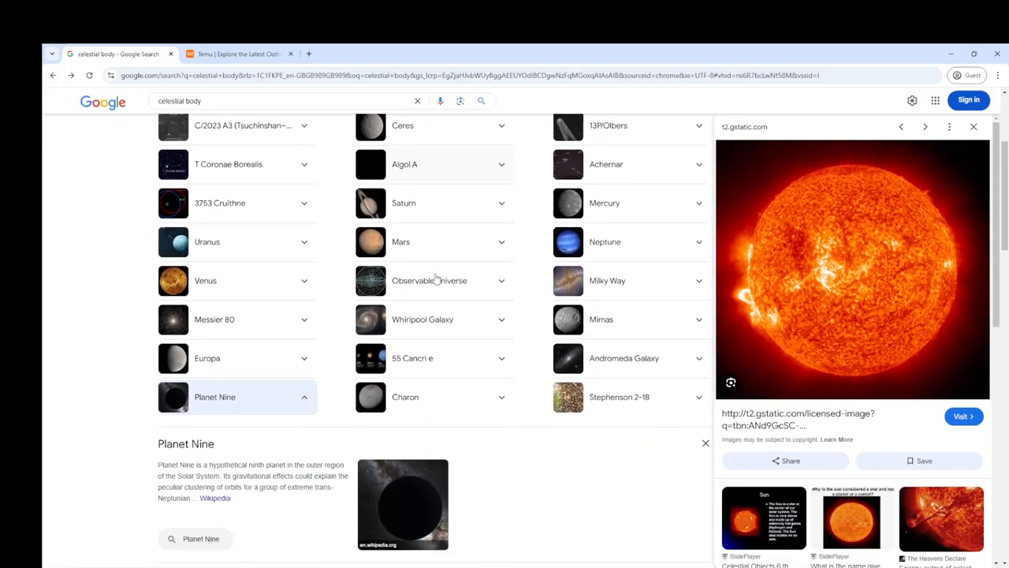
scroll("down", 3)
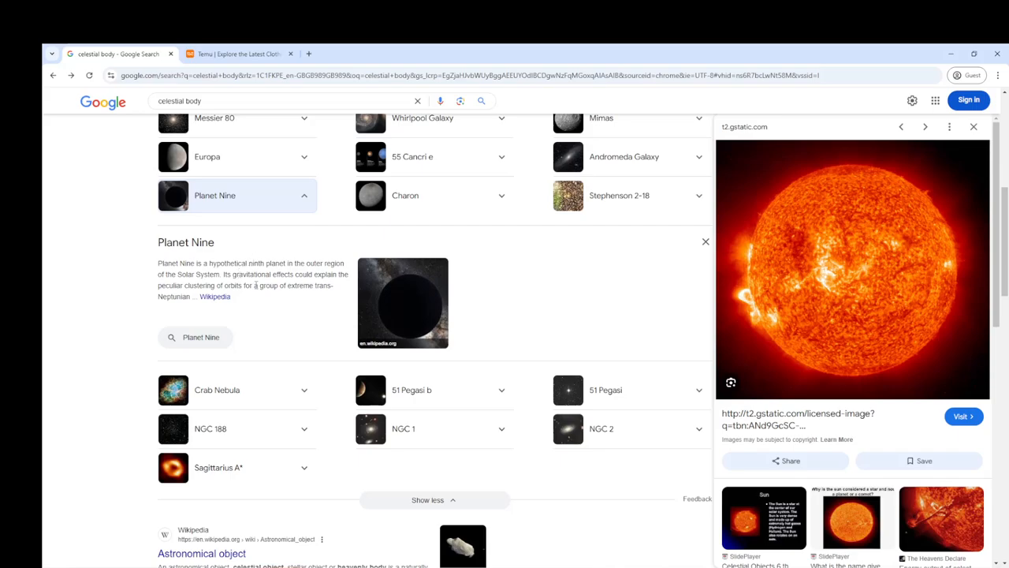
mouse_move(265, 286)
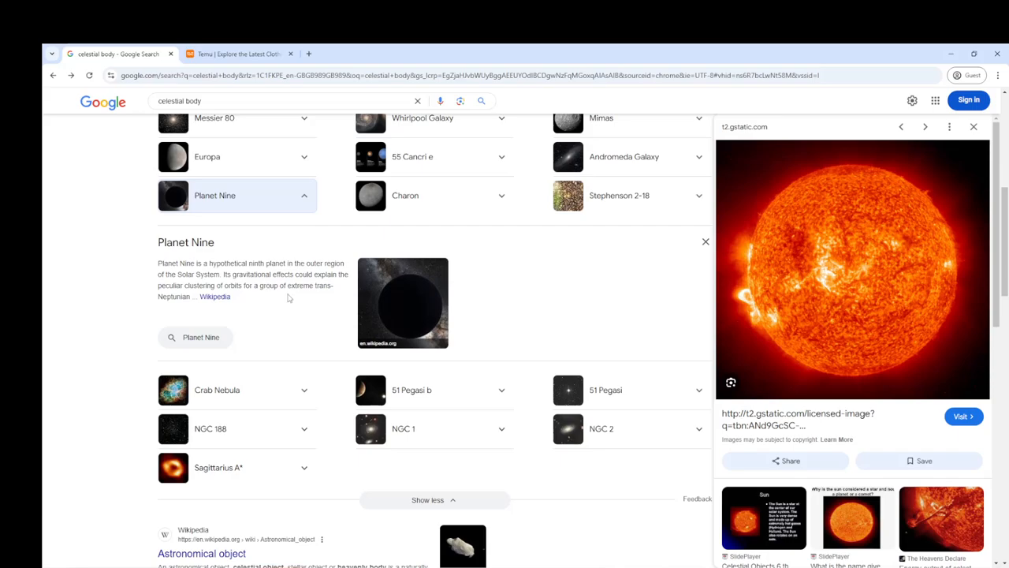
mouse_move(315, 287)
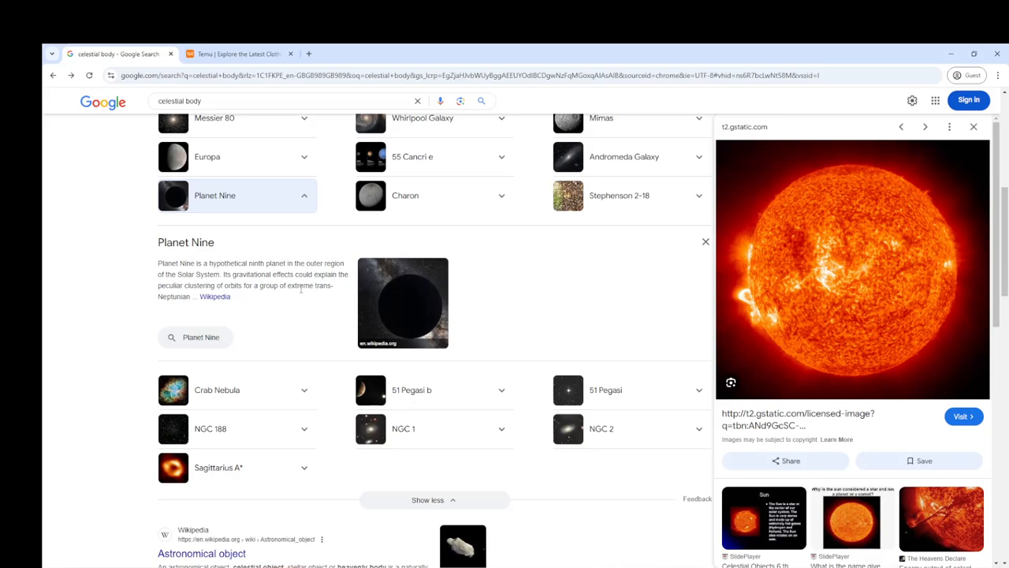
mouse_move(274, 300)
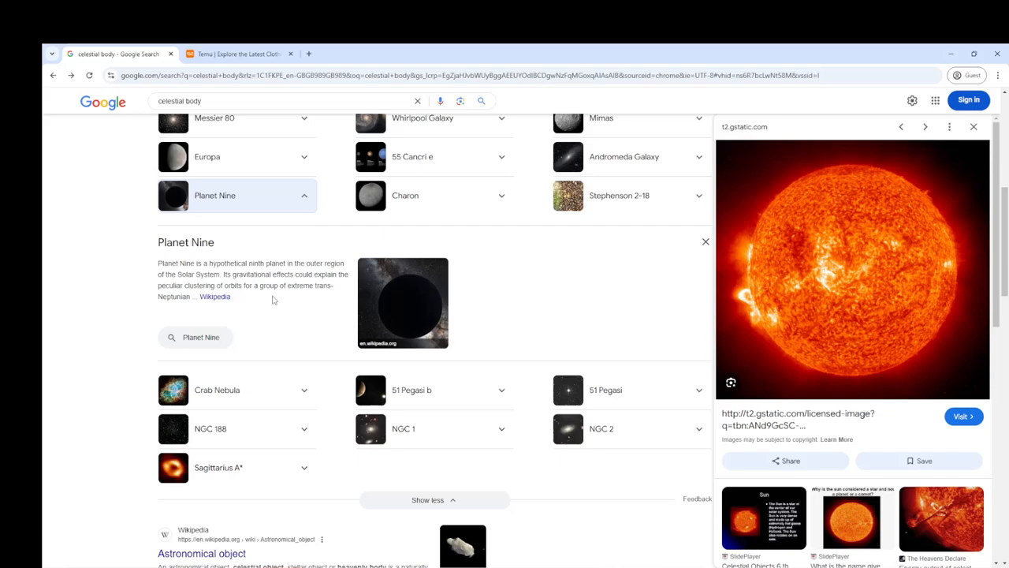
mouse_move(266, 296)
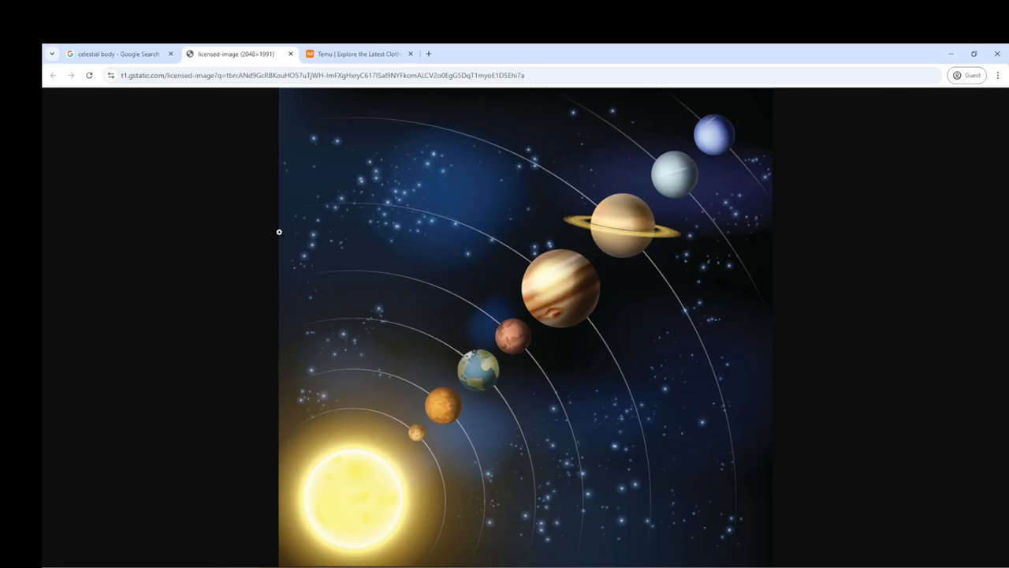
mouse_move(273, 232)
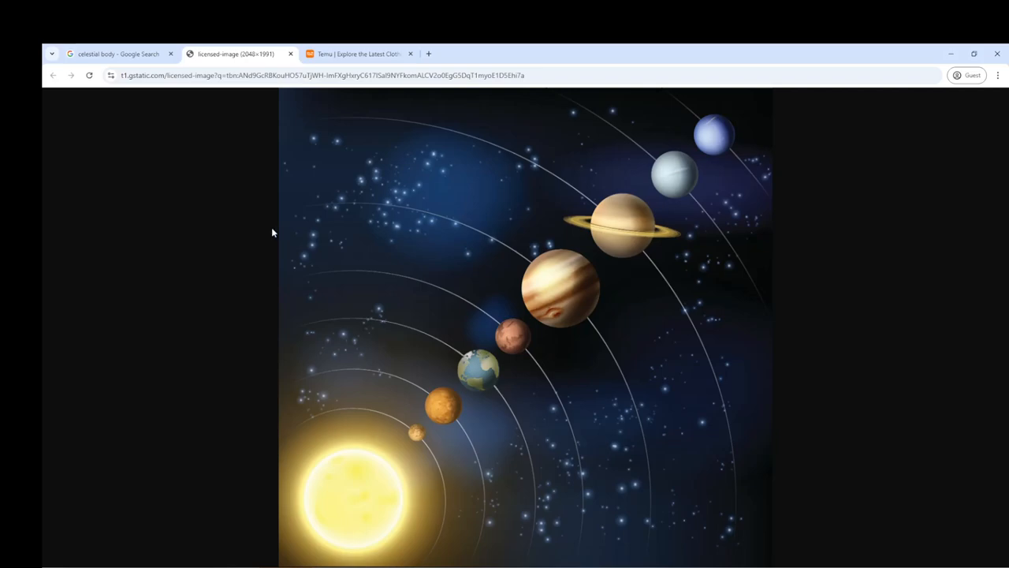
mouse_move(626, 230)
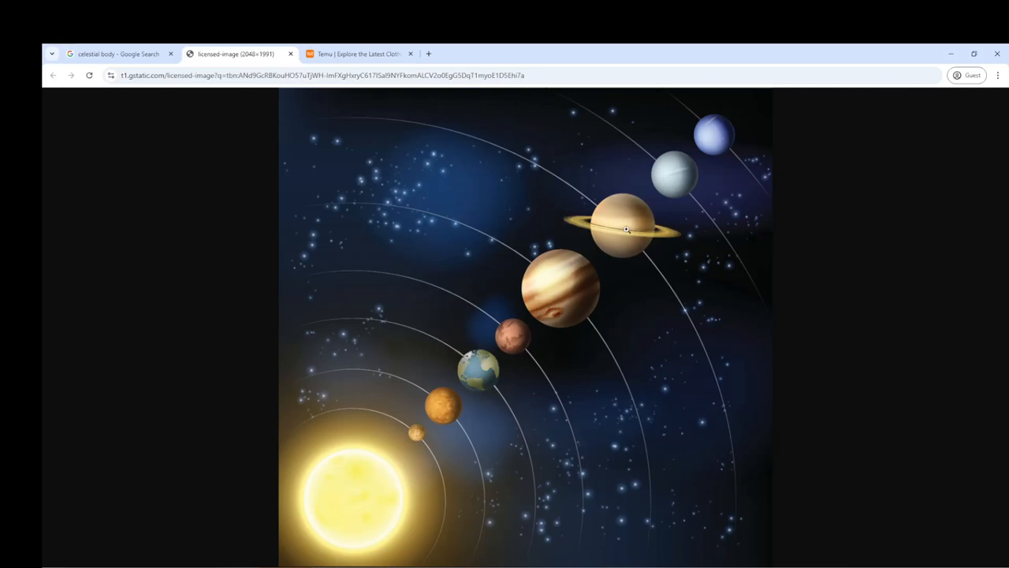
mouse_move(627, 254)
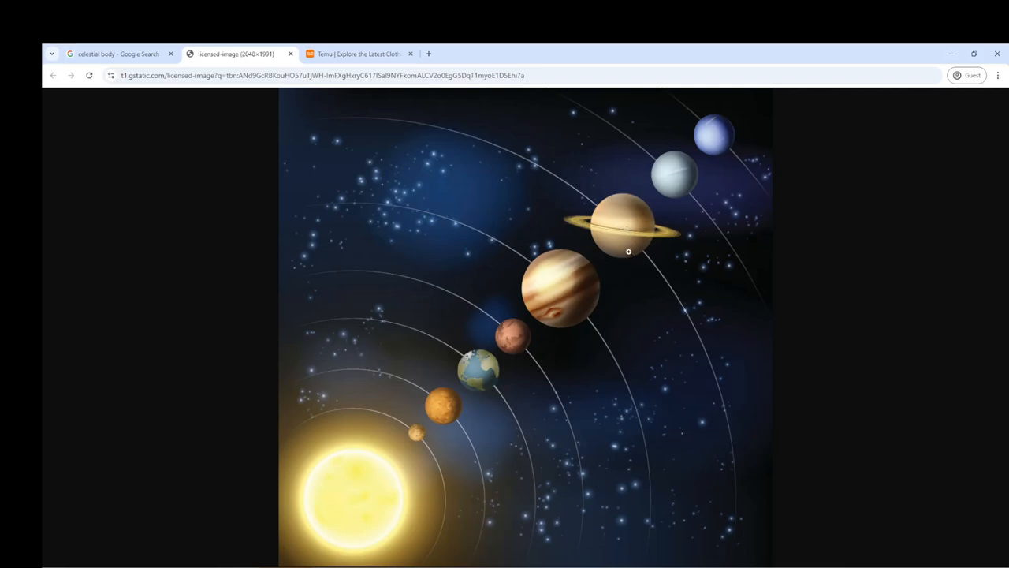
Visit the solar system image preview so the full-size illustration loads in a new tab
left_click(627, 251)
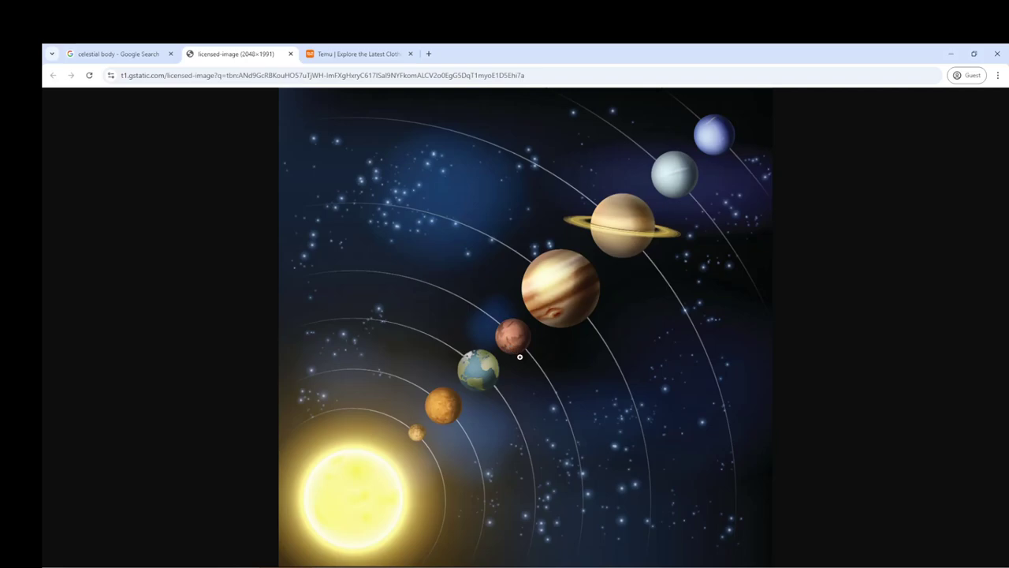
mouse_move(558, 293)
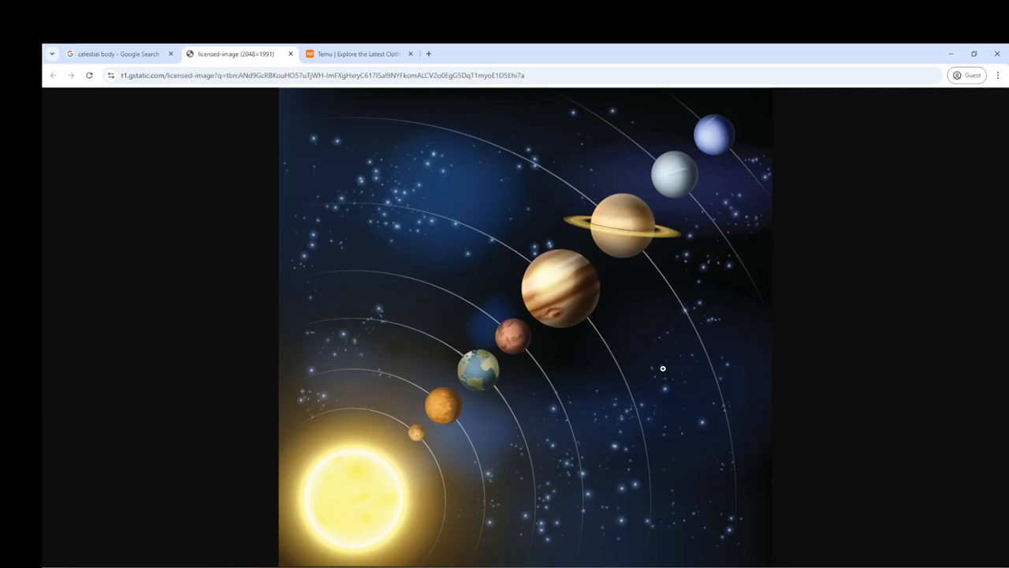
mouse_move(672, 369)
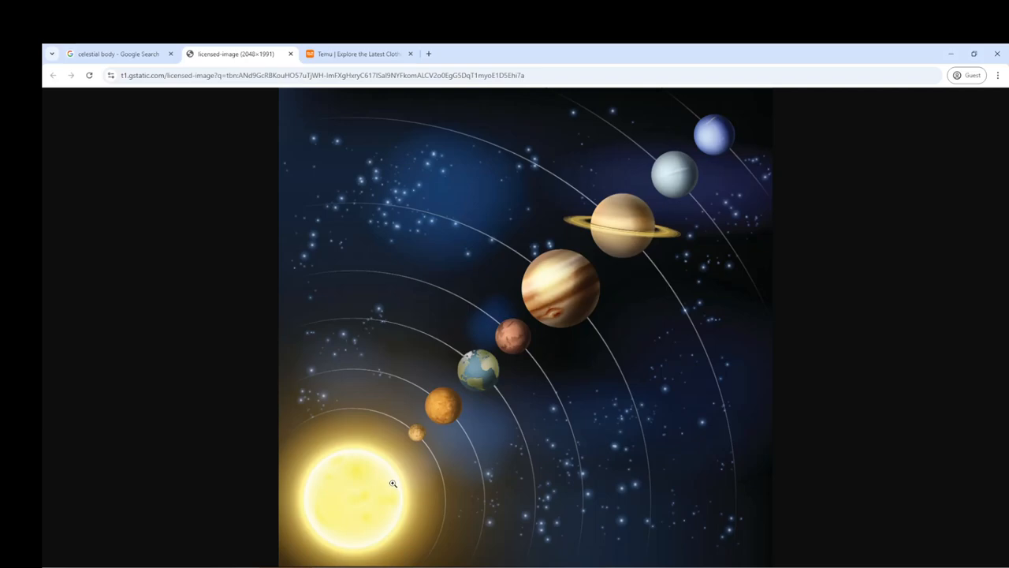
mouse_move(741, 120)
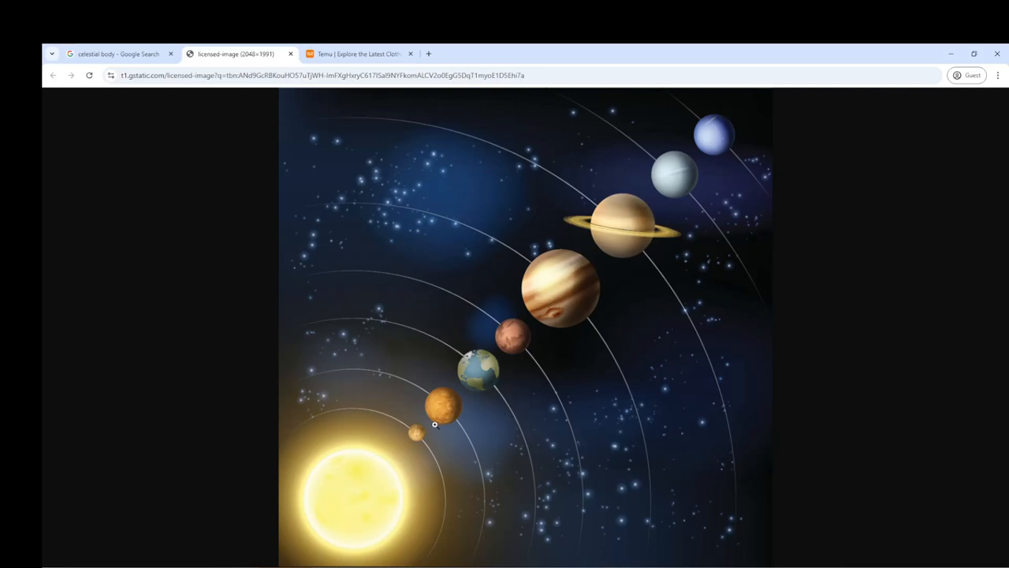
mouse_move(675, 179)
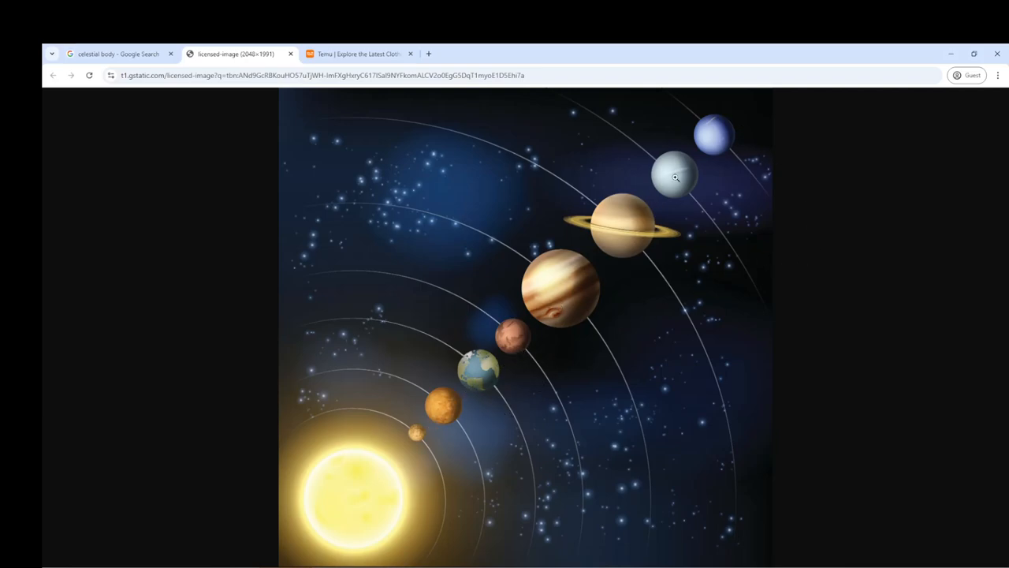
mouse_move(760, 330)
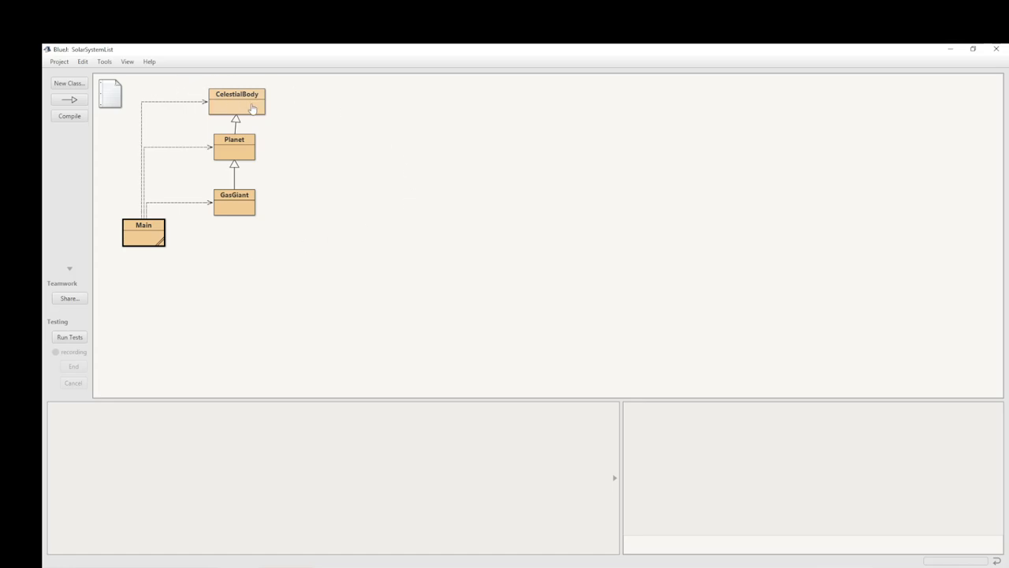
View the CelestialBody class source with its fields, constructor, getters and displayInfo
double_click(236, 103)
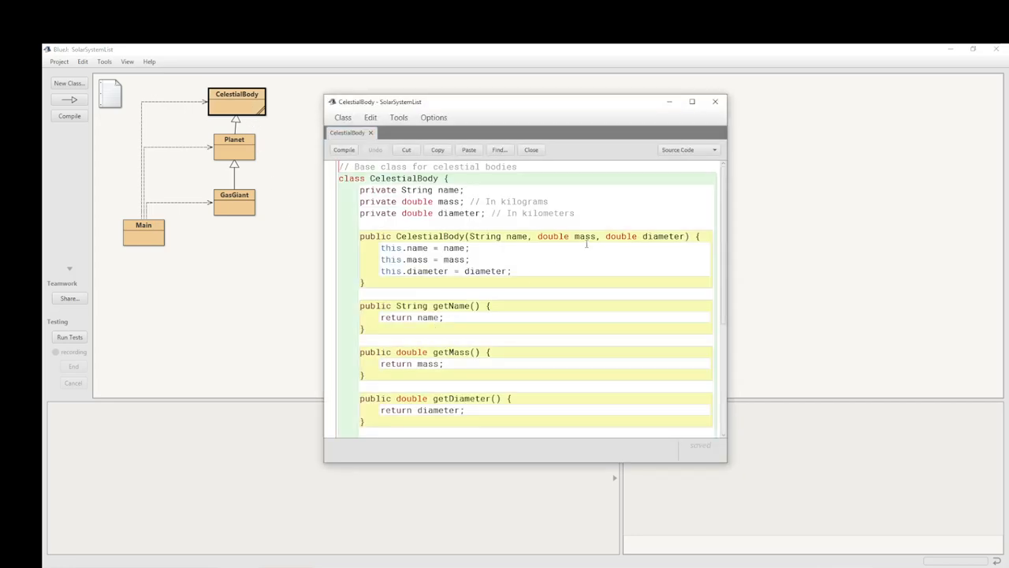
left_click(691, 101)
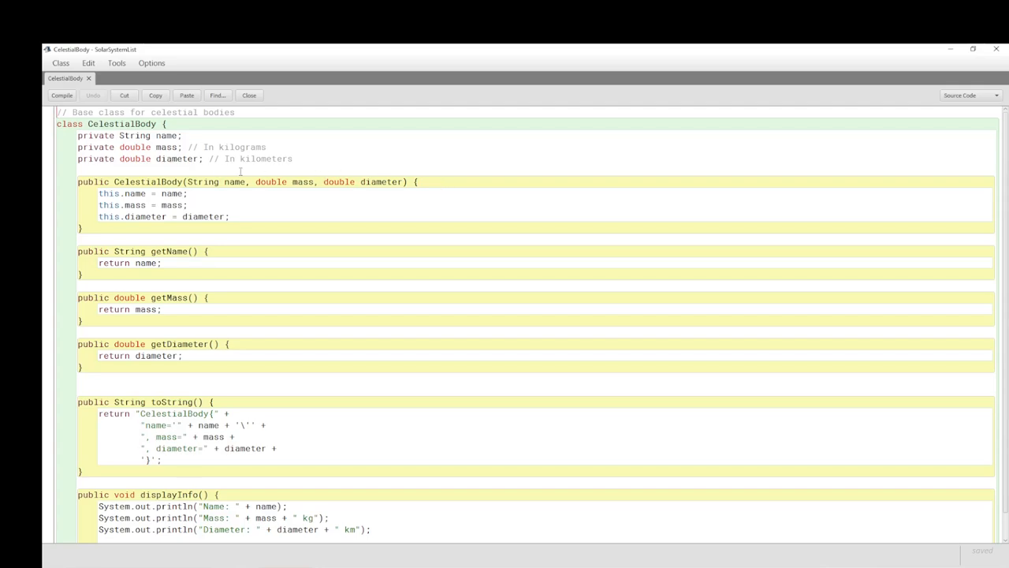
mouse_move(189, 164)
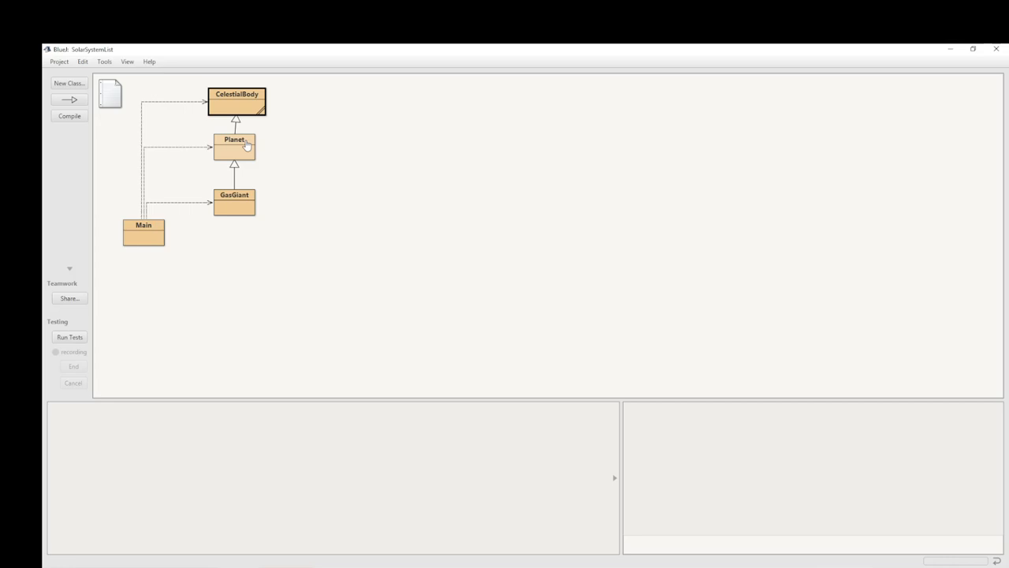
mouse_move(266, 148)
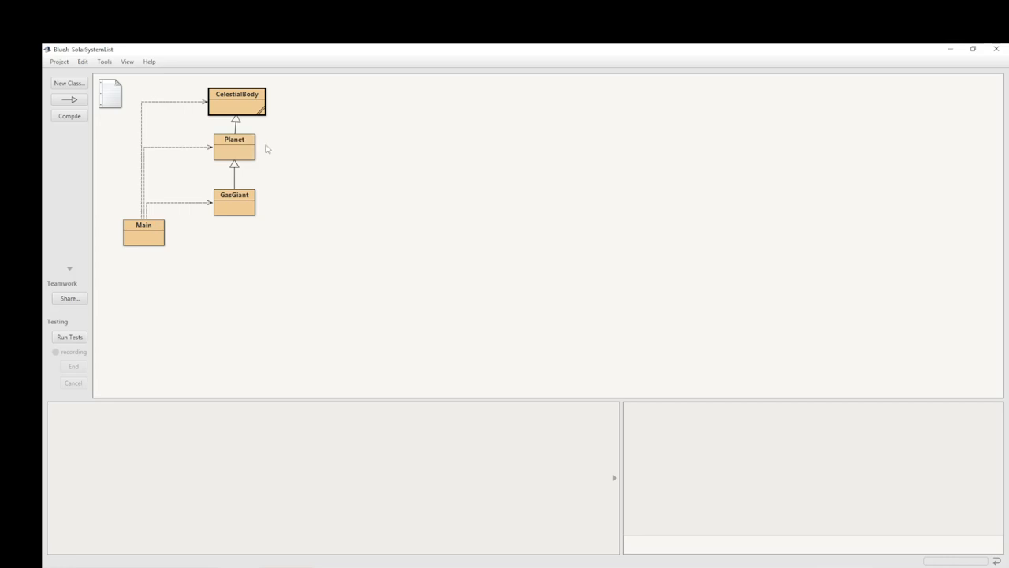
mouse_move(243, 148)
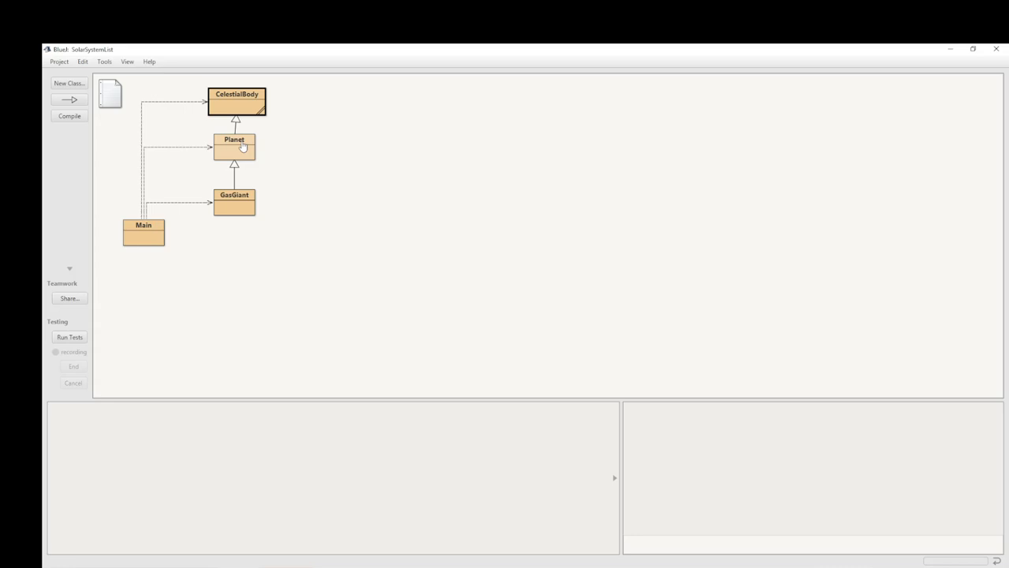
double_click(234, 148)
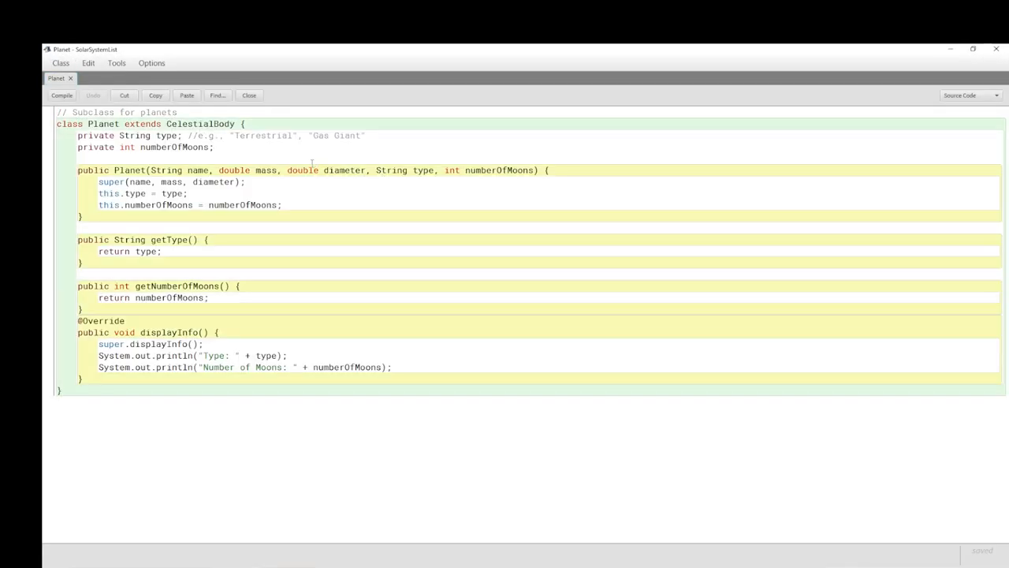
mouse_move(175, 123)
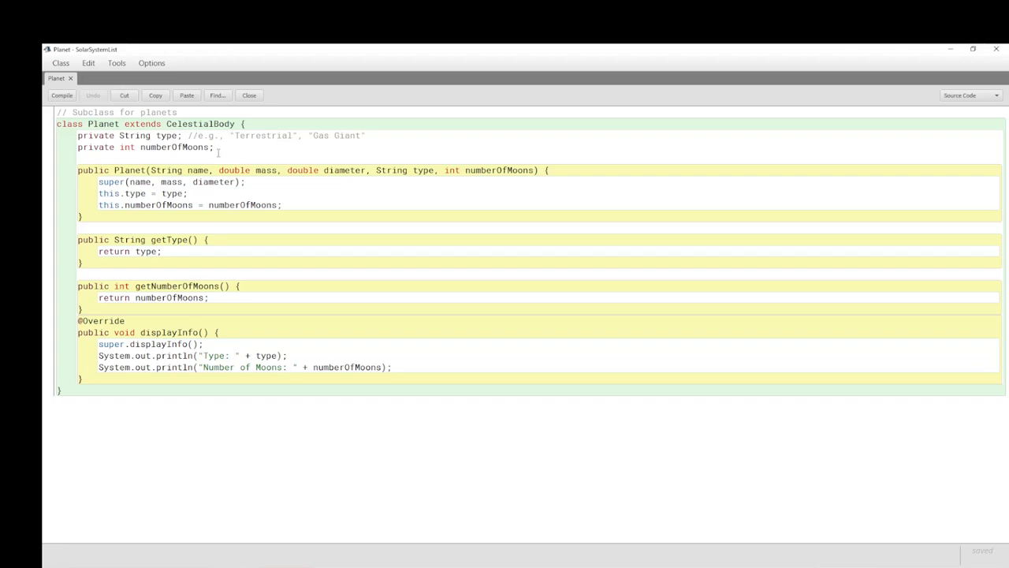
mouse_move(224, 149)
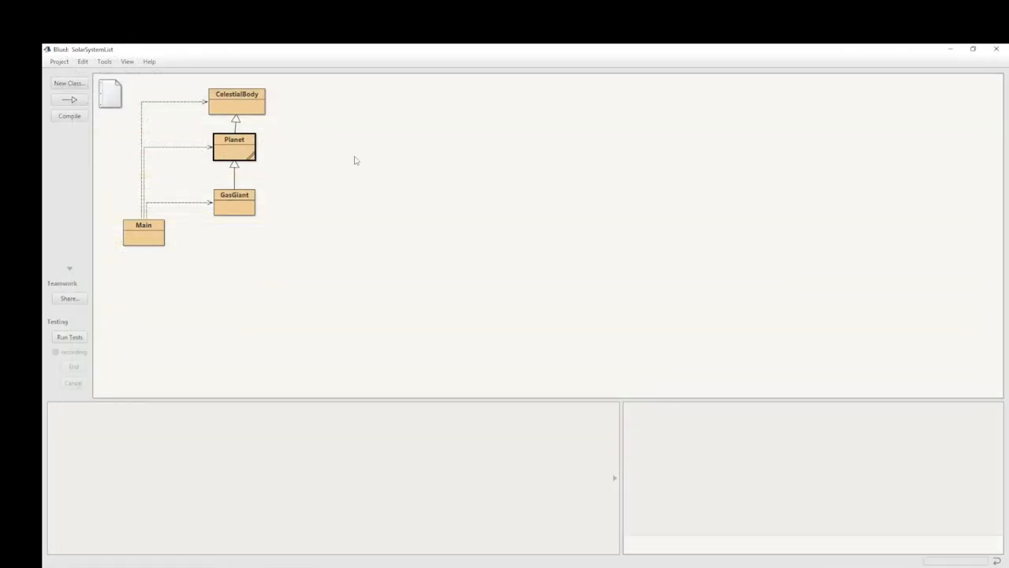
mouse_move(345, 166)
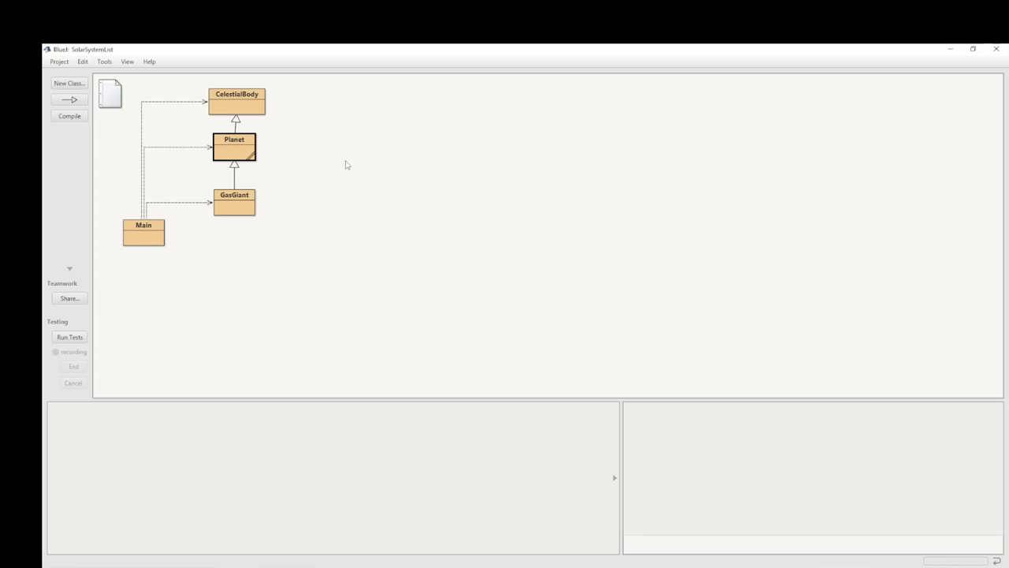
mouse_move(328, 168)
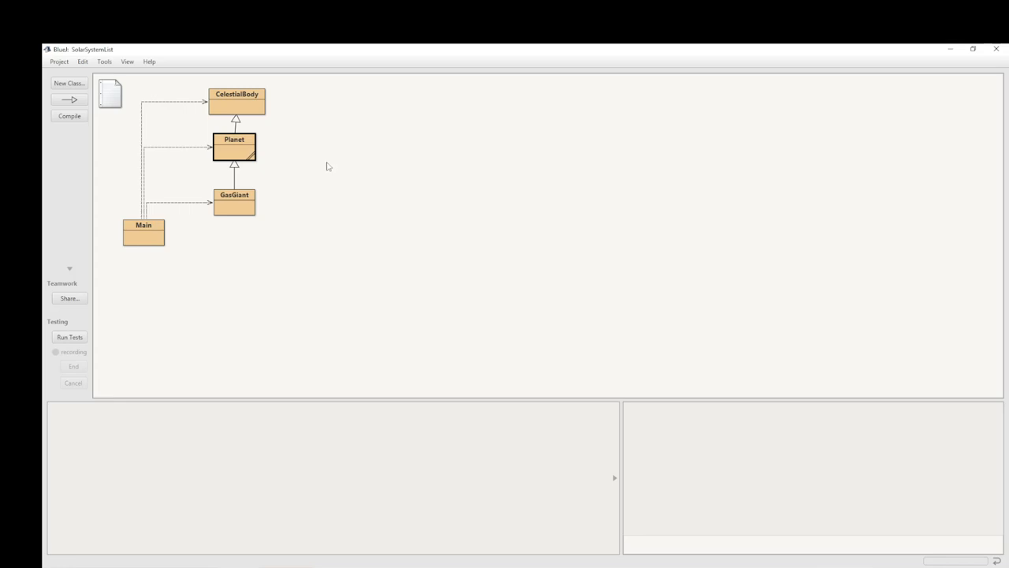
mouse_move(281, 124)
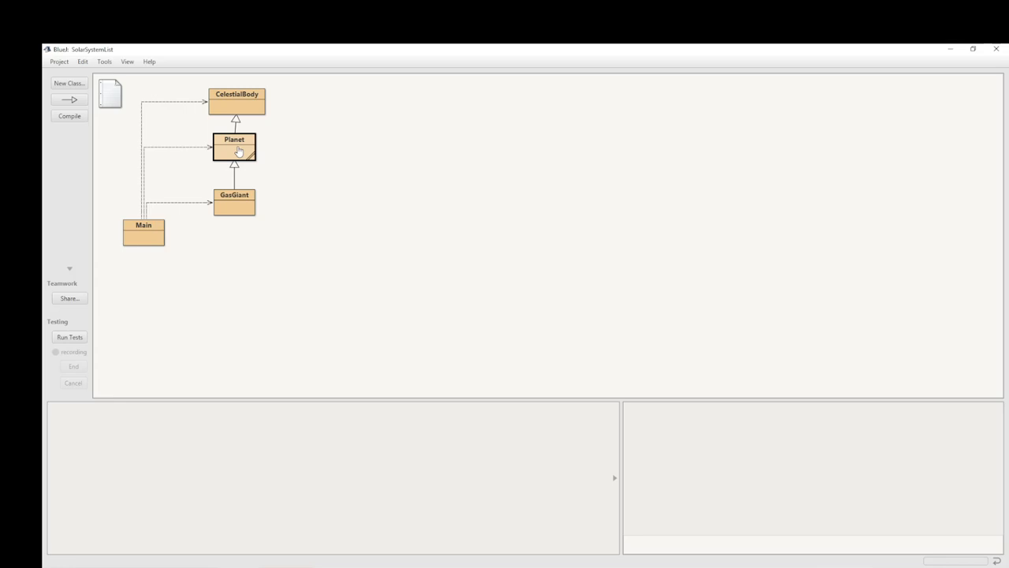
mouse_move(254, 98)
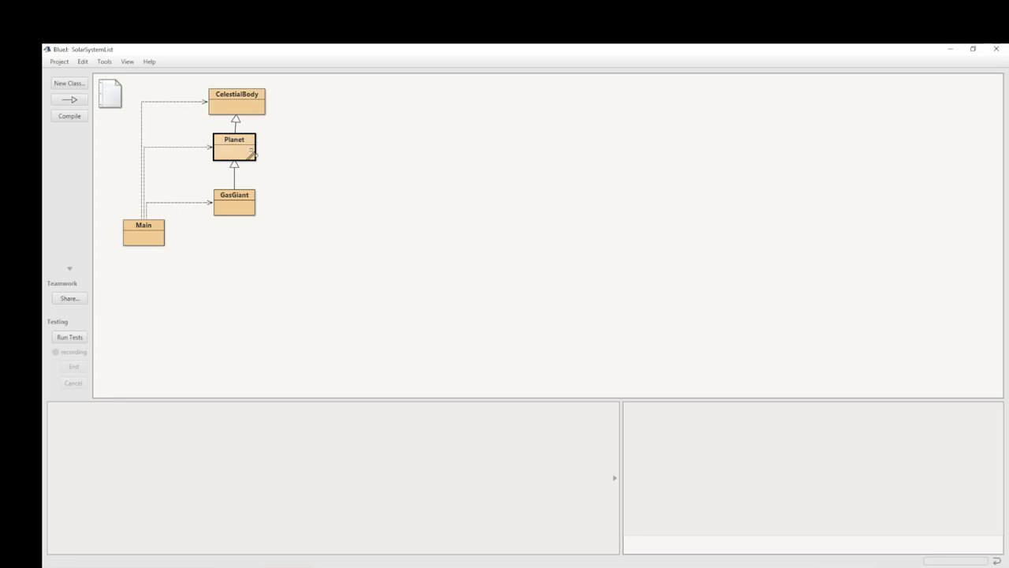
left_click(237, 103)
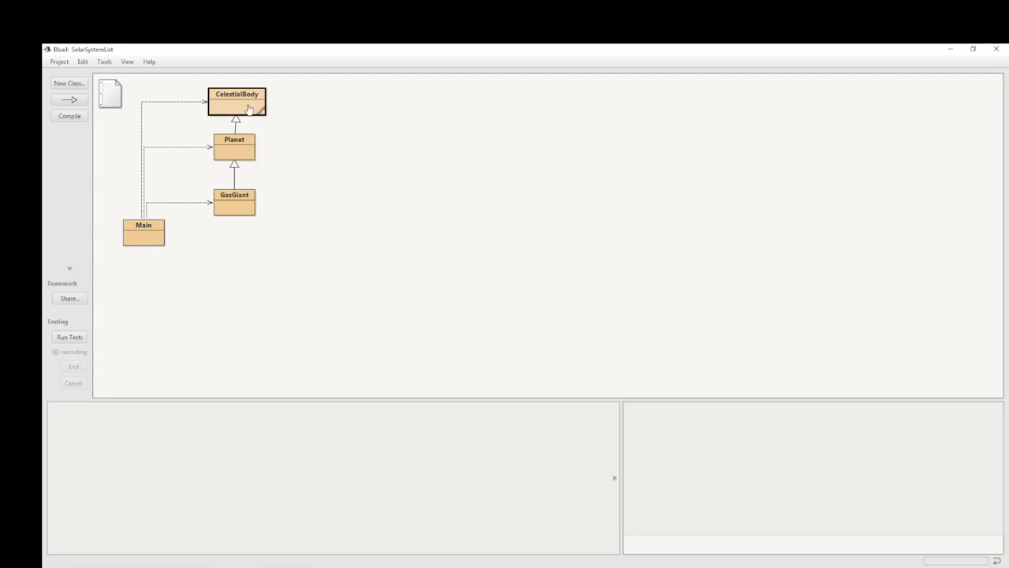
double_click(236, 98)
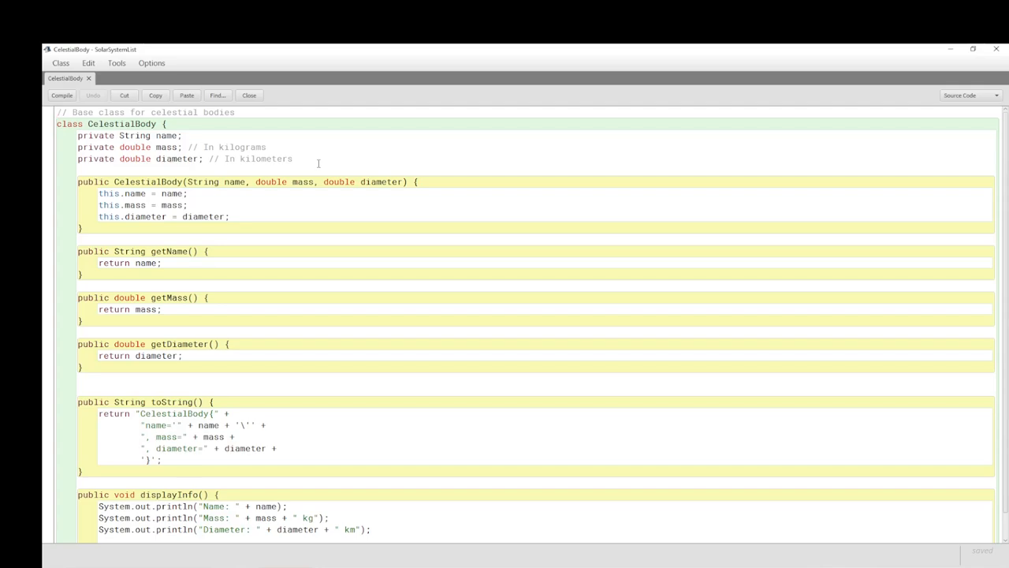
mouse_move(333, 156)
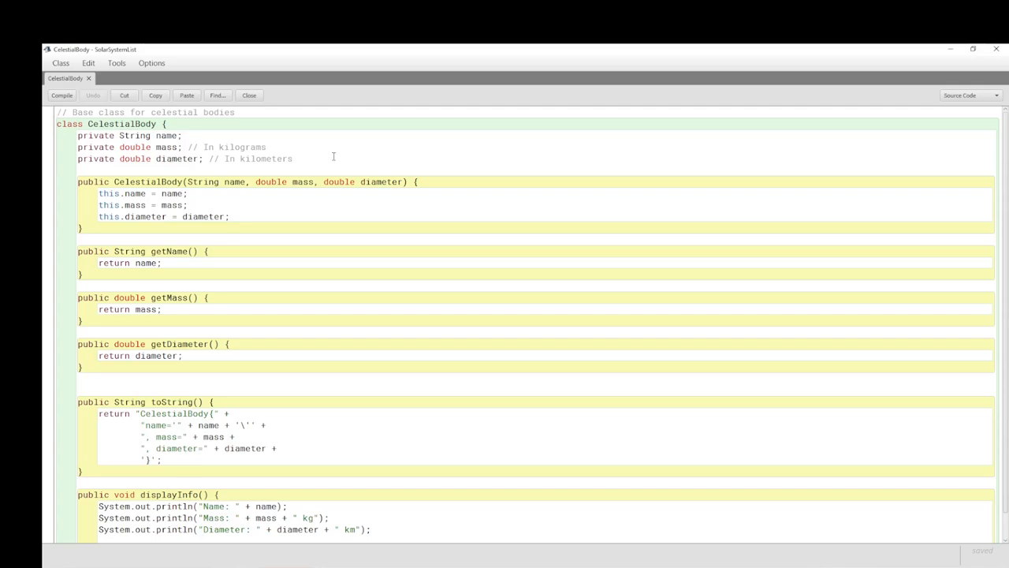
left_click(249, 96)
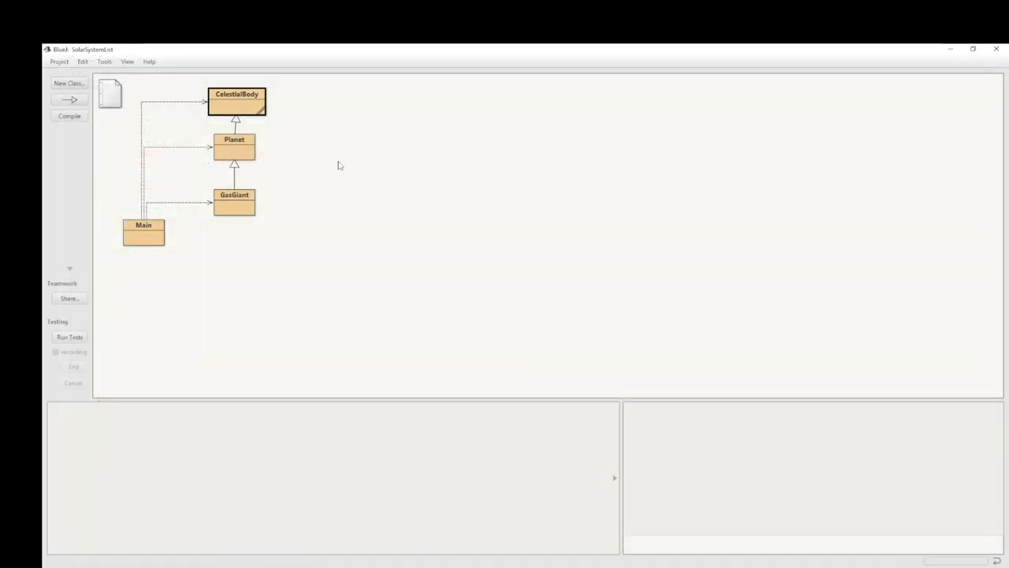
left_click(233, 150)
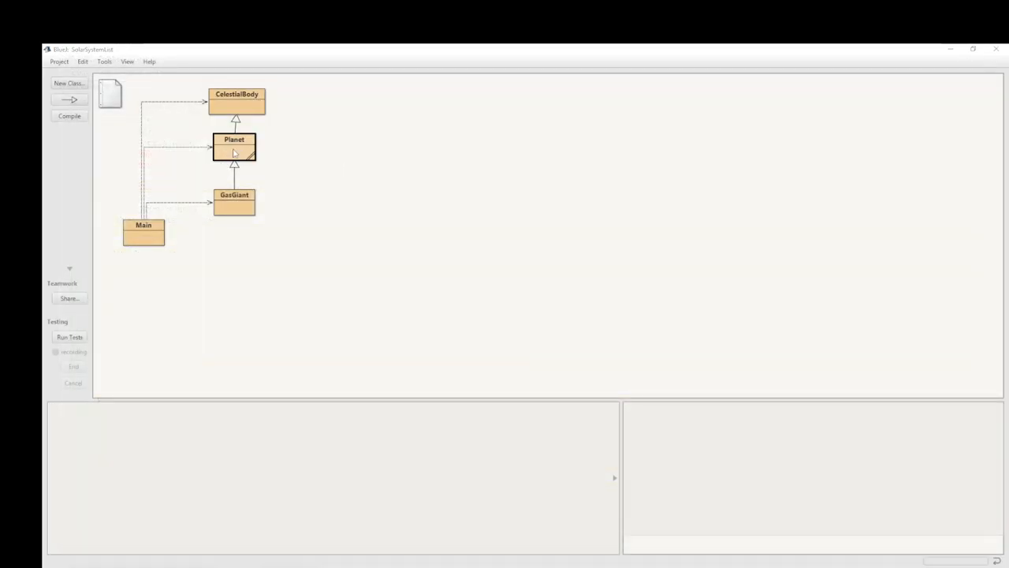
double_click(233, 149)
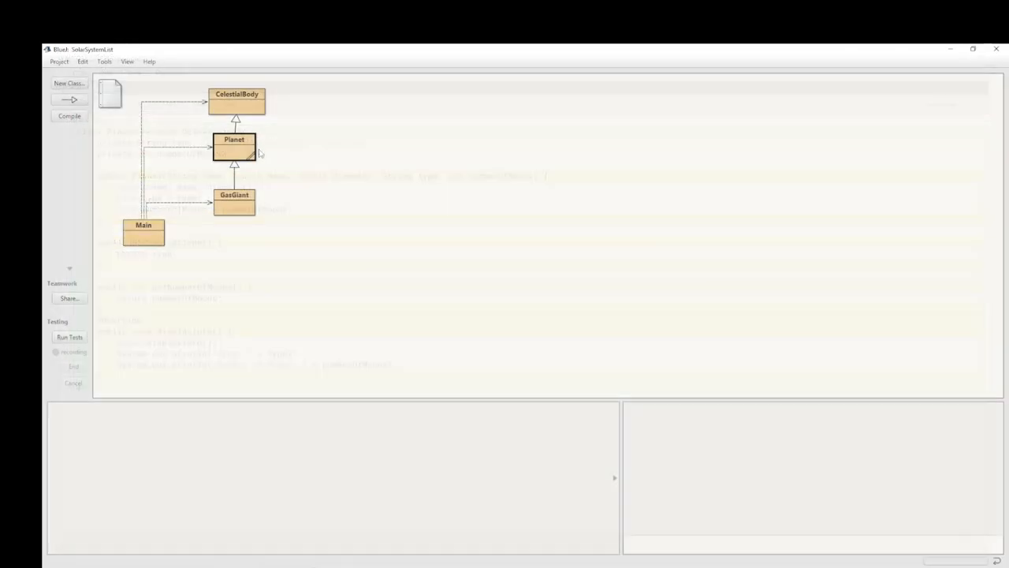
double_click(233, 202)
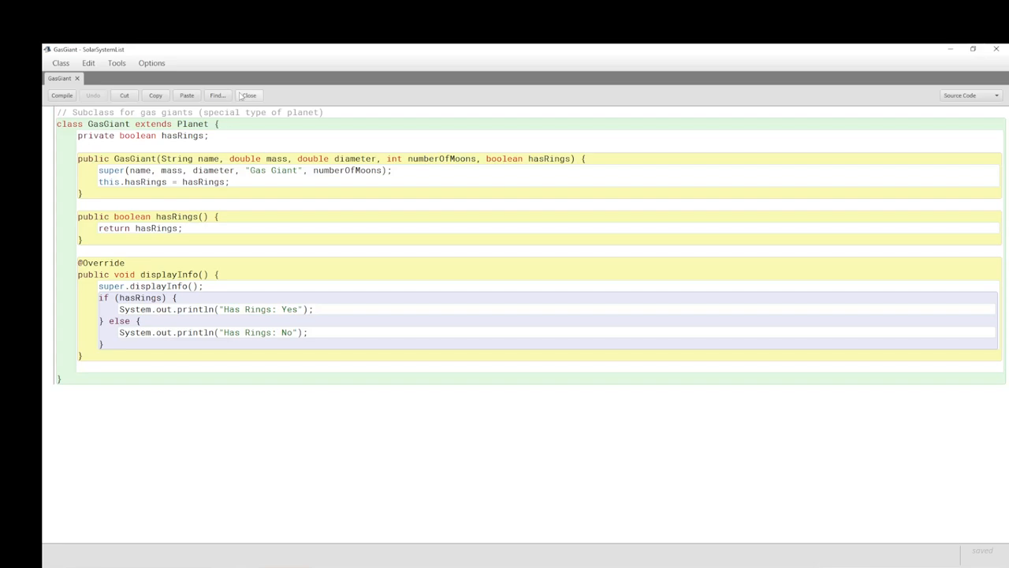
left_click(249, 96)
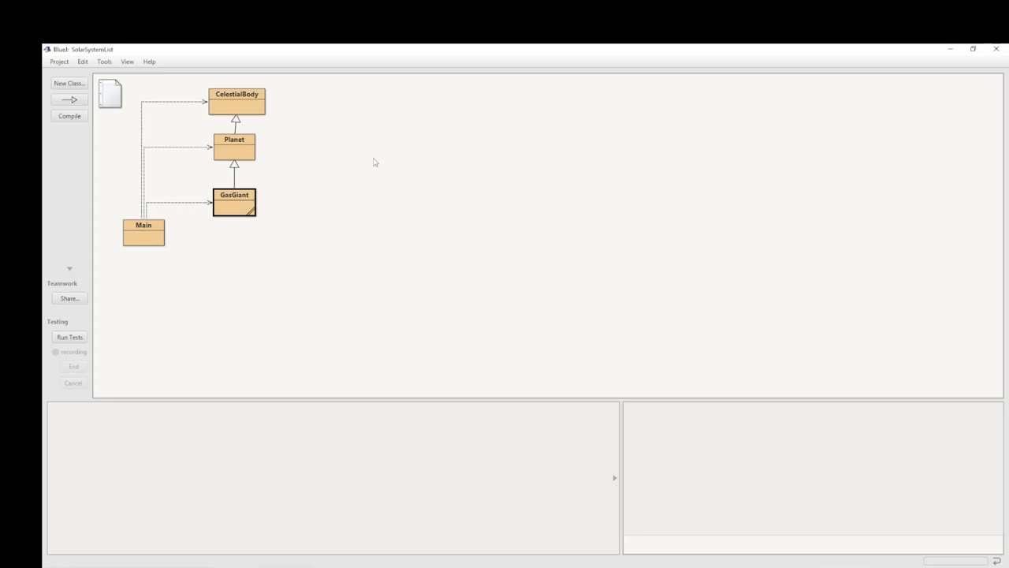
mouse_move(268, 151)
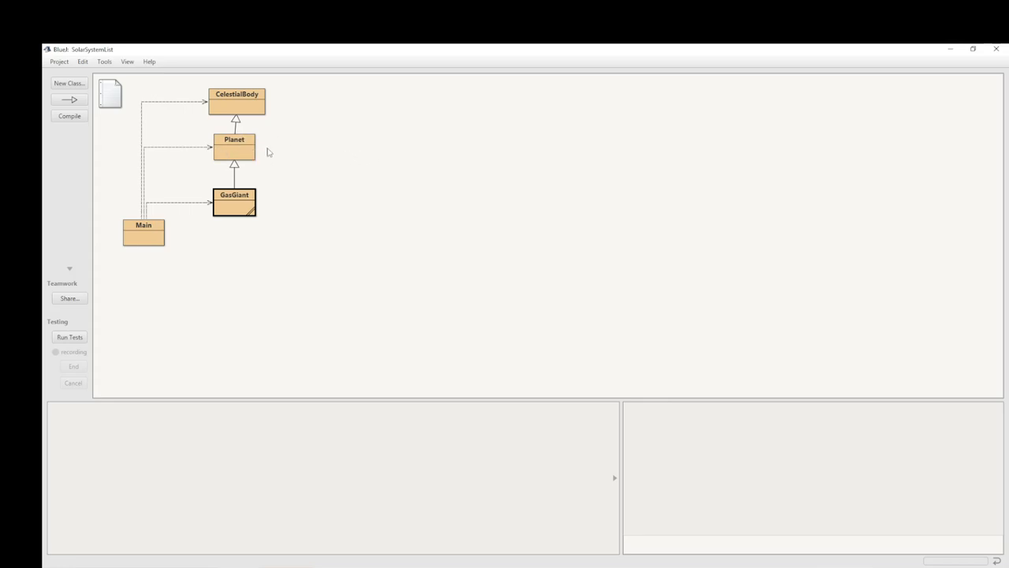
mouse_move(375, 175)
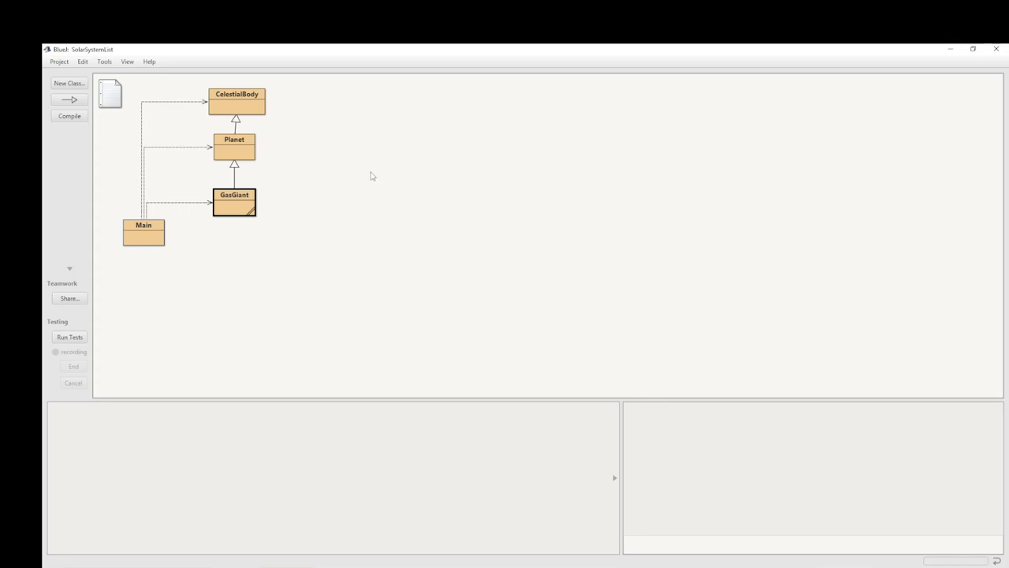
mouse_move(290, 170)
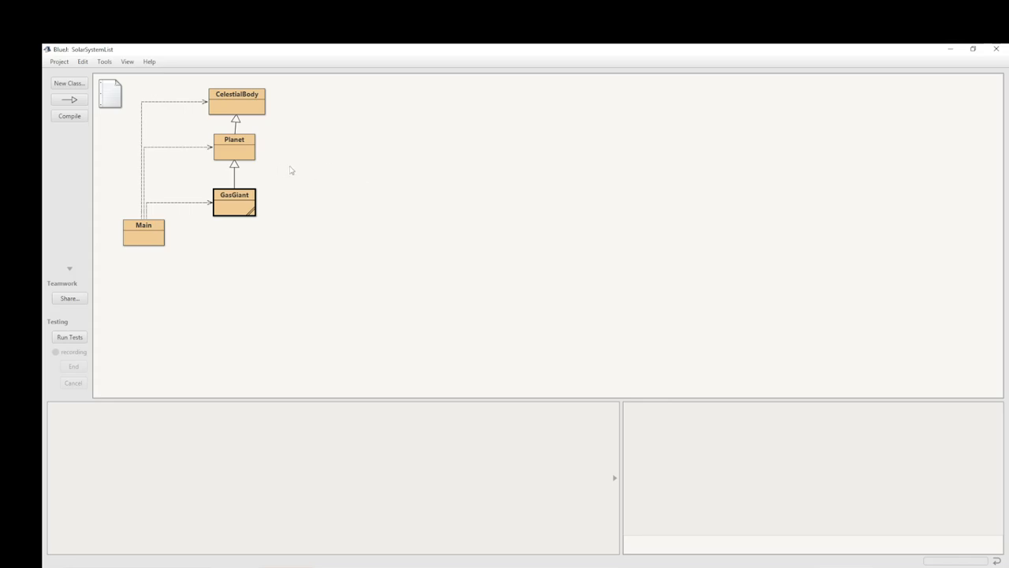
mouse_move(234, 145)
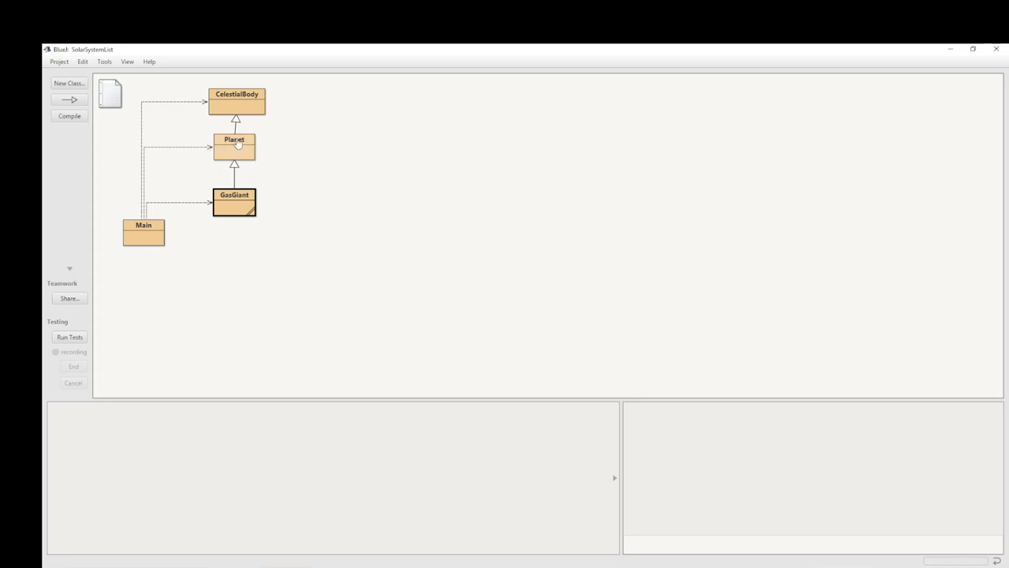
mouse_move(405, 258)
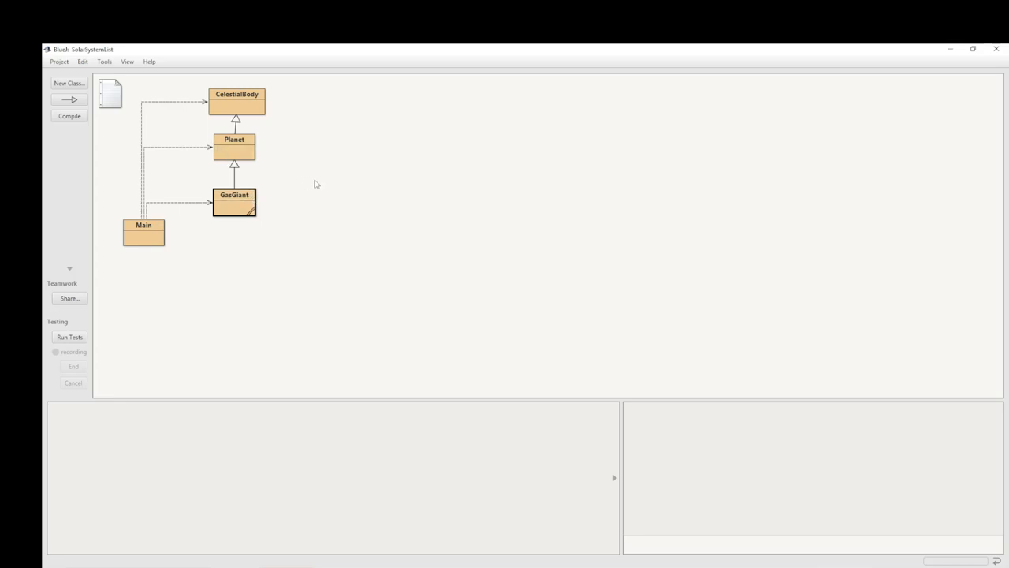
mouse_move(393, 195)
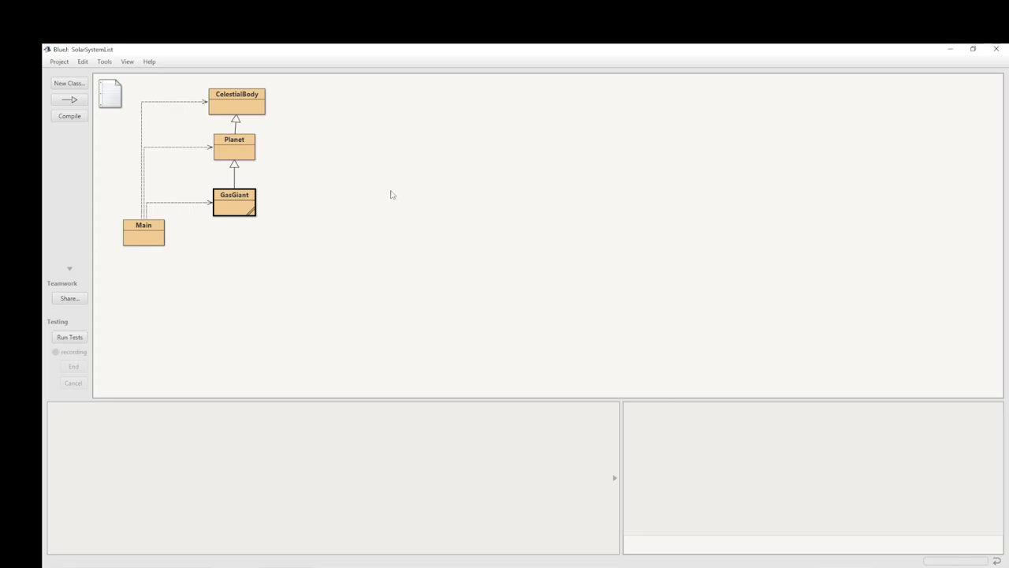
mouse_move(391, 195)
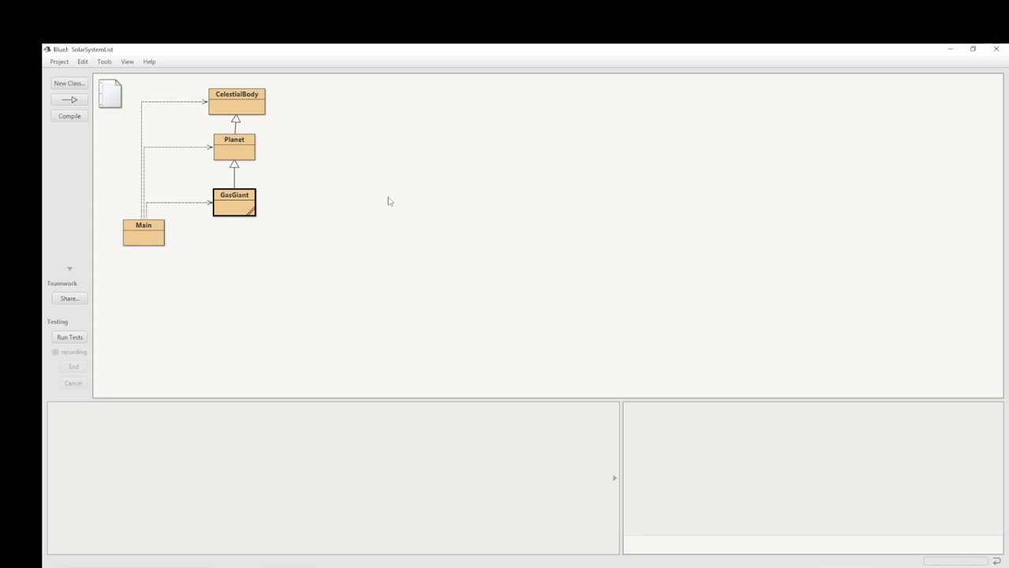
mouse_move(440, 208)
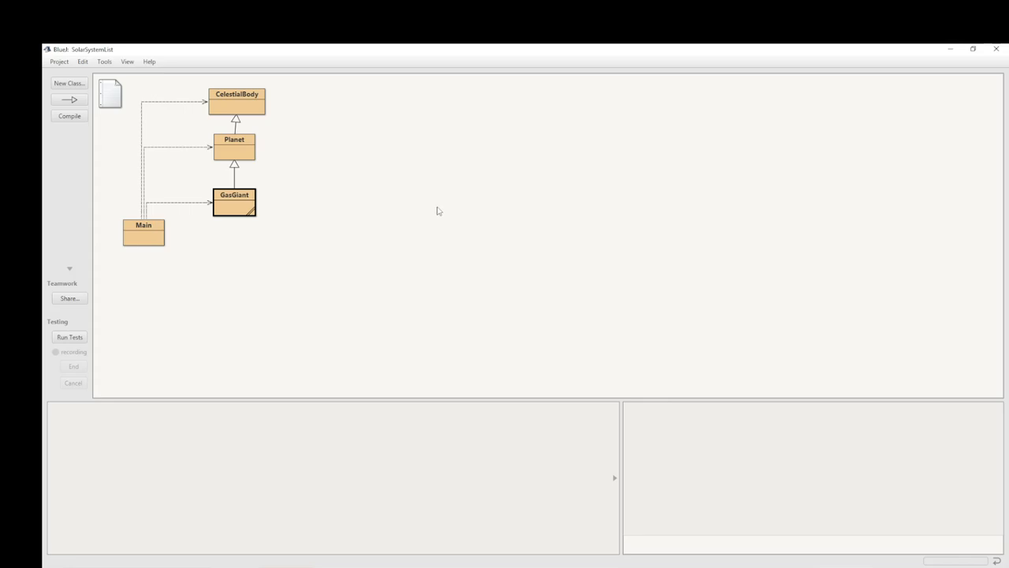
mouse_move(435, 211)
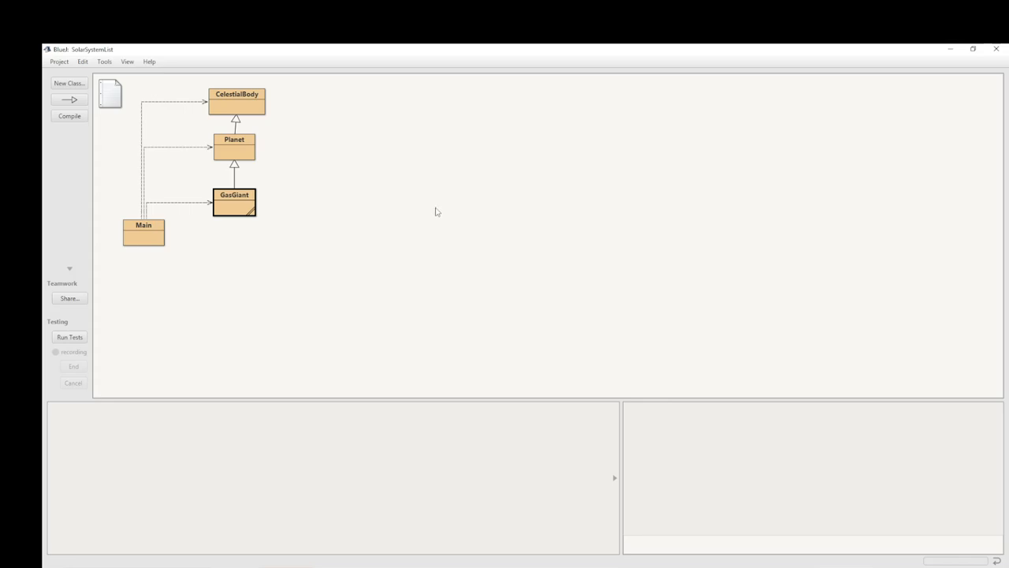
mouse_move(429, 215)
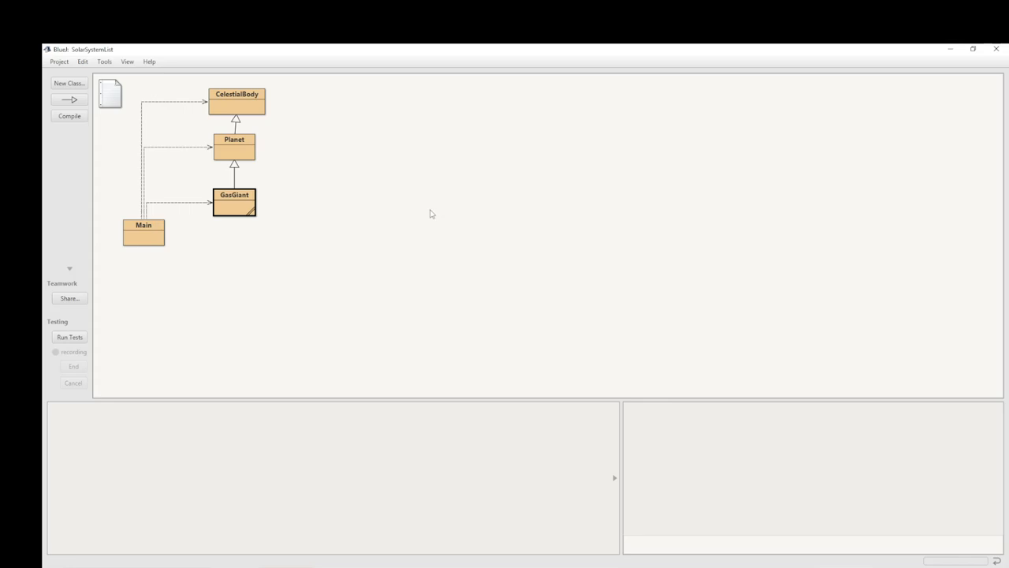
mouse_move(406, 184)
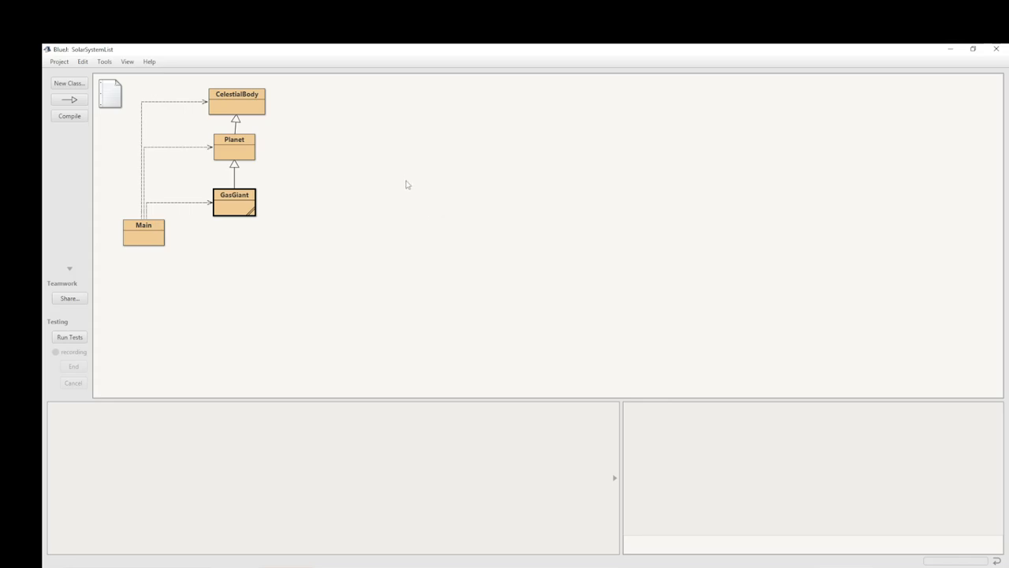
mouse_move(366, 186)
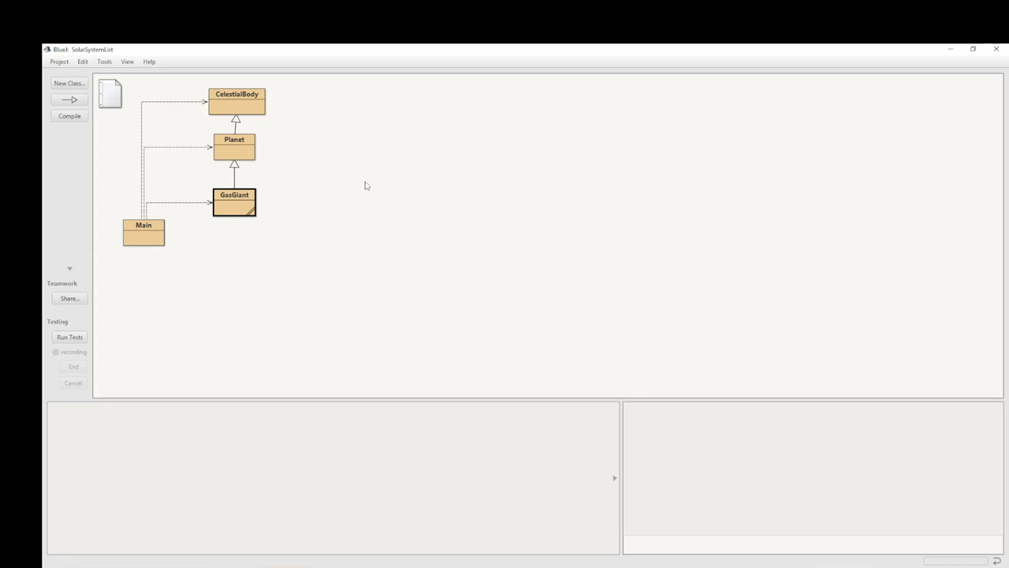
Select the CelestialBody class in the SolarSystemList class diagram
left_click(237, 103)
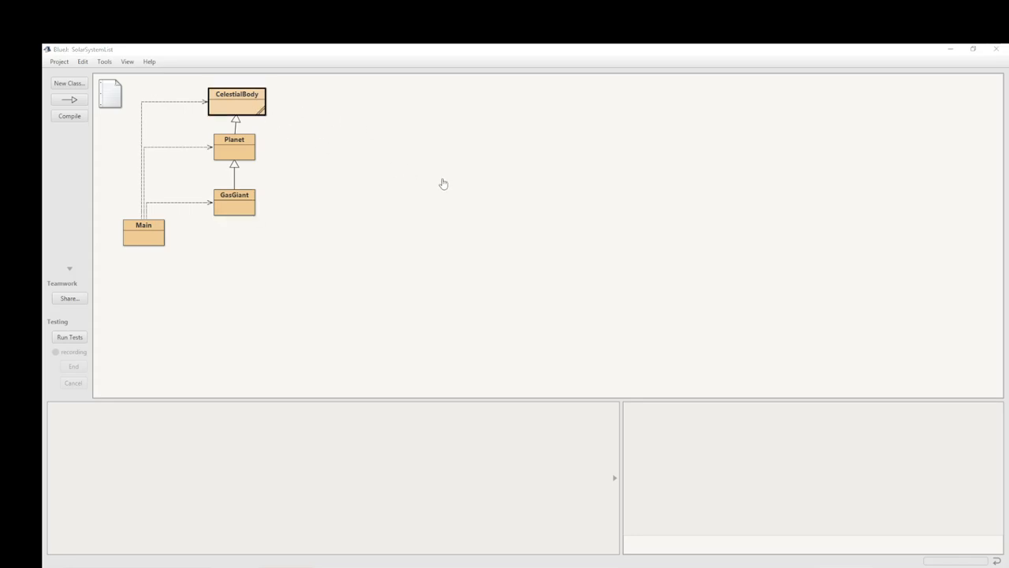
double_click(237, 101)
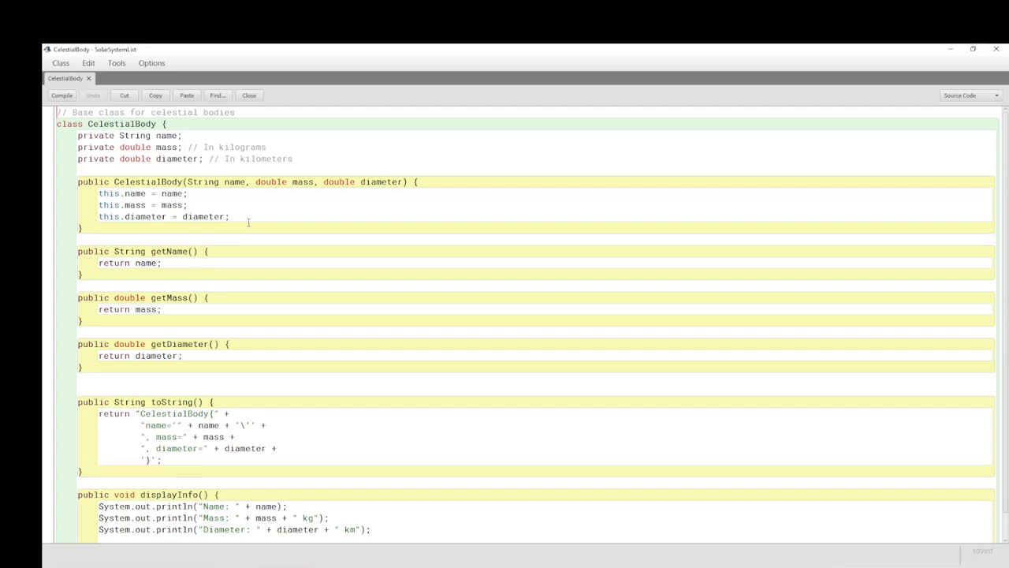
scroll("down", 3)
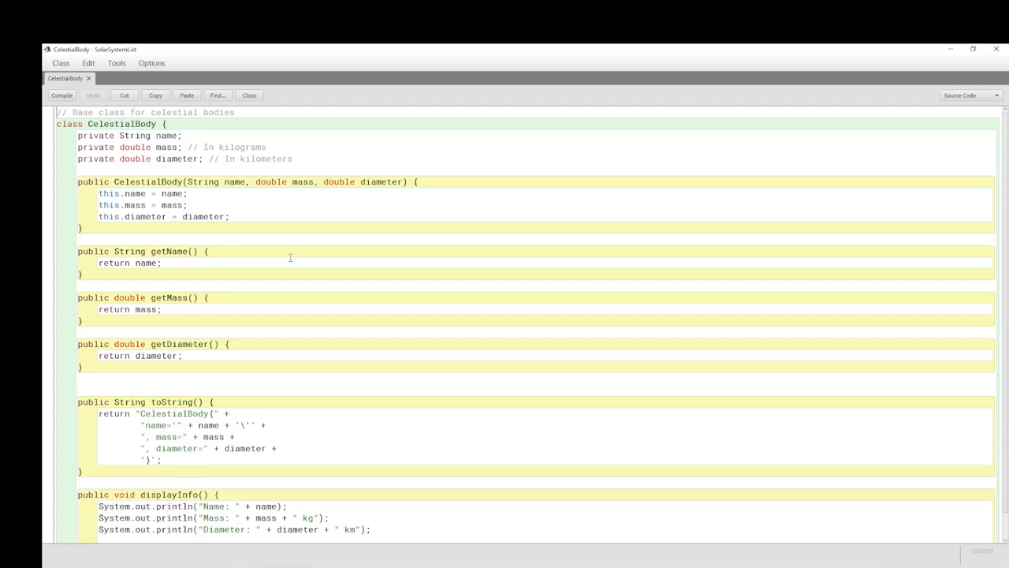
left_click(249, 96)
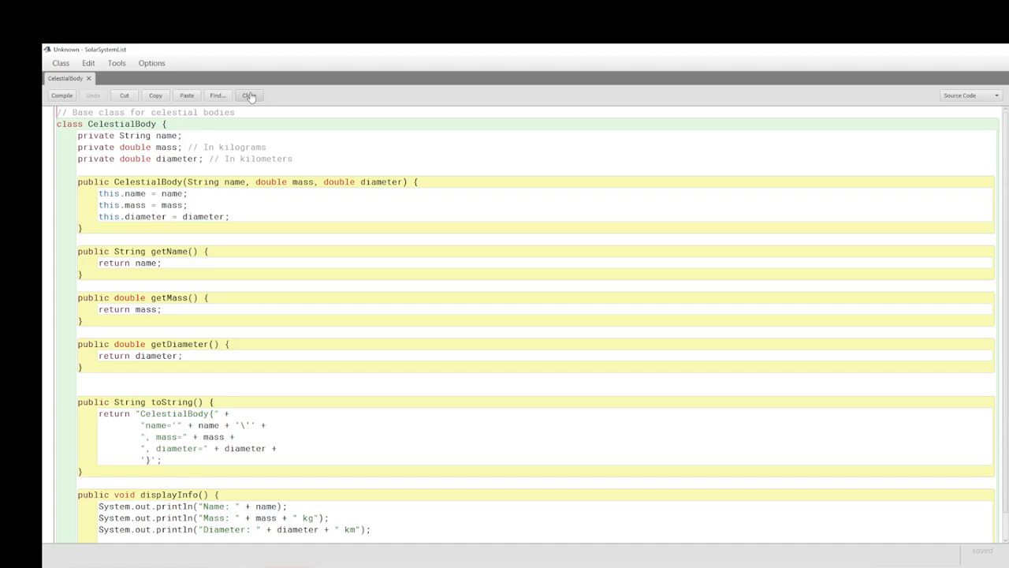
left_click(249, 96)
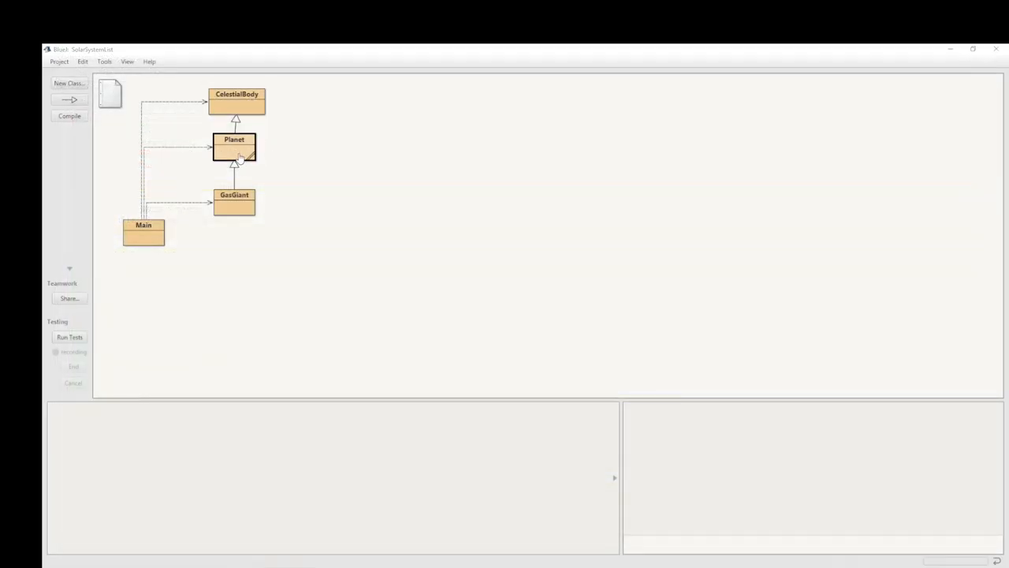
double_click(233, 147)
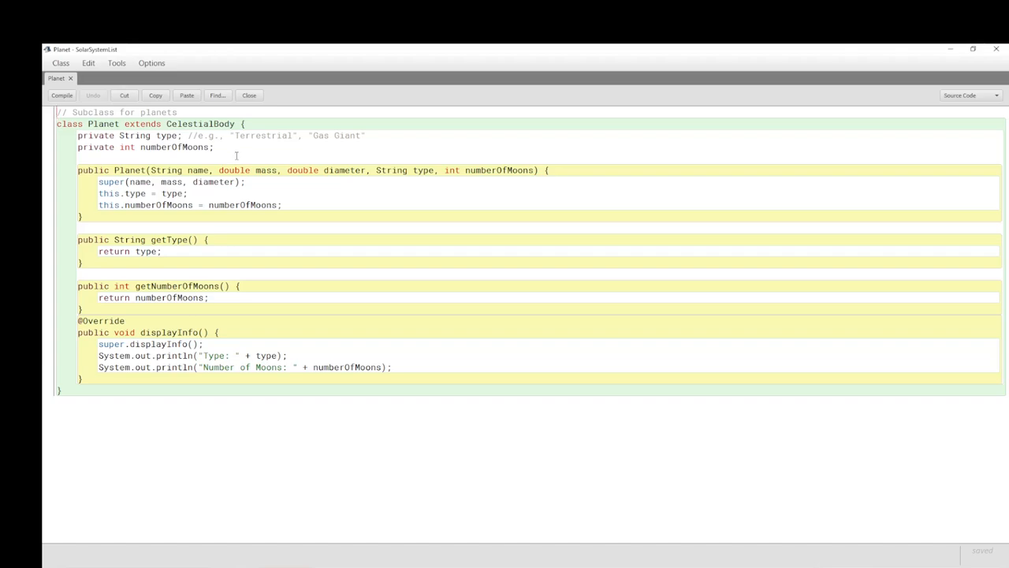
mouse_move(499, 204)
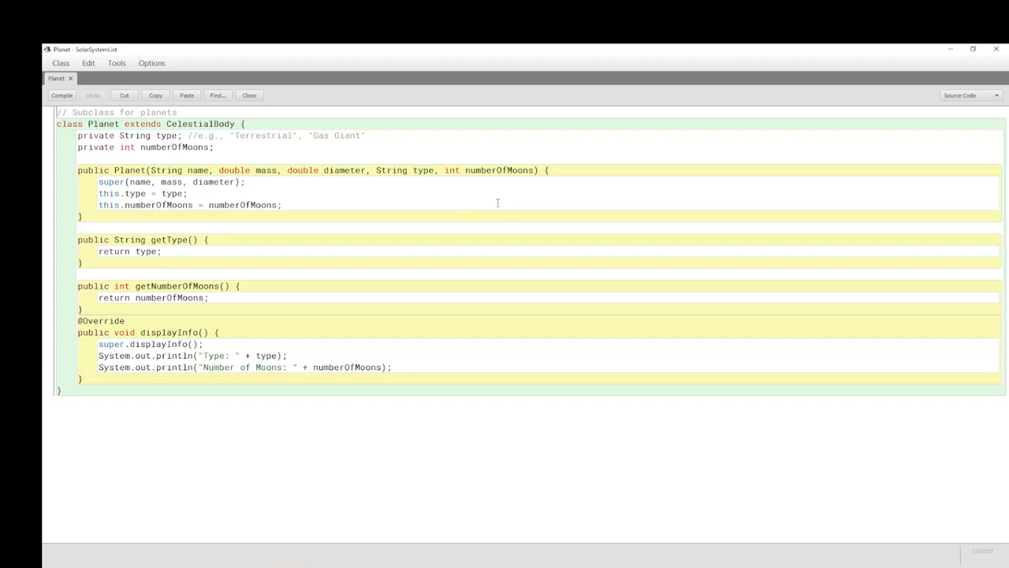
mouse_move(504, 202)
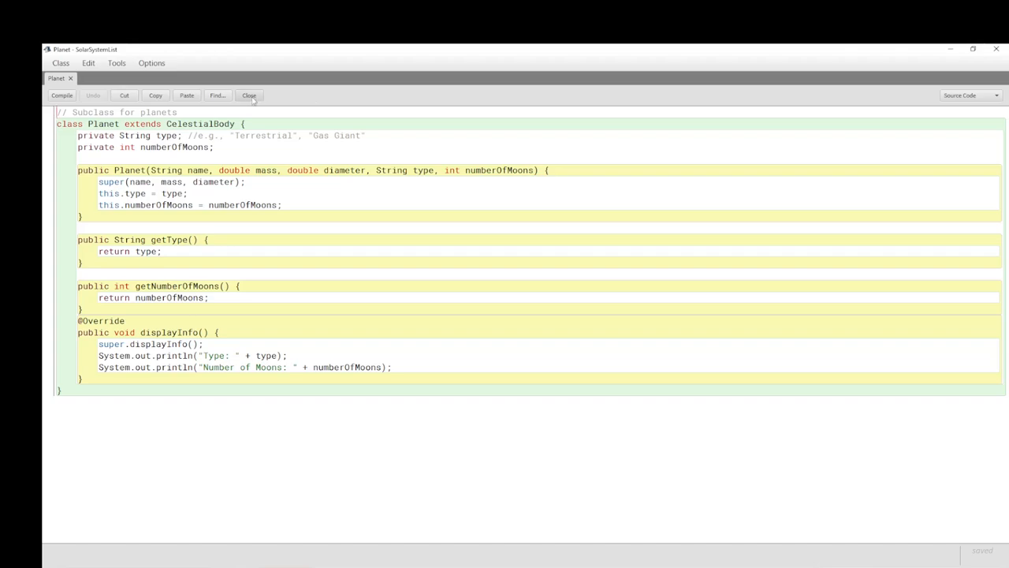
left_click(249, 94)
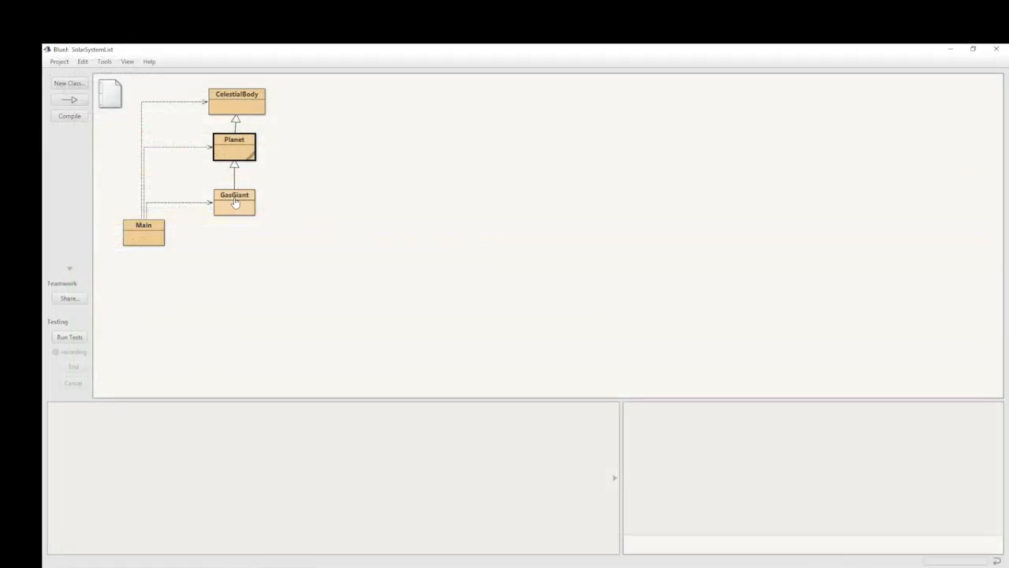
double_click(233, 199)
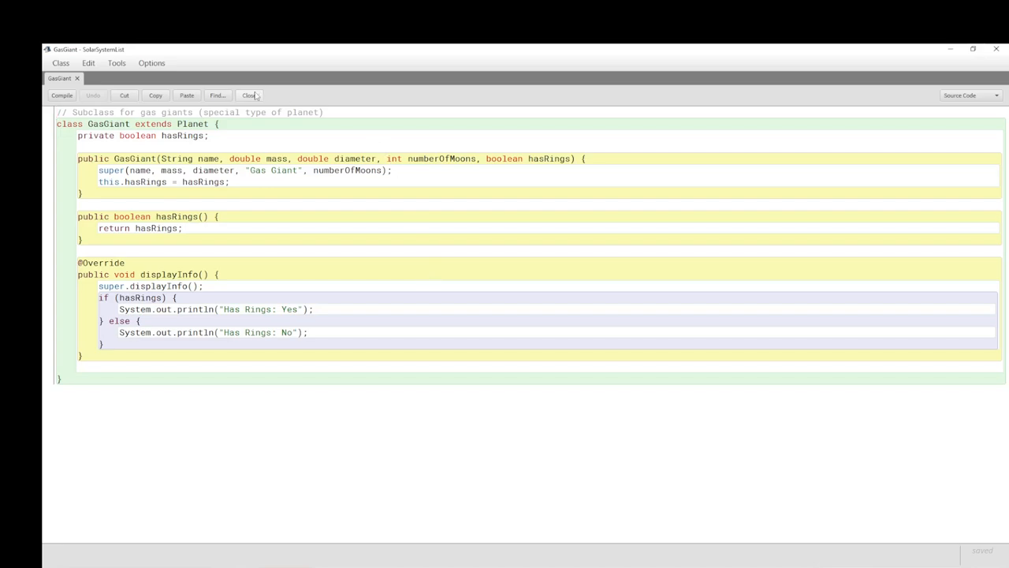
left_click(249, 95)
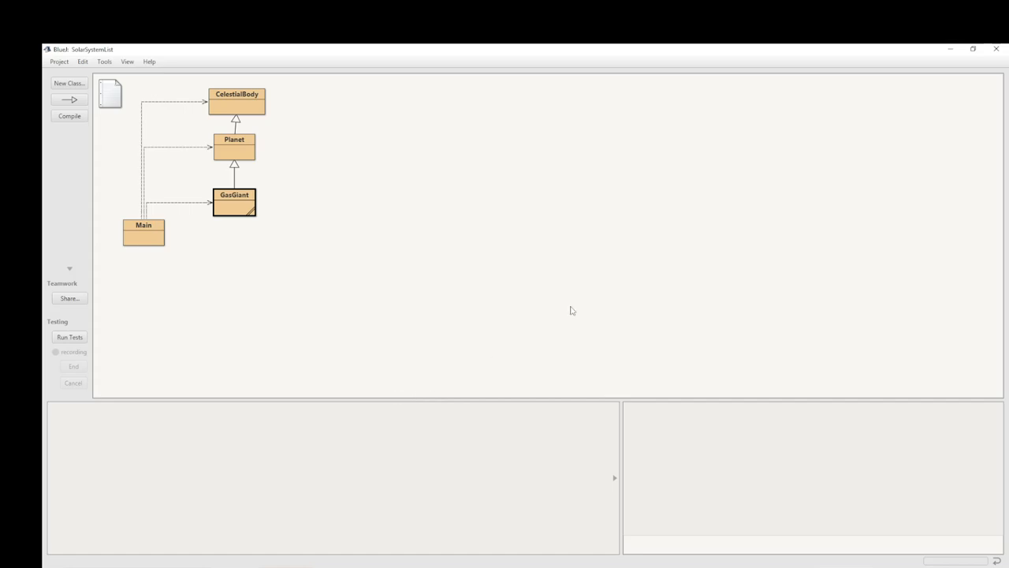
mouse_move(700, 274)
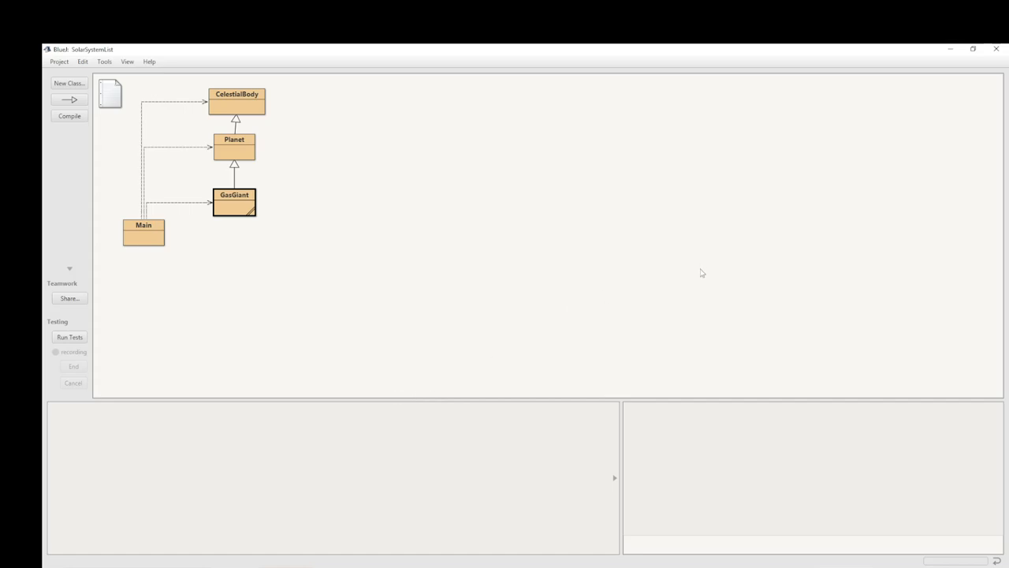
mouse_move(701, 281)
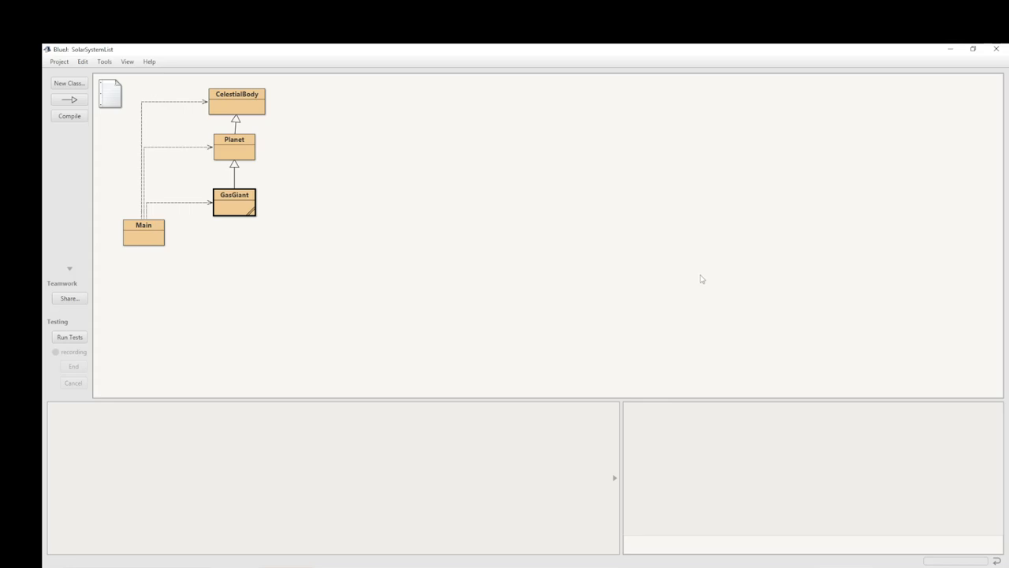
mouse_move(423, 227)
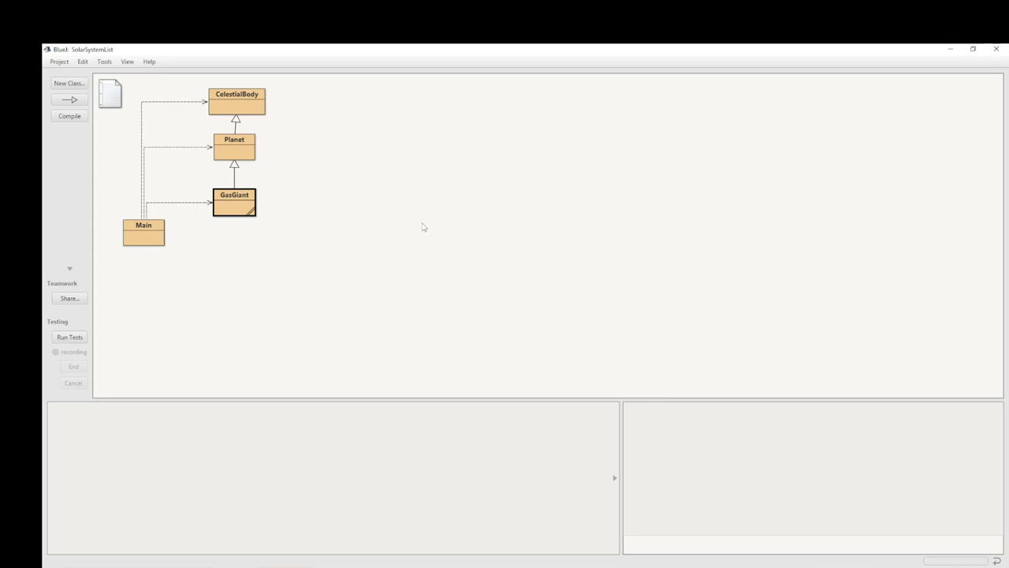
mouse_move(624, 268)
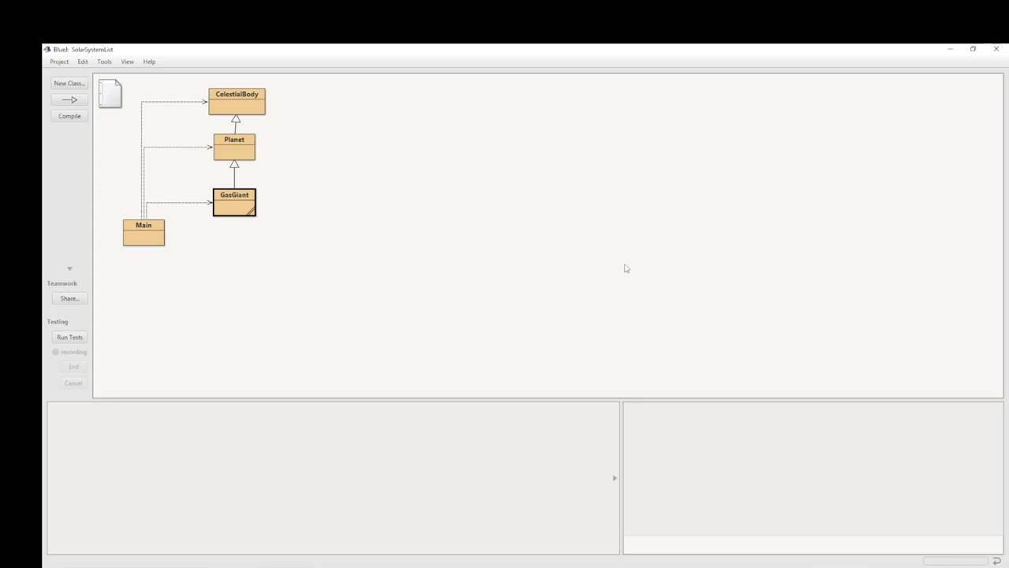
mouse_move(145, 237)
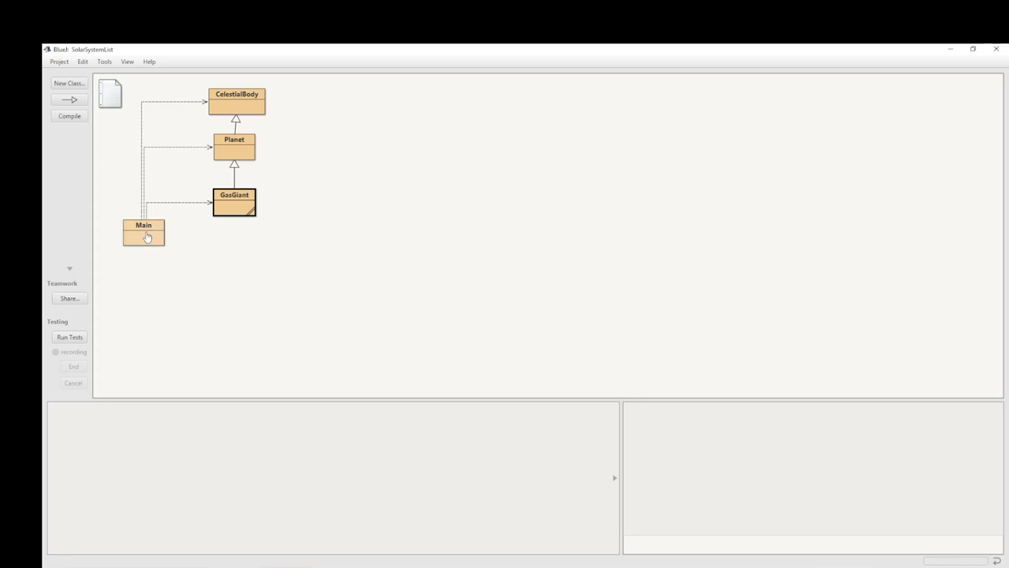
Bring up the Main class source that builds and displays the list of bodies
double_click(145, 230)
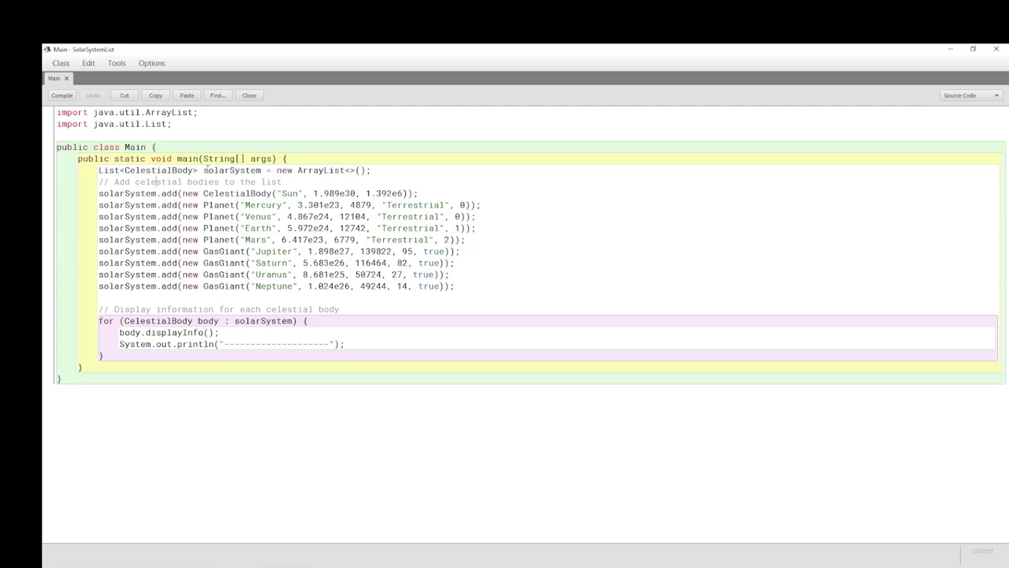
mouse_move(259, 170)
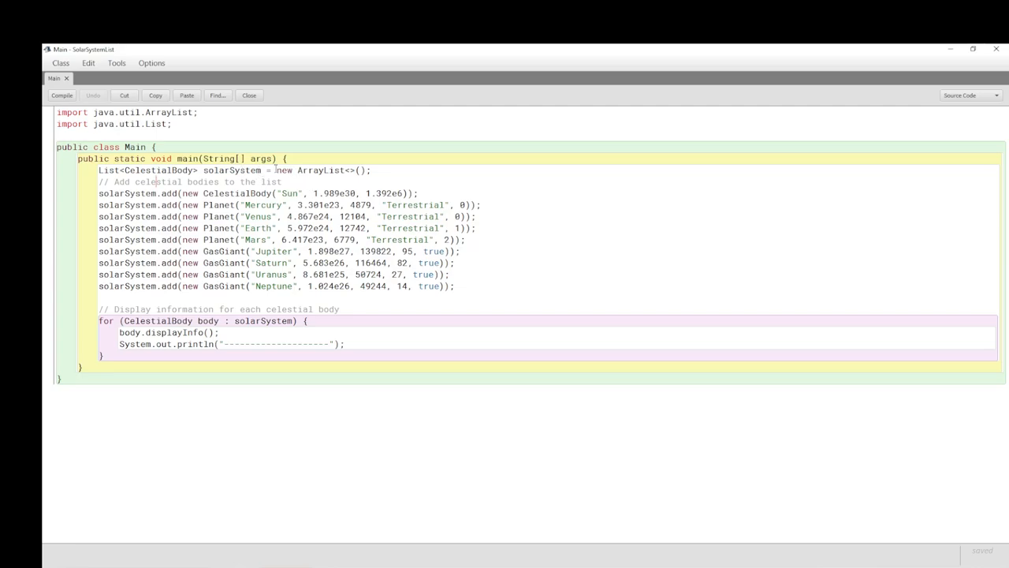
mouse_move(359, 175)
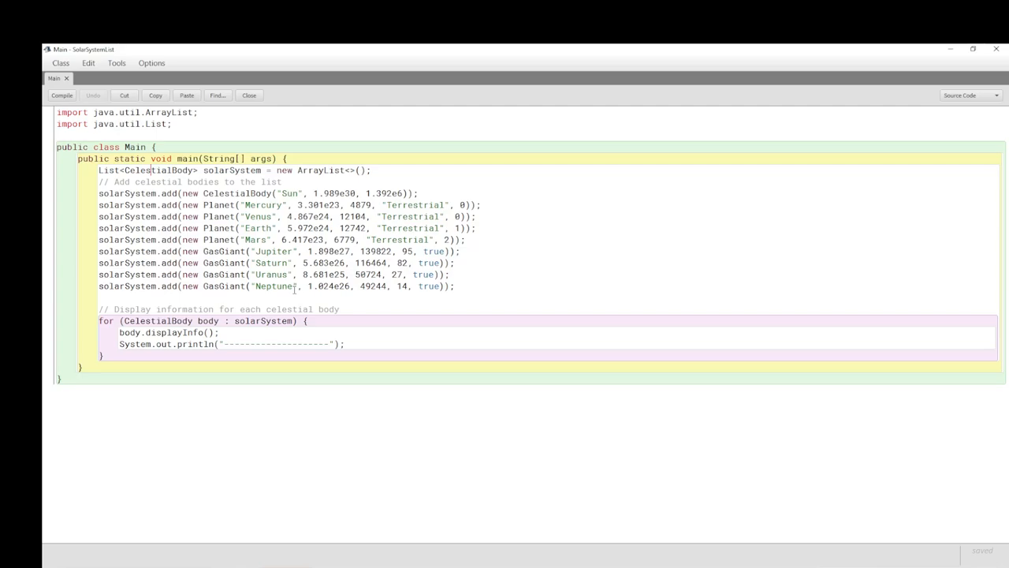
mouse_move(321, 287)
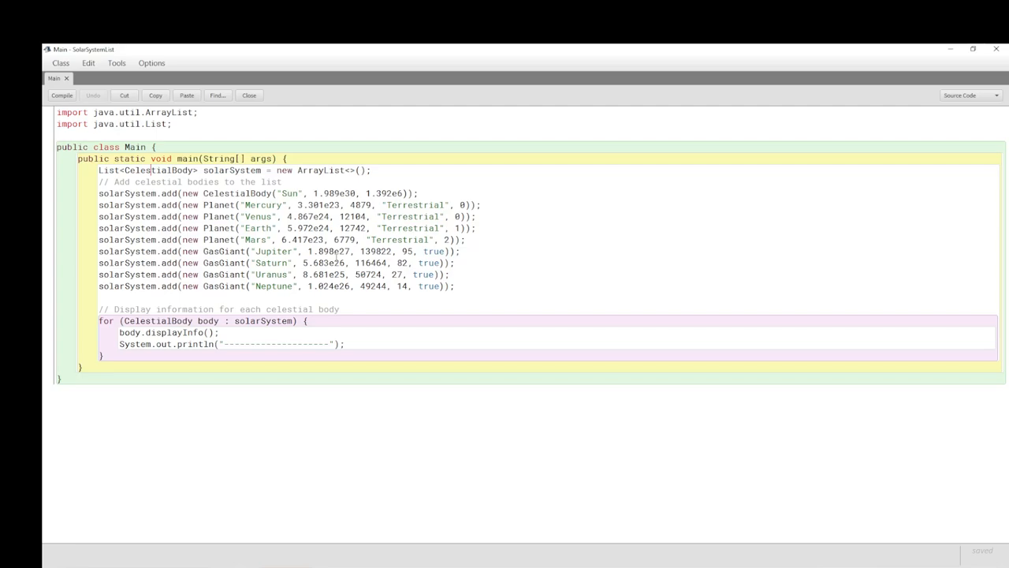
mouse_move(526, 278)
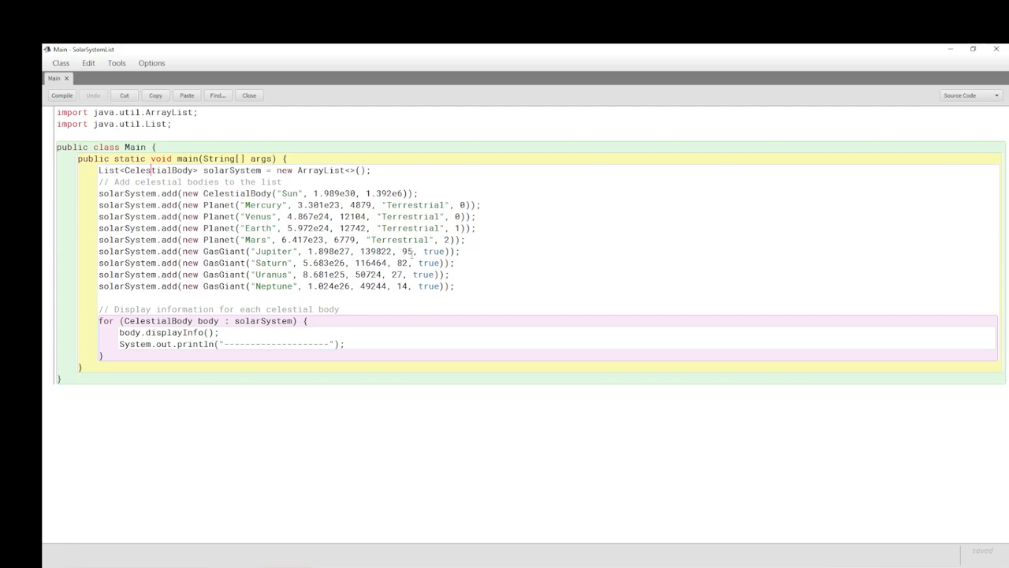
double_click(405, 250)
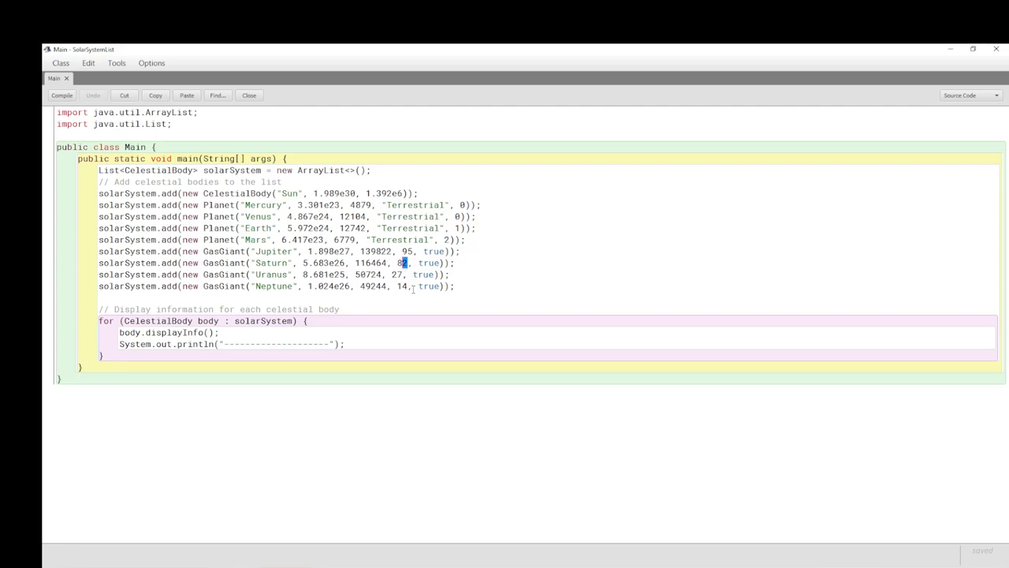
mouse_move(429, 251)
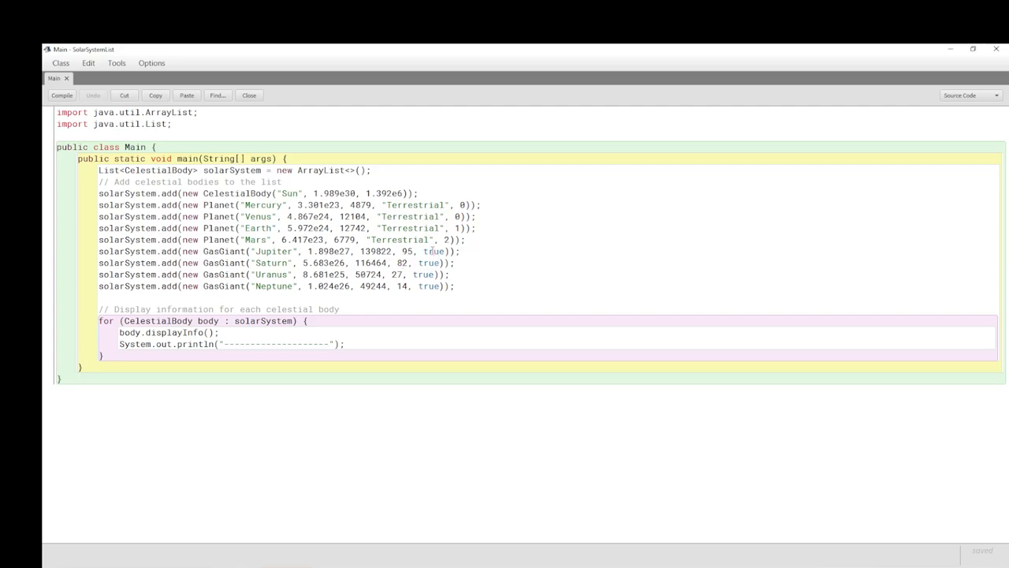
mouse_move(255, 287)
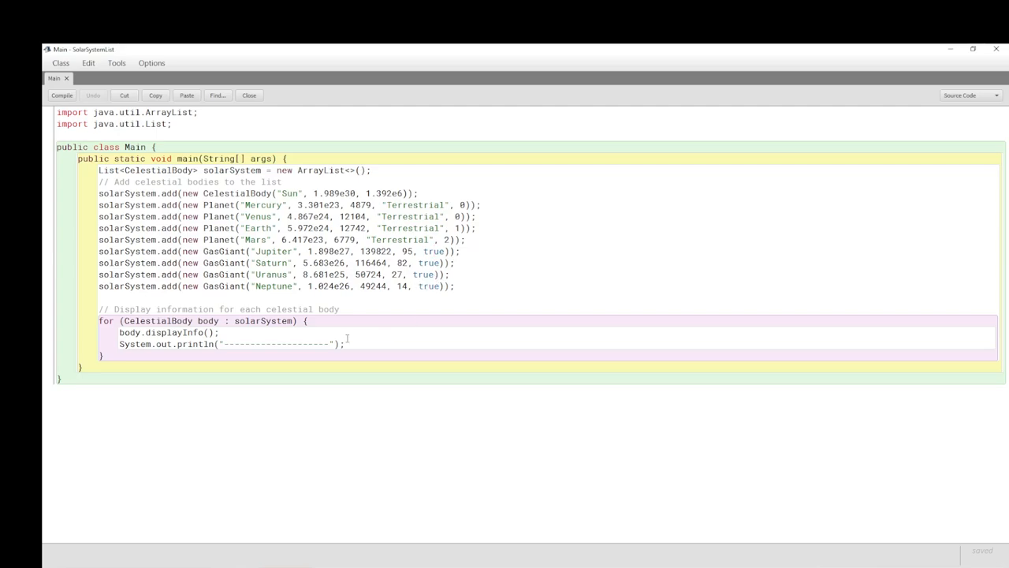
mouse_move(382, 214)
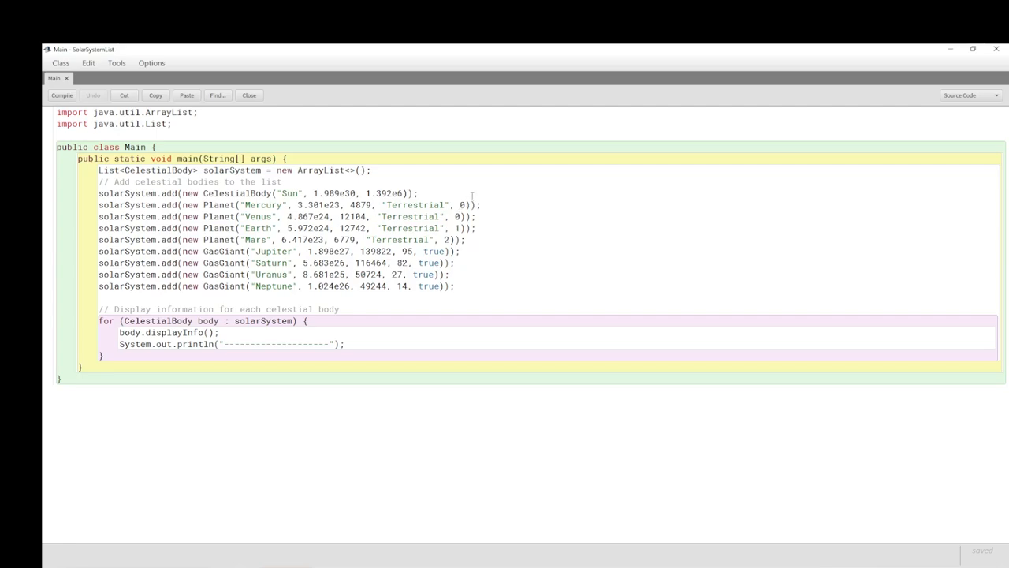
mouse_move(530, 320)
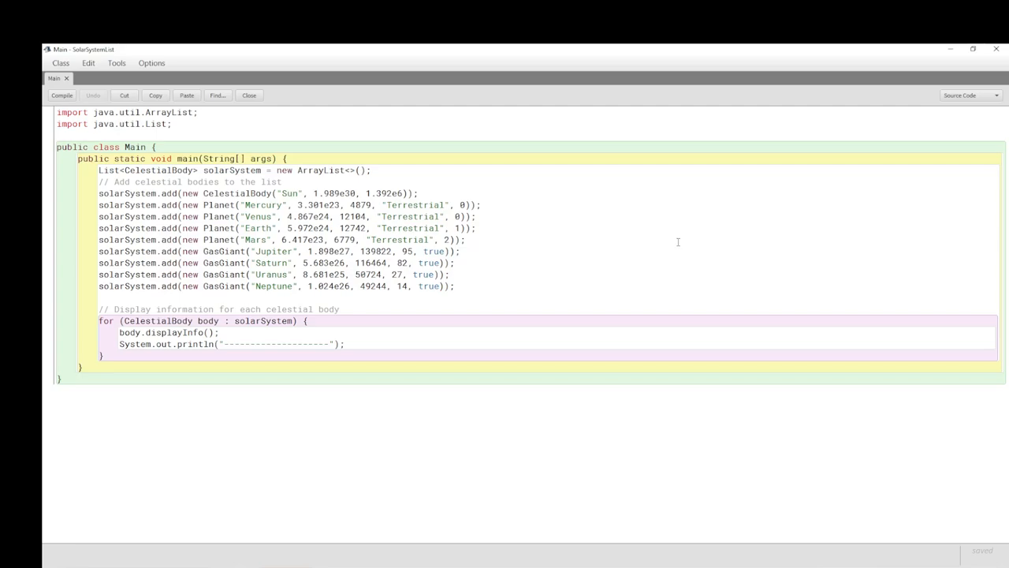
mouse_move(649, 234)
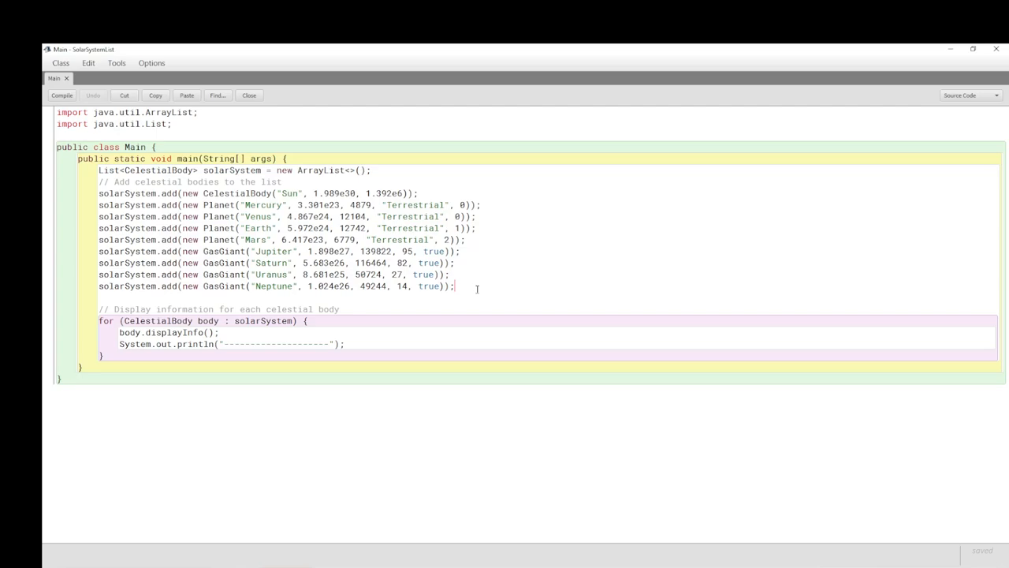
left_click_drag(98, 192, 454, 287)
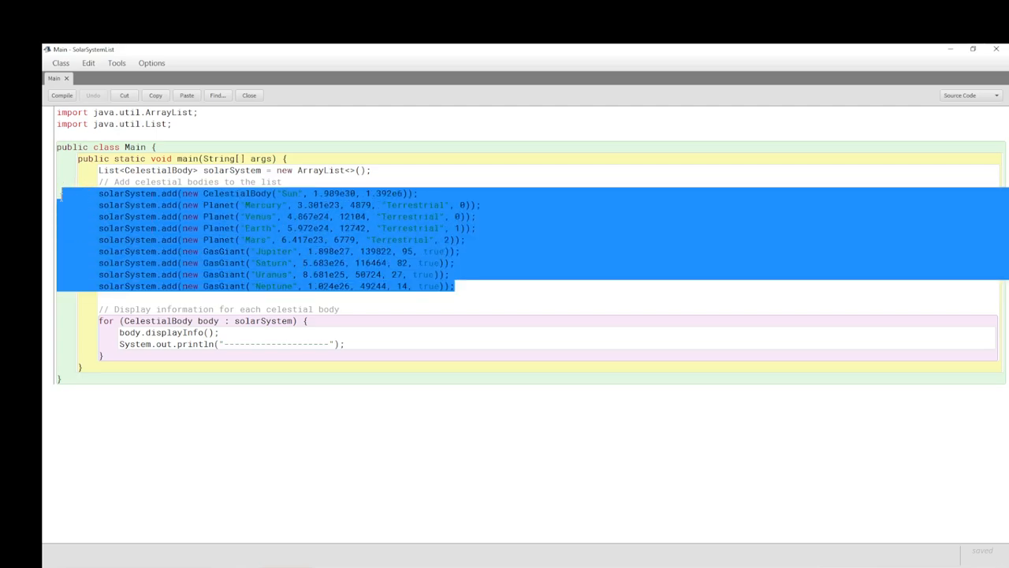
left_click(464, 277)
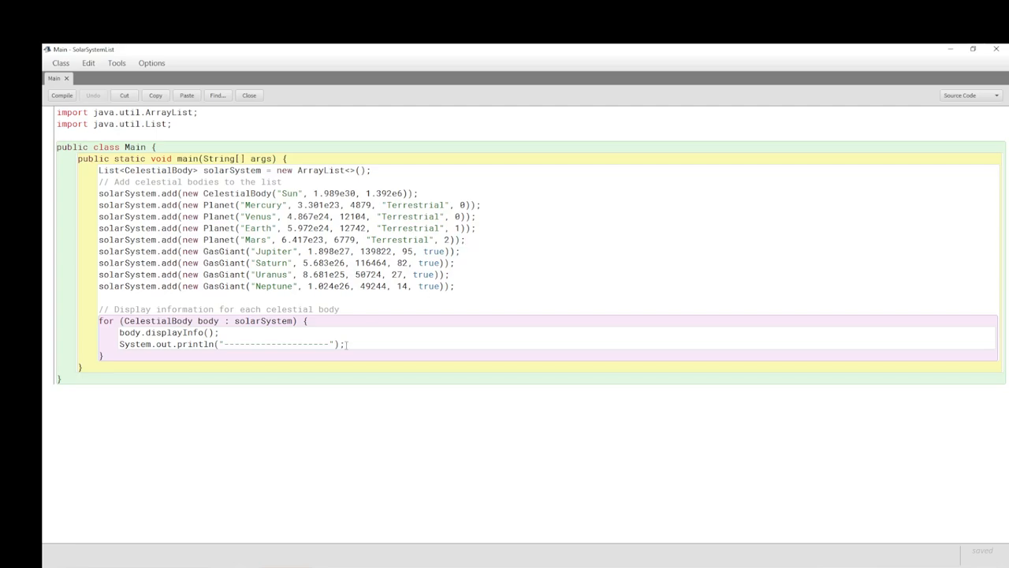
mouse_move(388, 312)
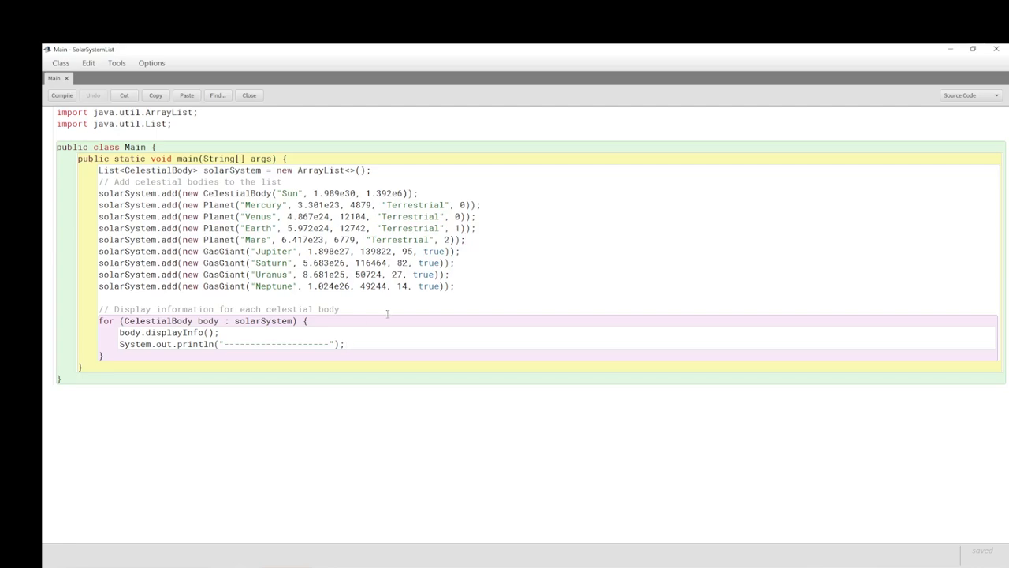
mouse_move(363, 309)
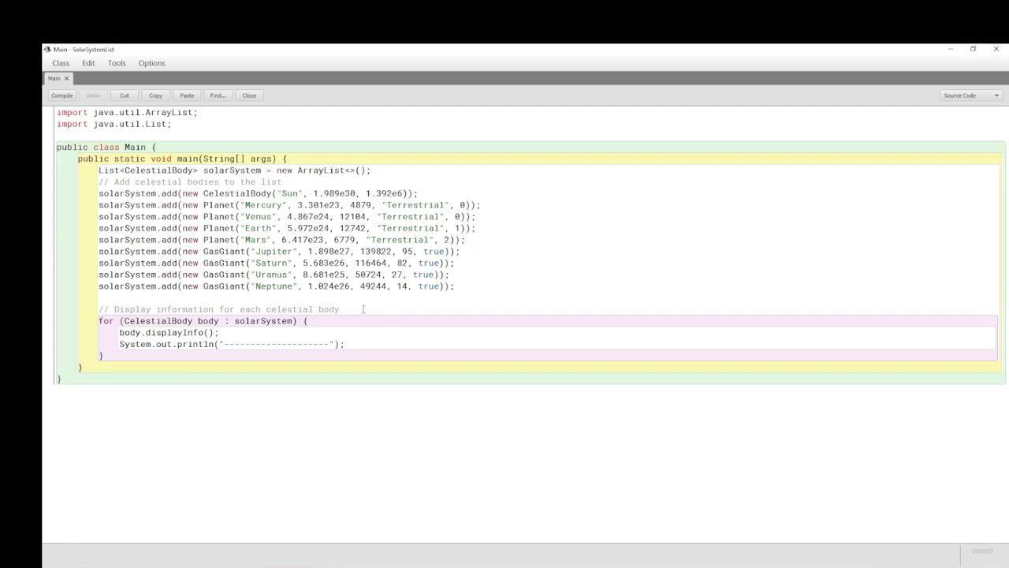
mouse_move(416, 338)
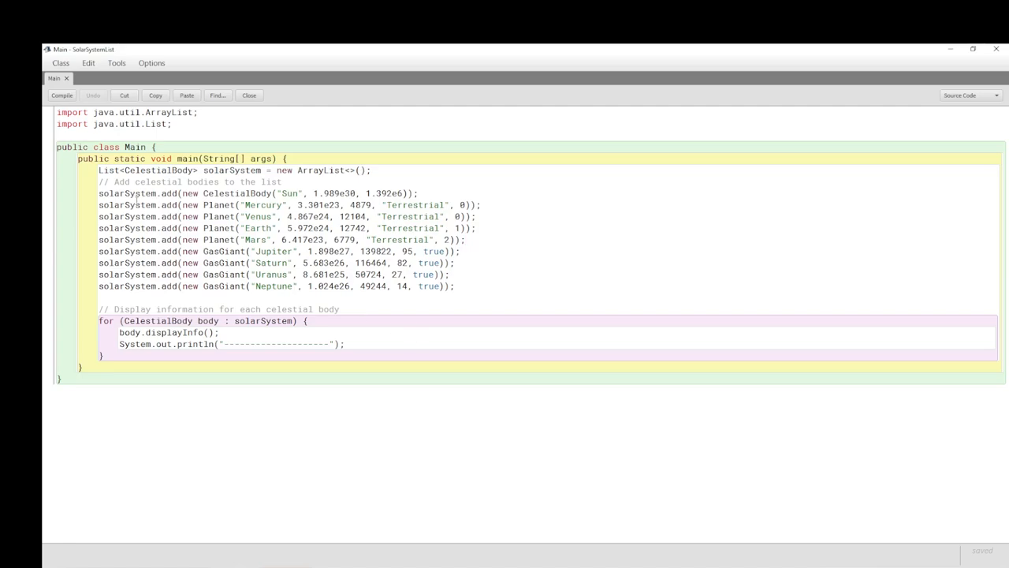
mouse_move(94, 278)
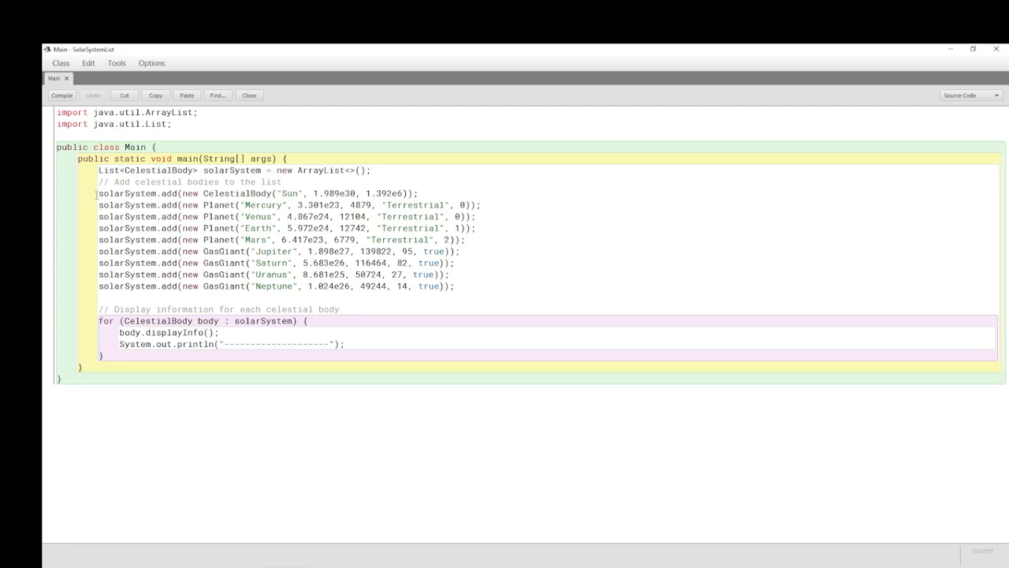
left_click_drag(97, 193, 213, 192)
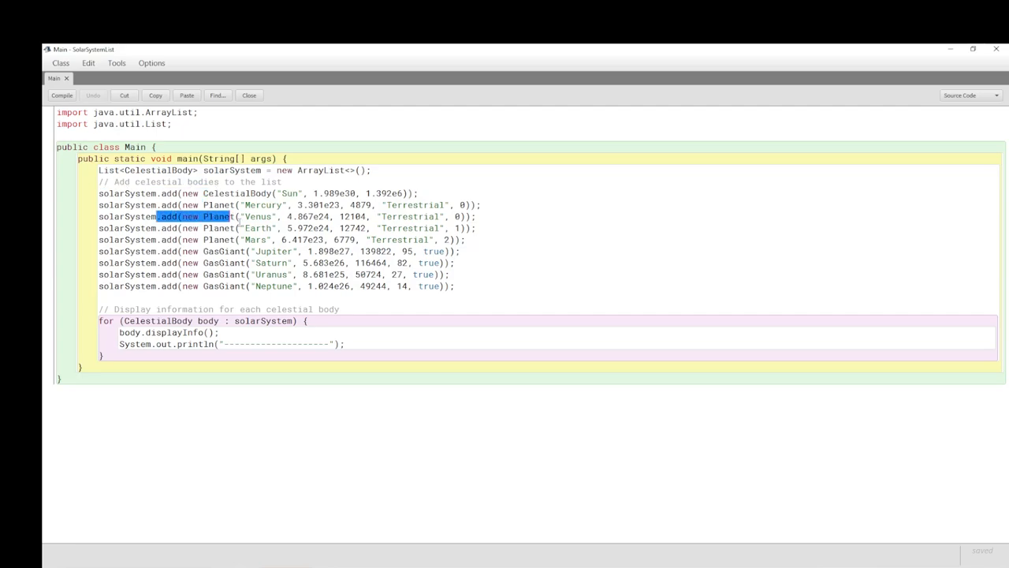
mouse_move(284, 262)
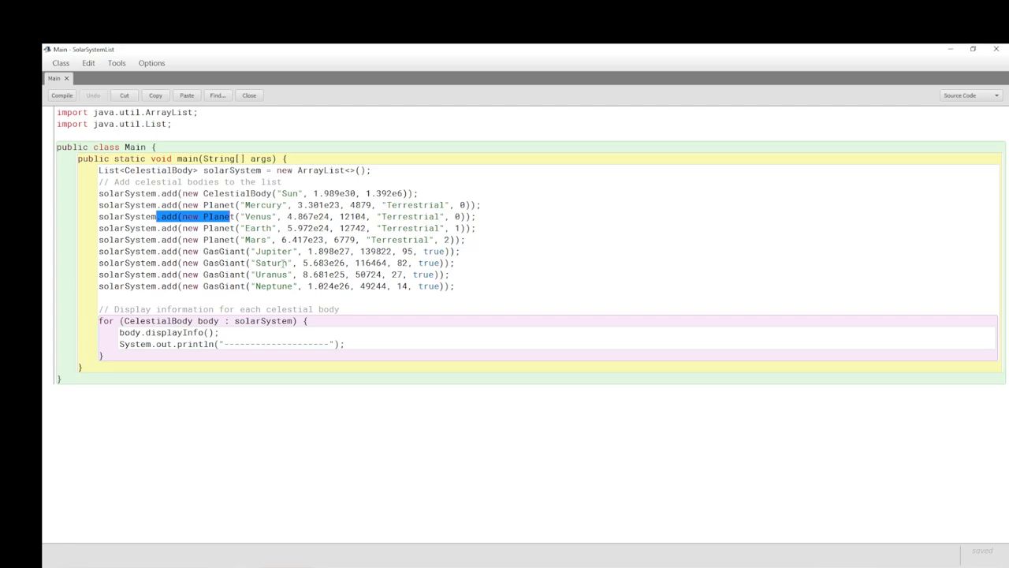
mouse_move(457, 274)
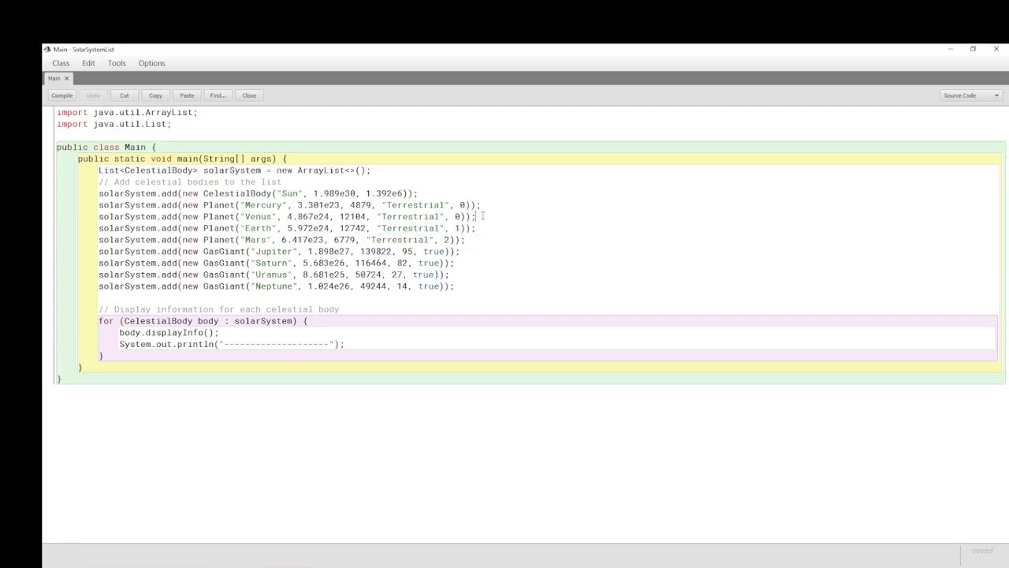
left_click_drag(300, 216, 477, 216)
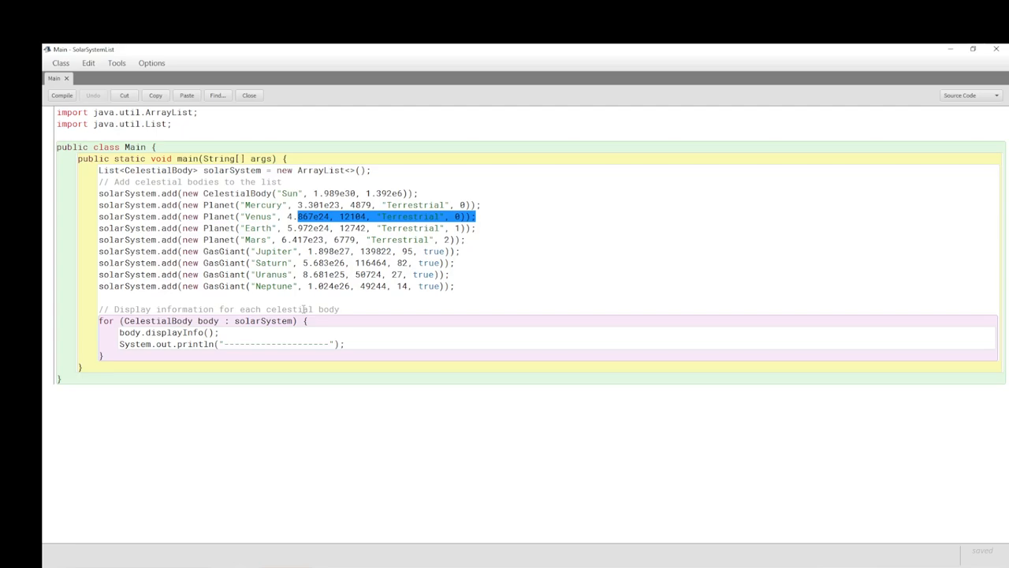
mouse_move(556, 369)
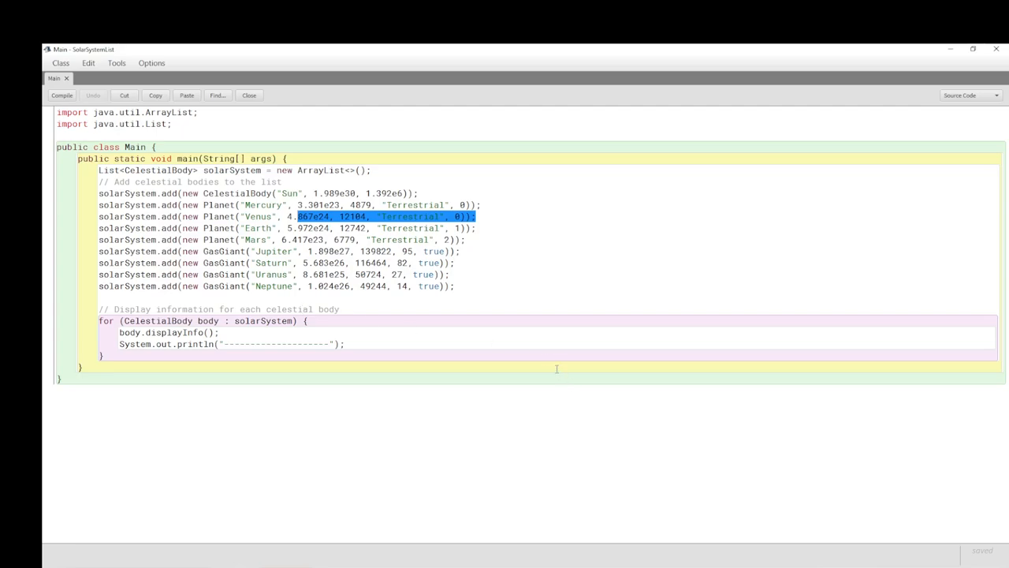
mouse_move(533, 361)
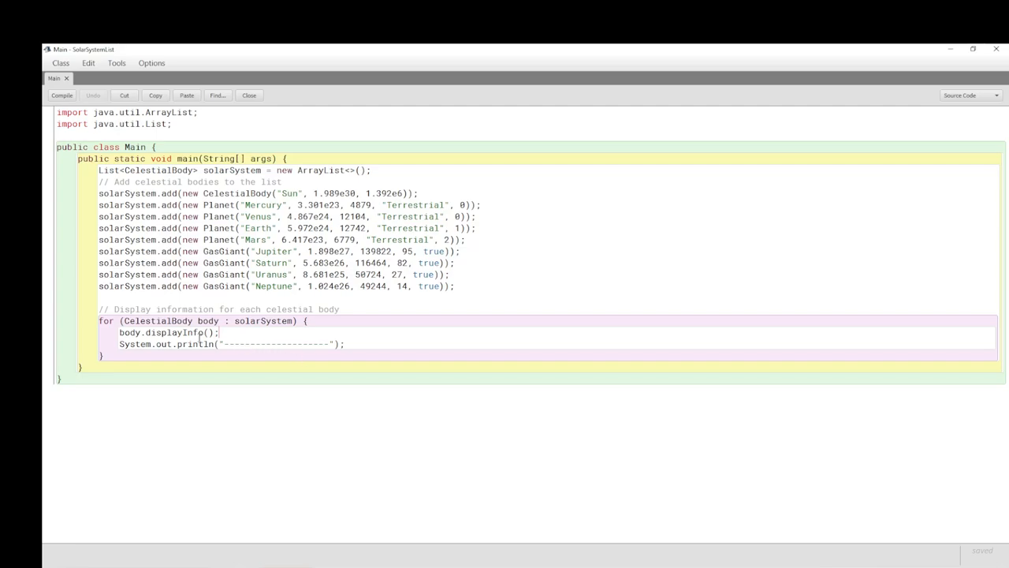
double_click(217, 322)
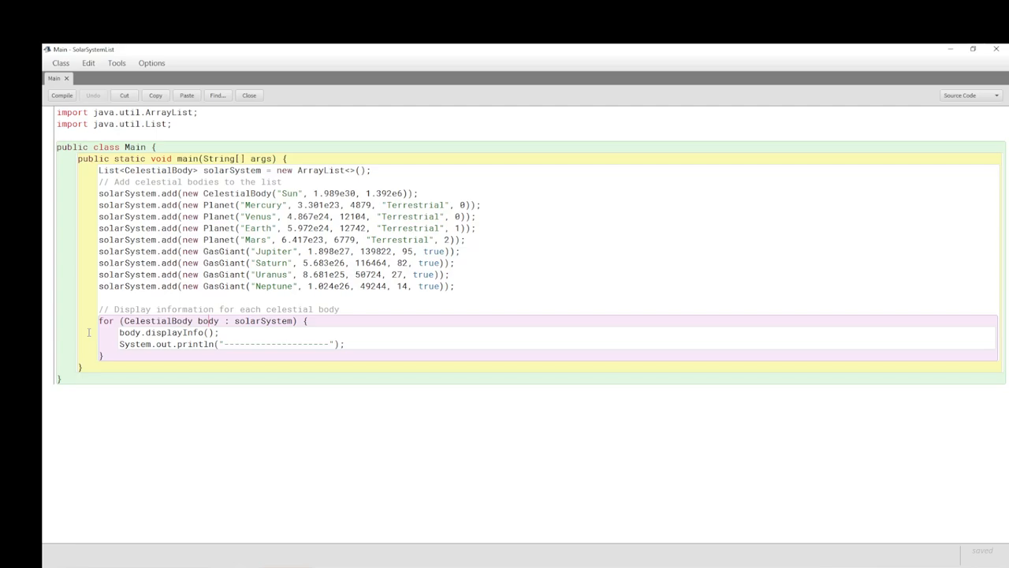
mouse_move(252, 341)
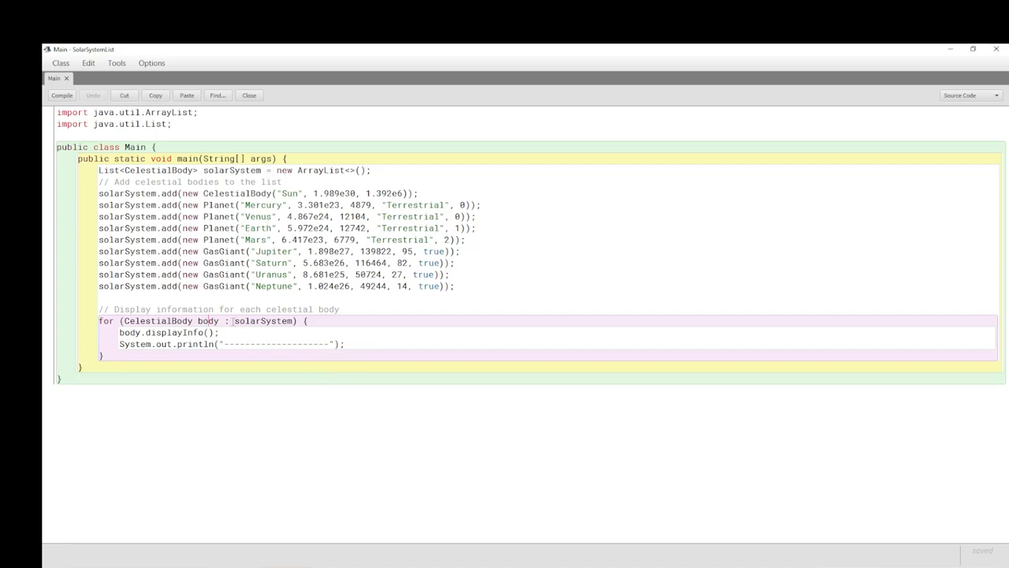
double_click(260, 320)
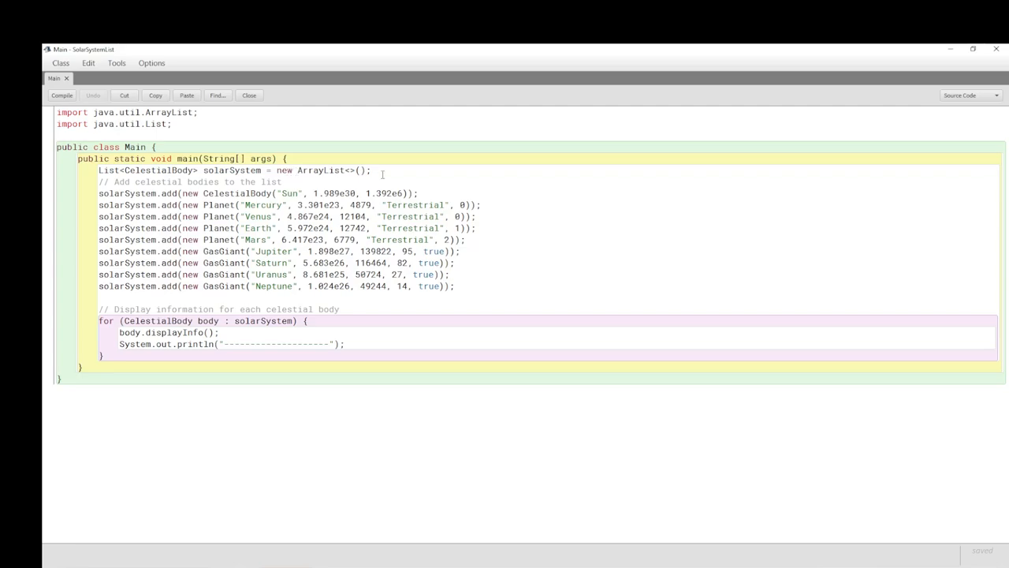
left_click_drag(277, 170, 372, 171)
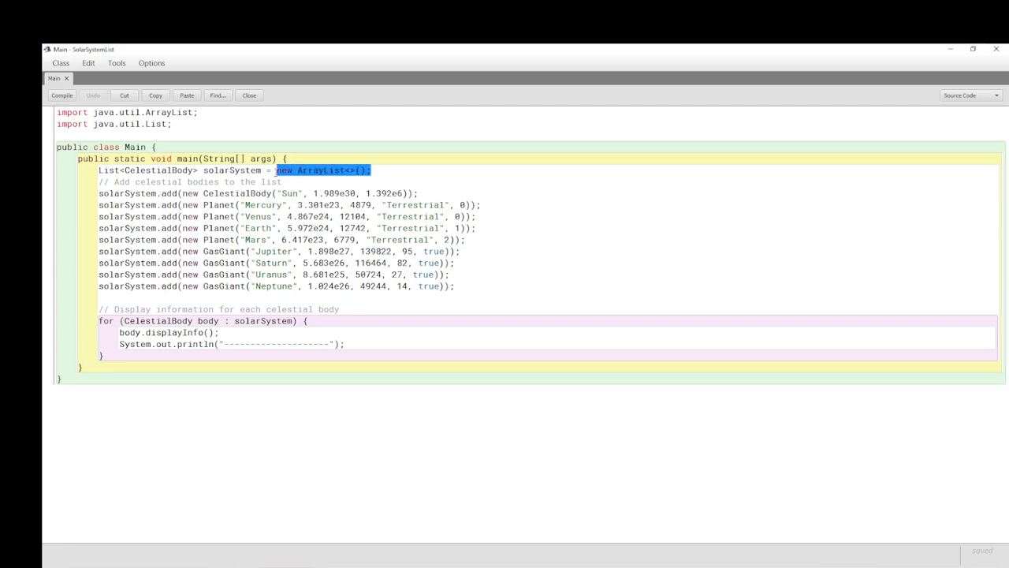
mouse_move(120, 213)
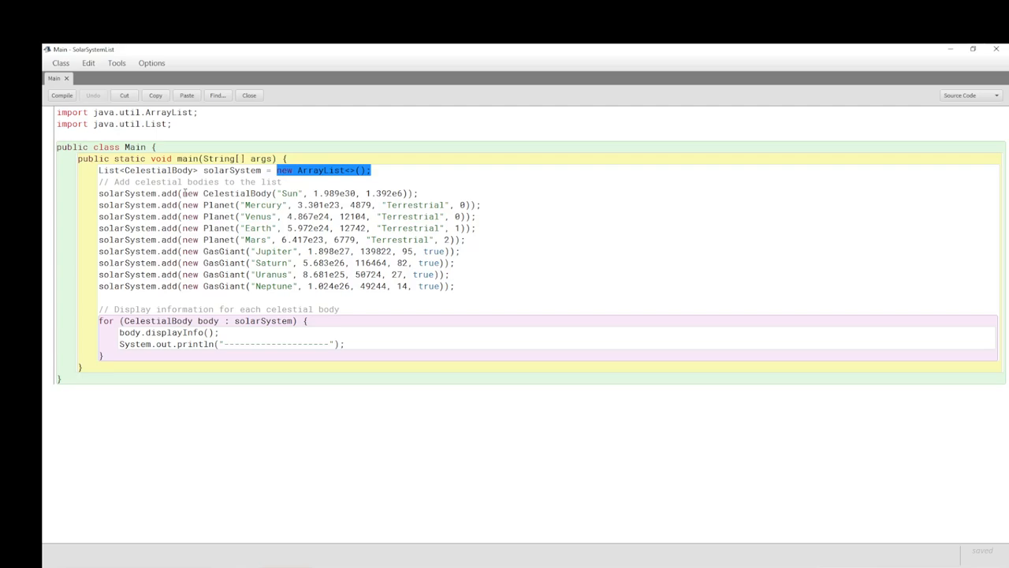
mouse_move(246, 192)
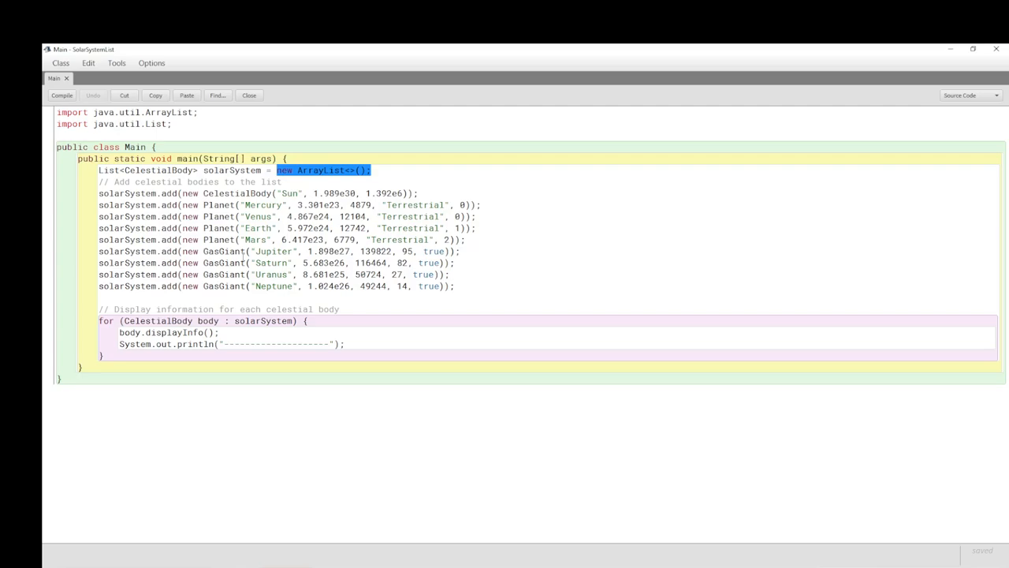
double_click(189, 192)
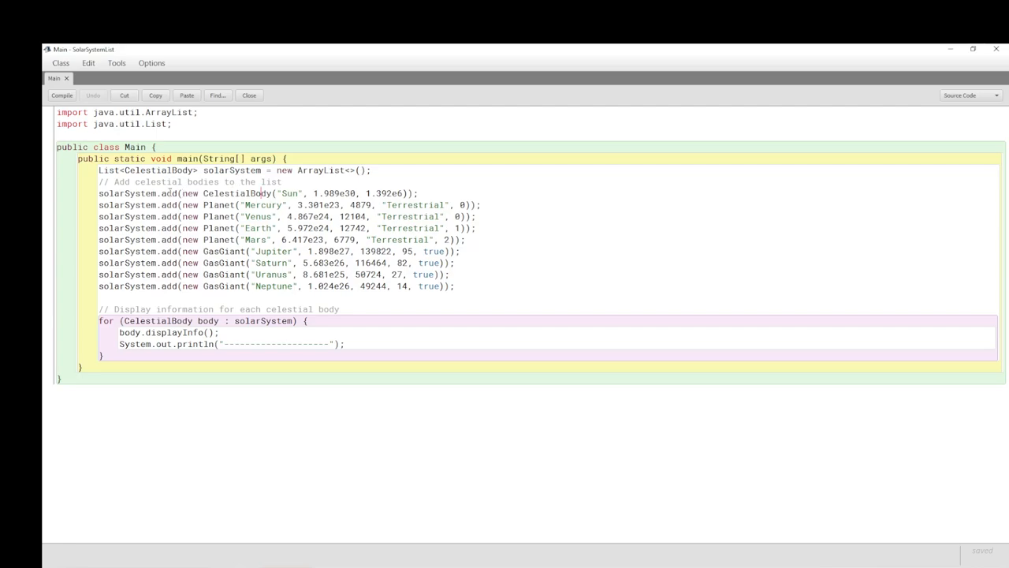
left_click_drag(180, 192, 308, 192)
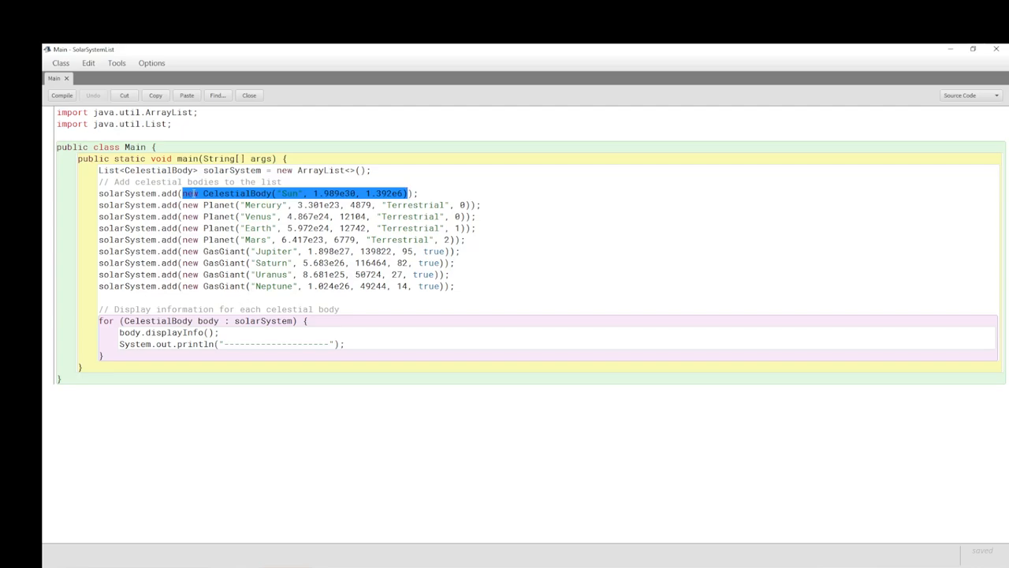
left_click(186, 193)
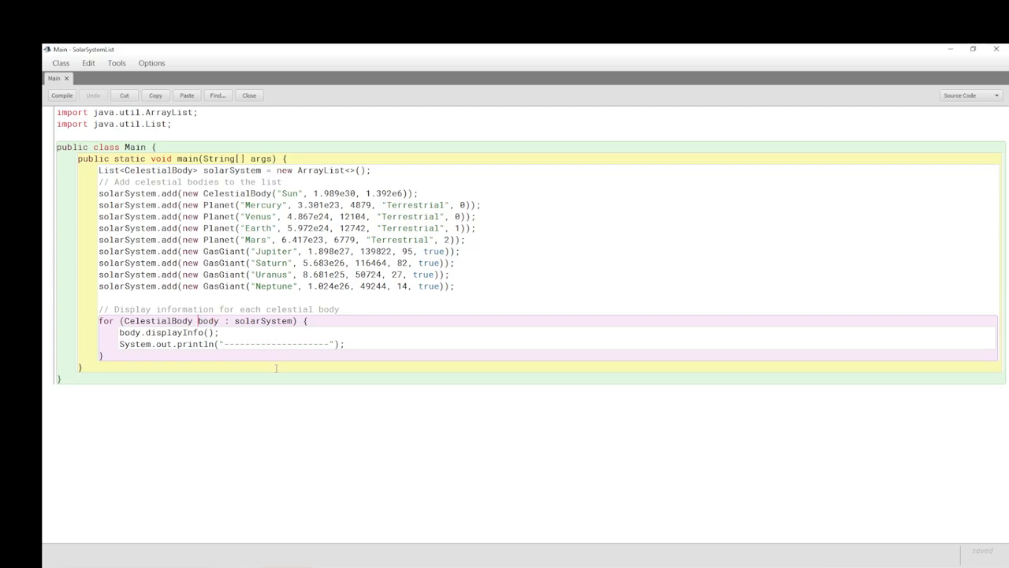
mouse_move(281, 372)
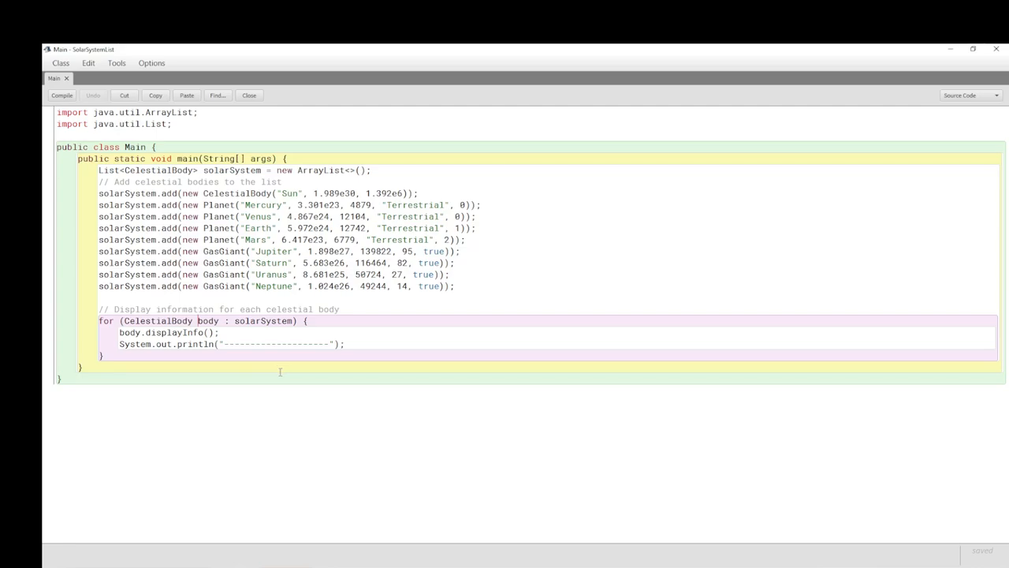
mouse_move(311, 359)
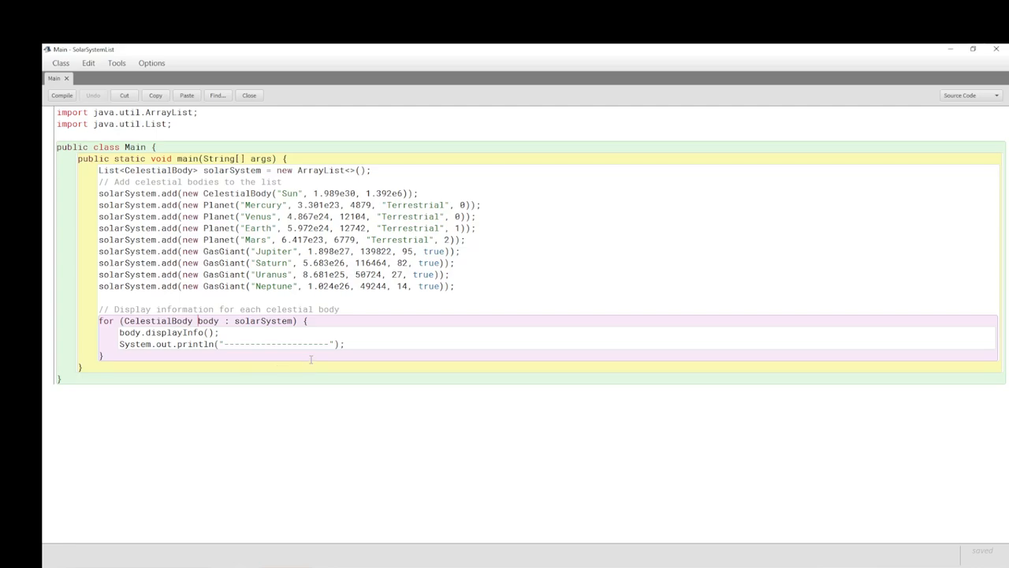
Rename the loop variable body to eachBody, then compile Main and close the editor
type("e")
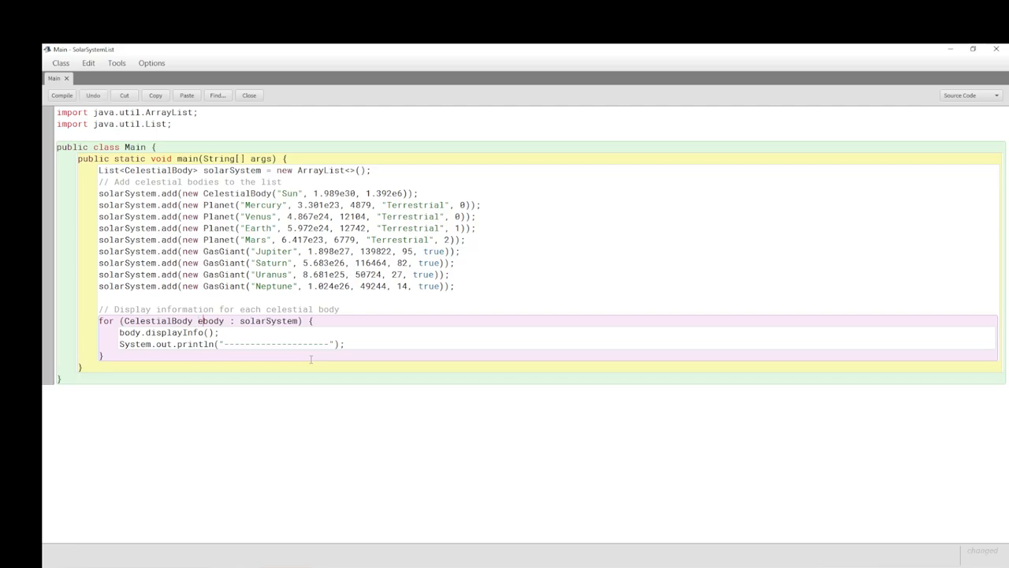
type("eachB")
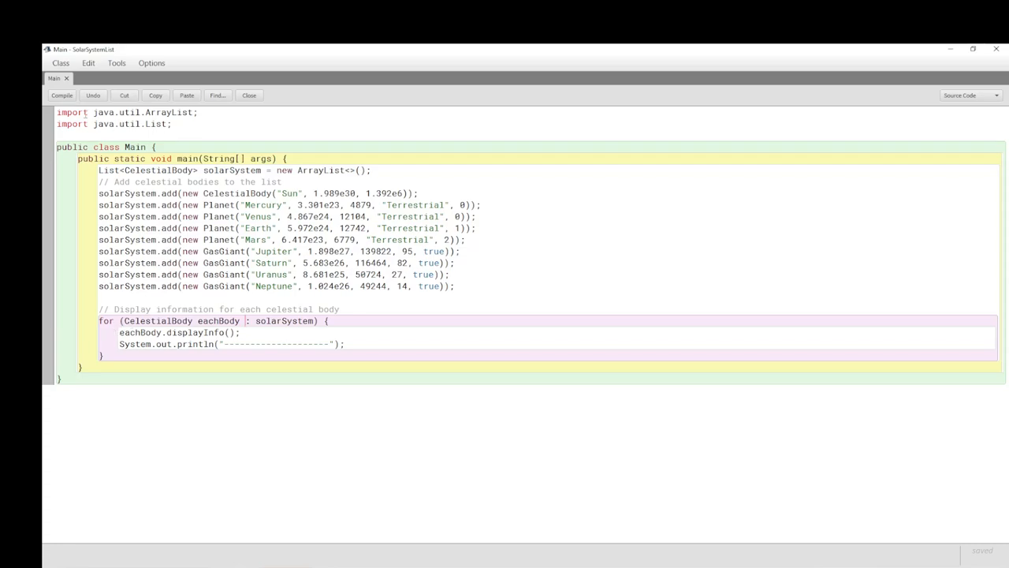
left_click(60, 96)
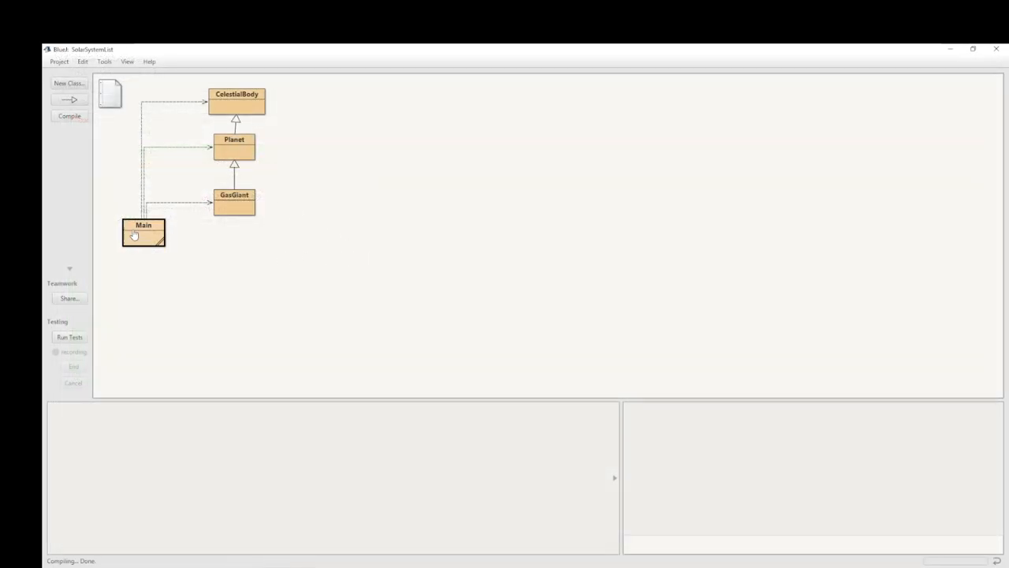
Run Main's void main(String[] args) with no arguments to print every body's details
right_click(143, 233)
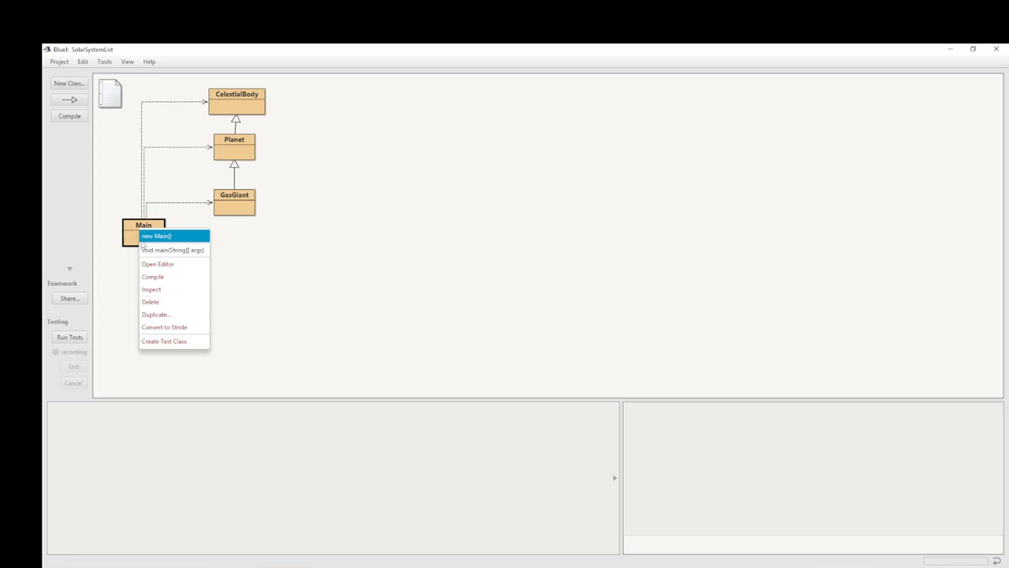
mouse_move(164, 251)
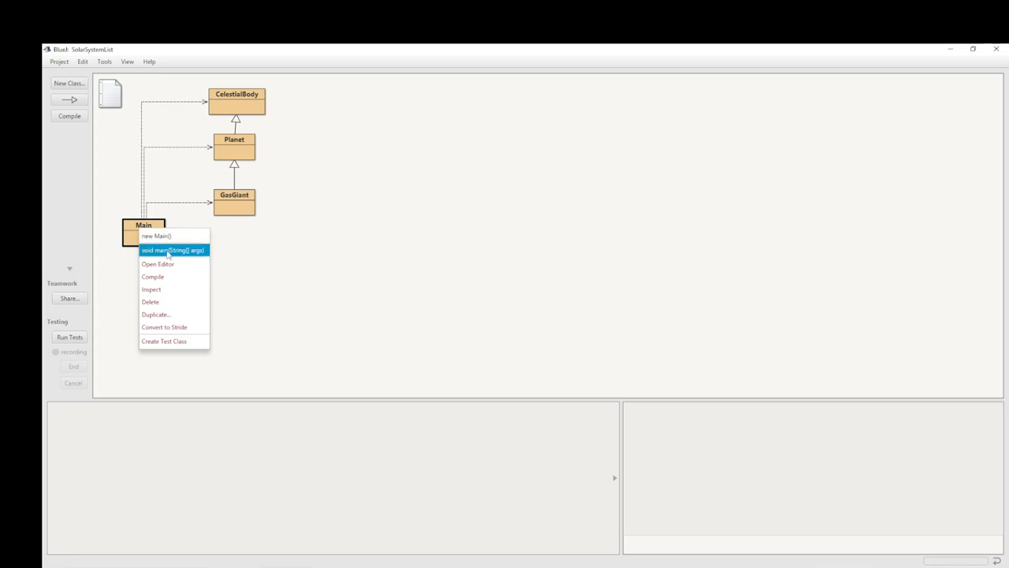
left_click(170, 252)
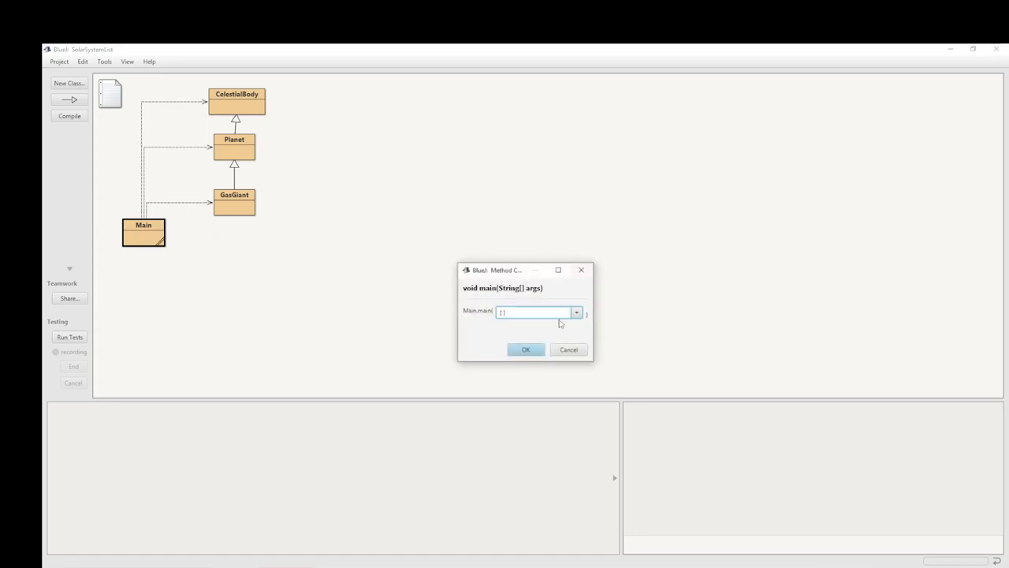
left_click(527, 351)
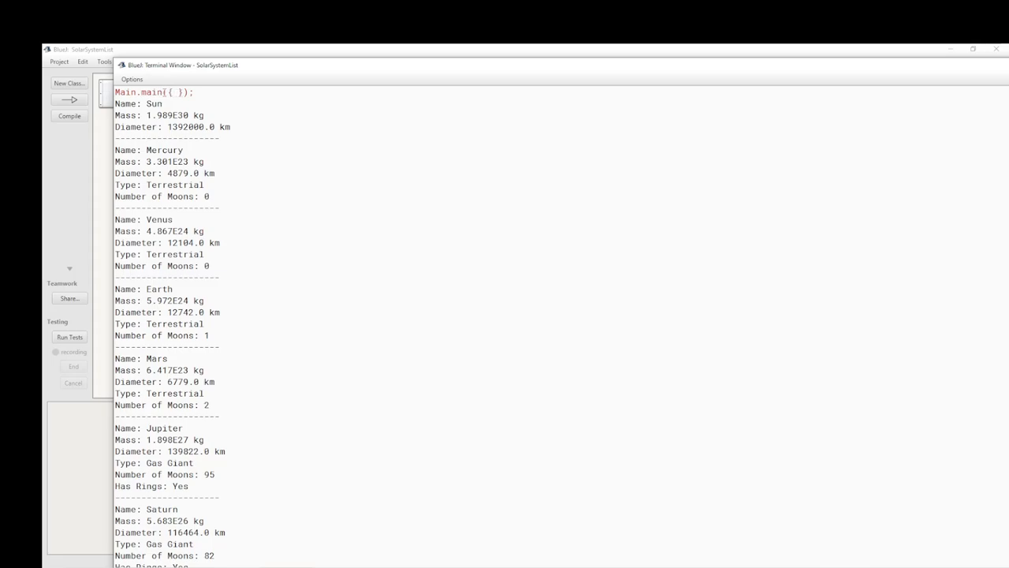
double_click(174, 91)
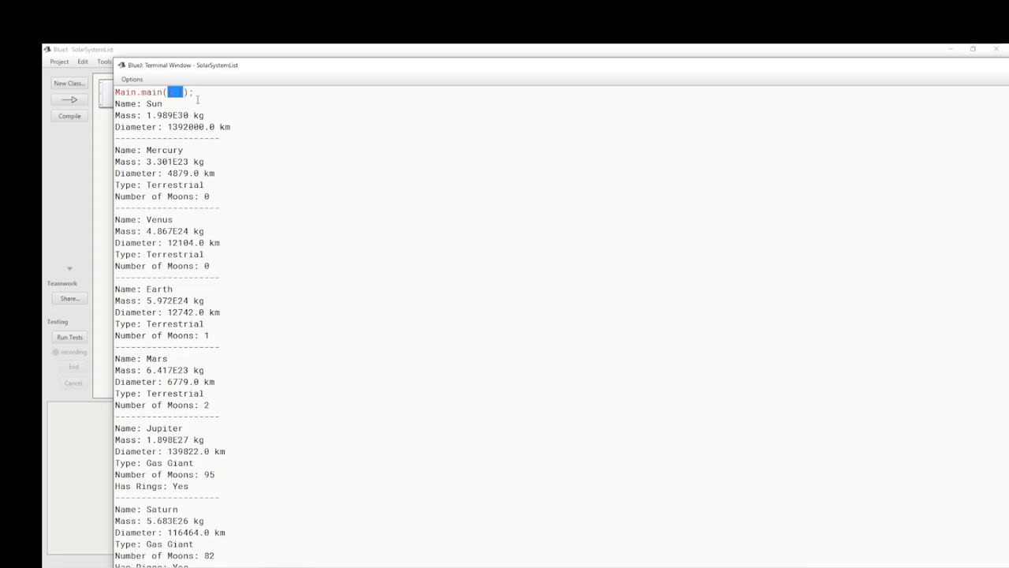
mouse_move(230, 107)
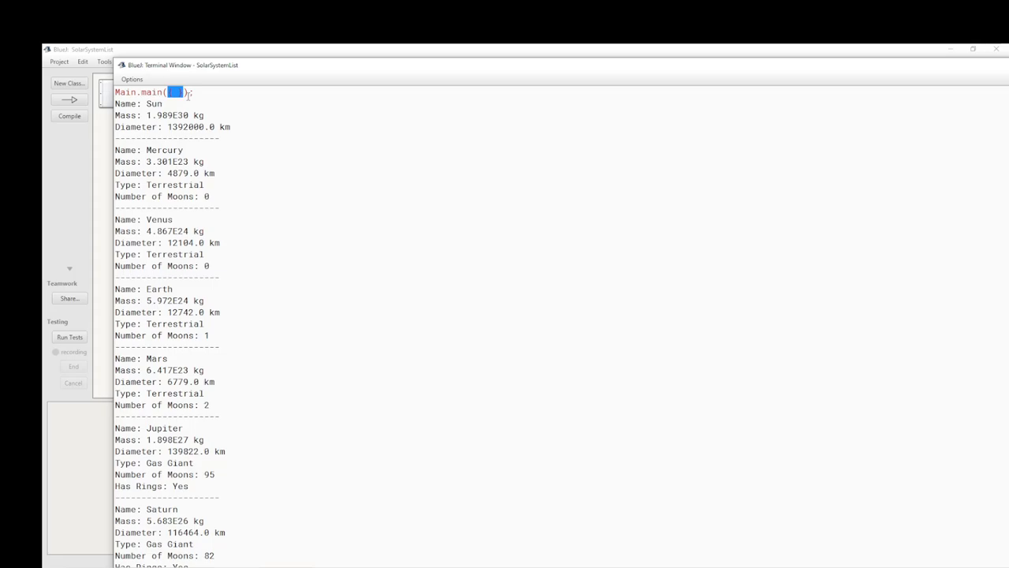
mouse_move(249, 104)
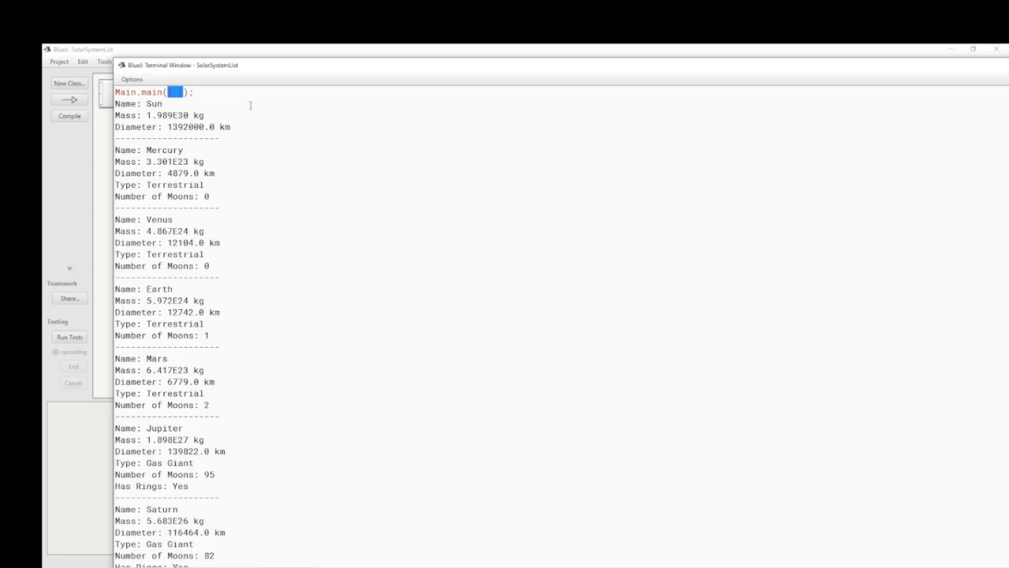
mouse_move(381, 199)
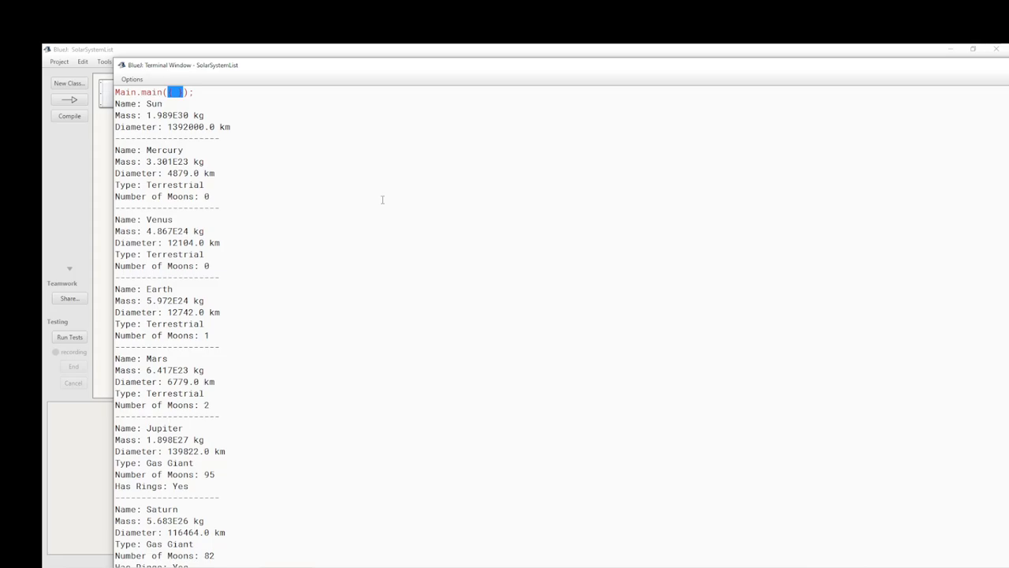
mouse_move(284, 184)
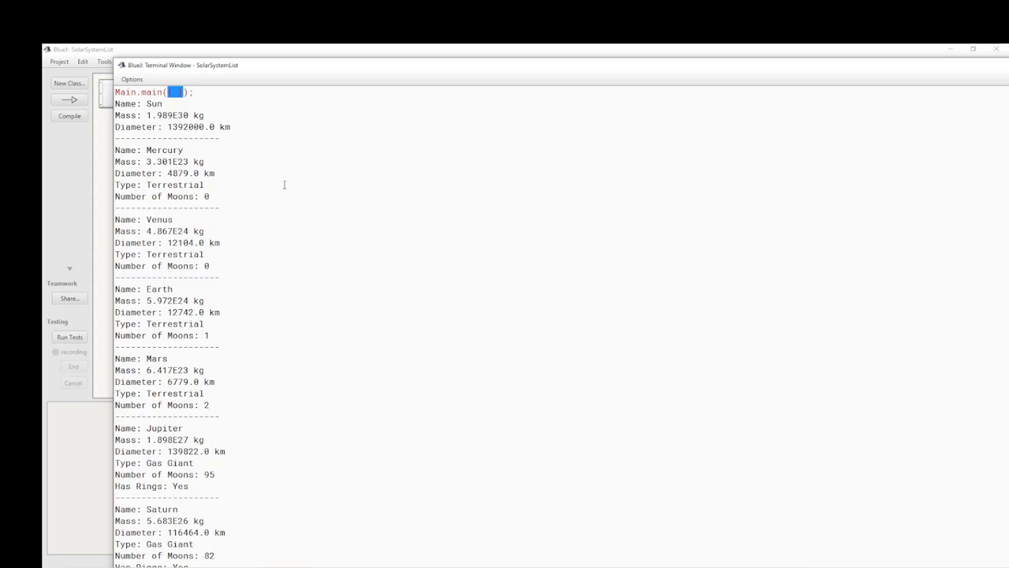
mouse_move(350, 157)
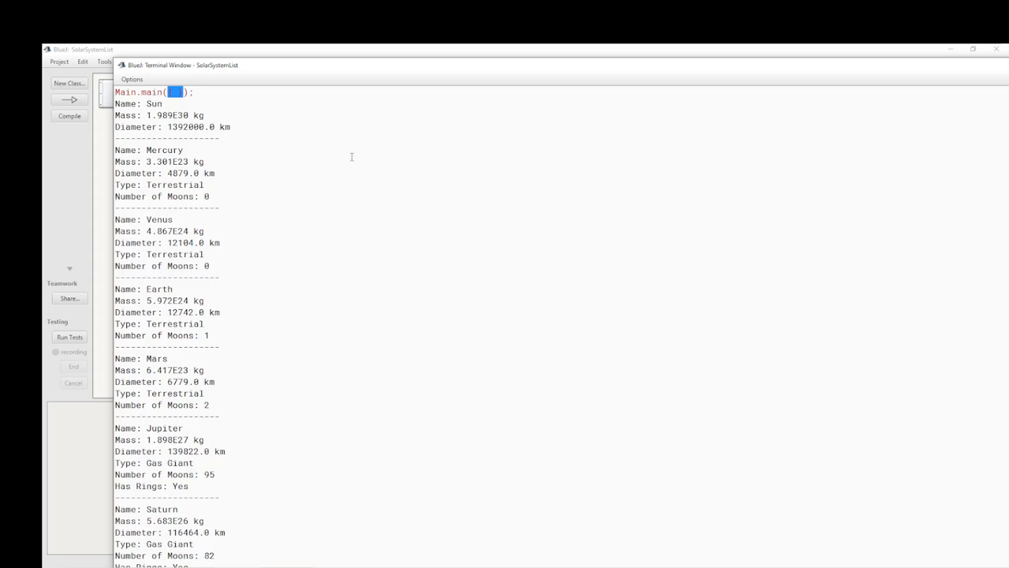
type("{ }")
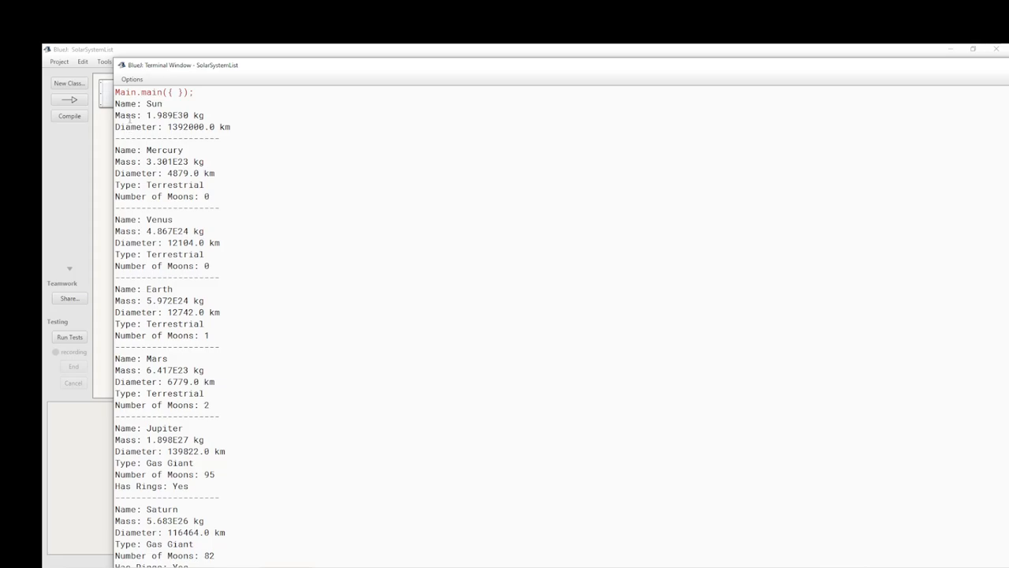
mouse_move(226, 177)
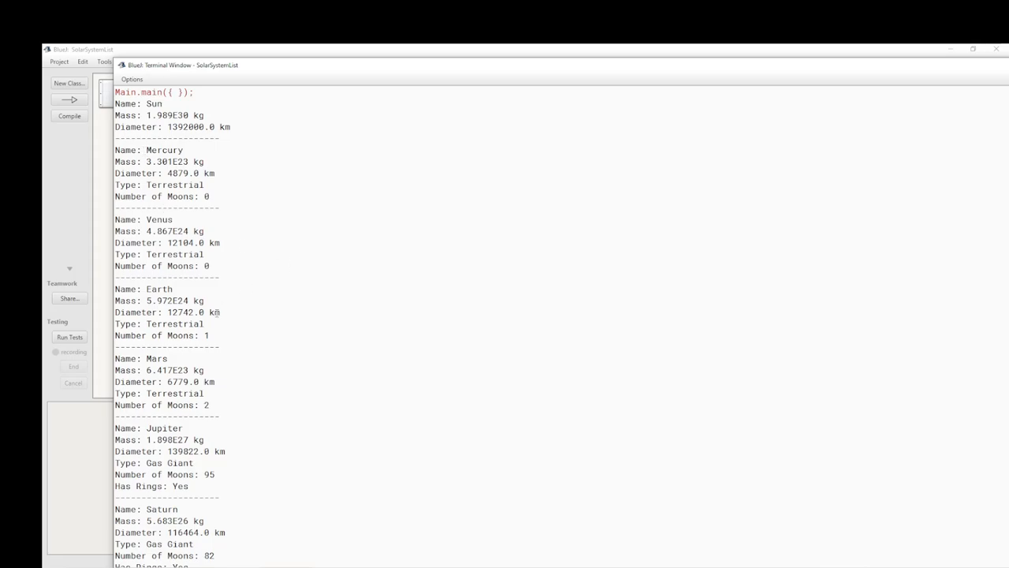
scroll("down", 3)
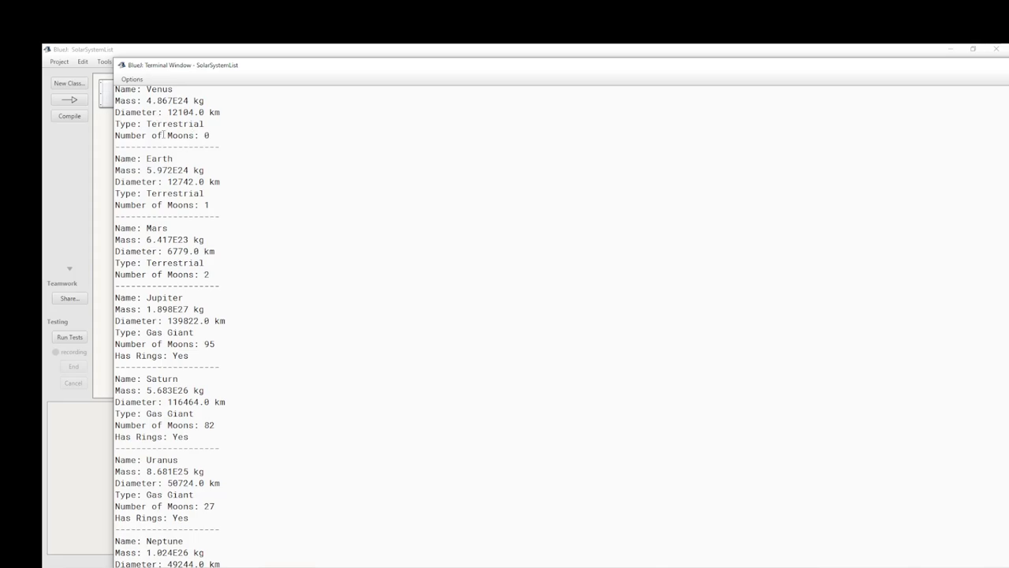
mouse_move(192, 366)
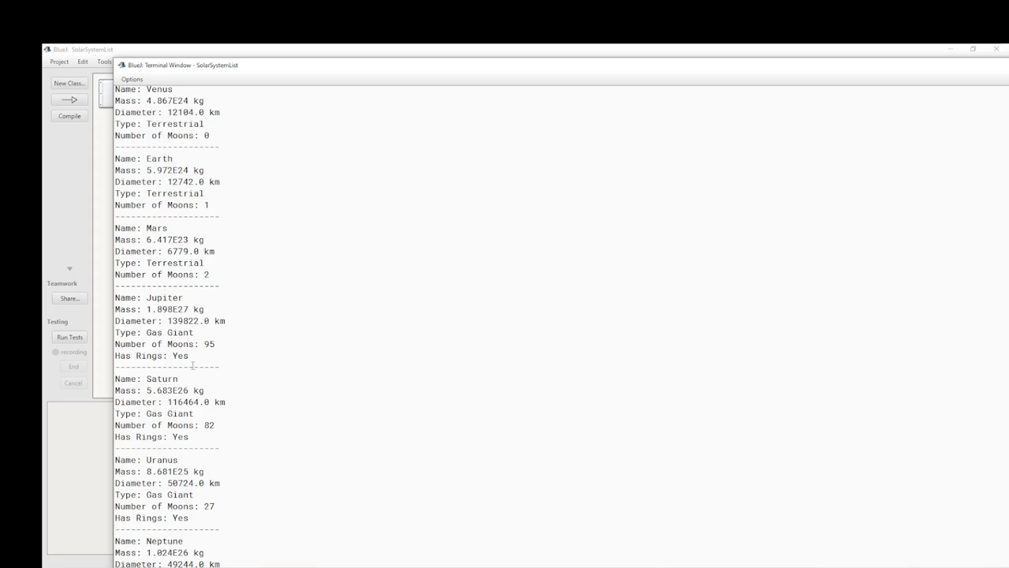
scroll("down", 3)
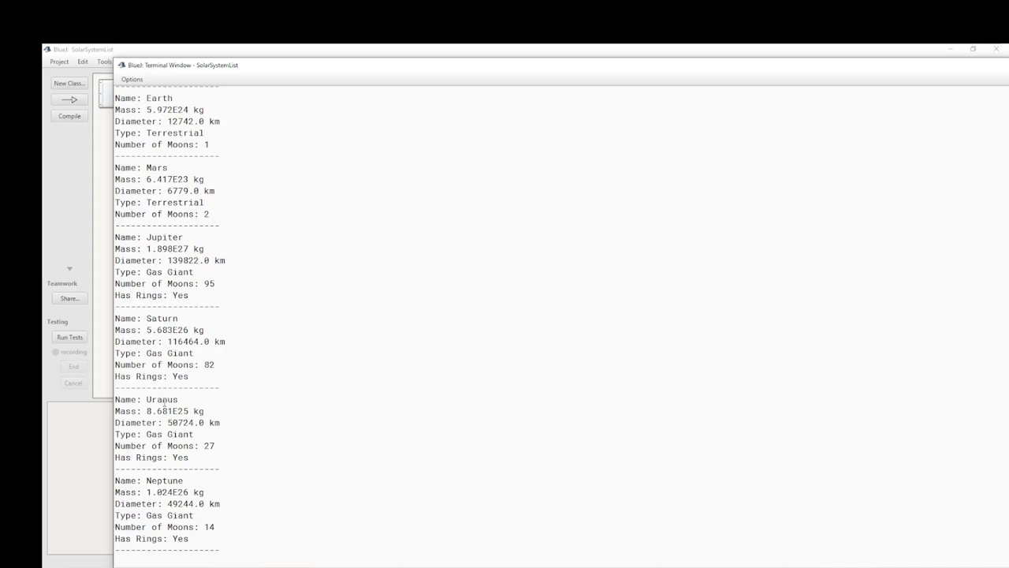
mouse_move(183, 457)
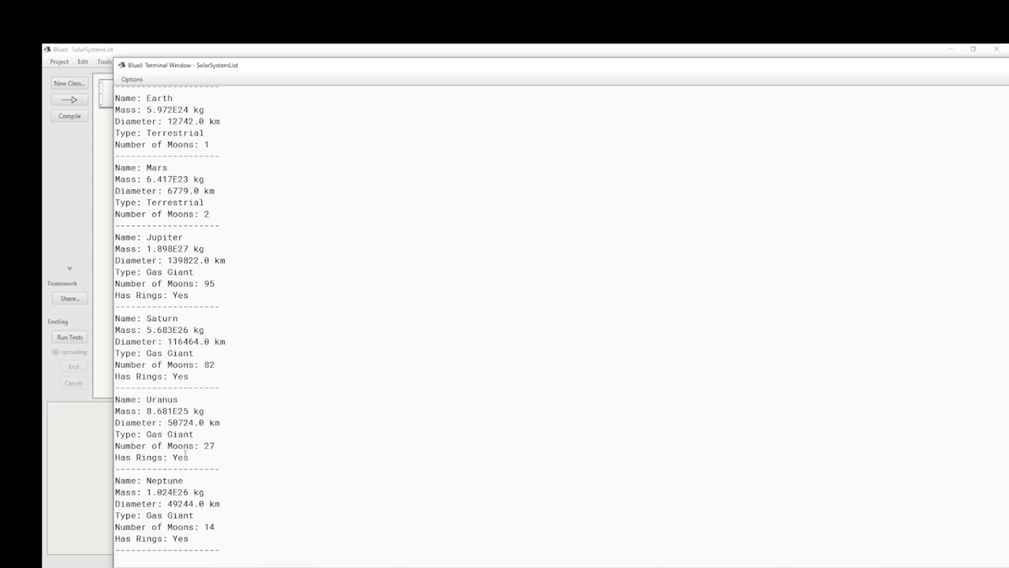
mouse_move(259, 410)
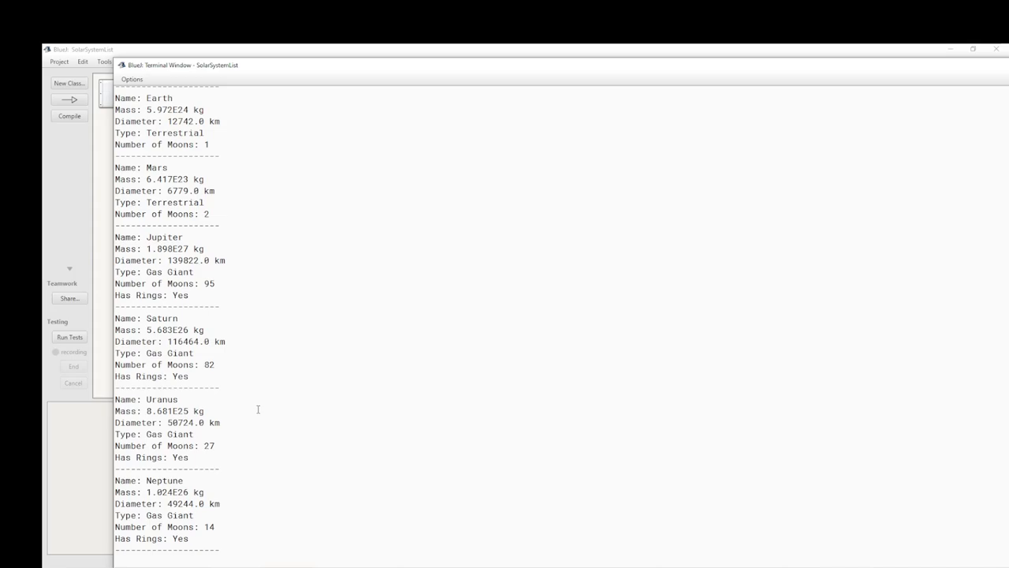
mouse_move(240, 439)
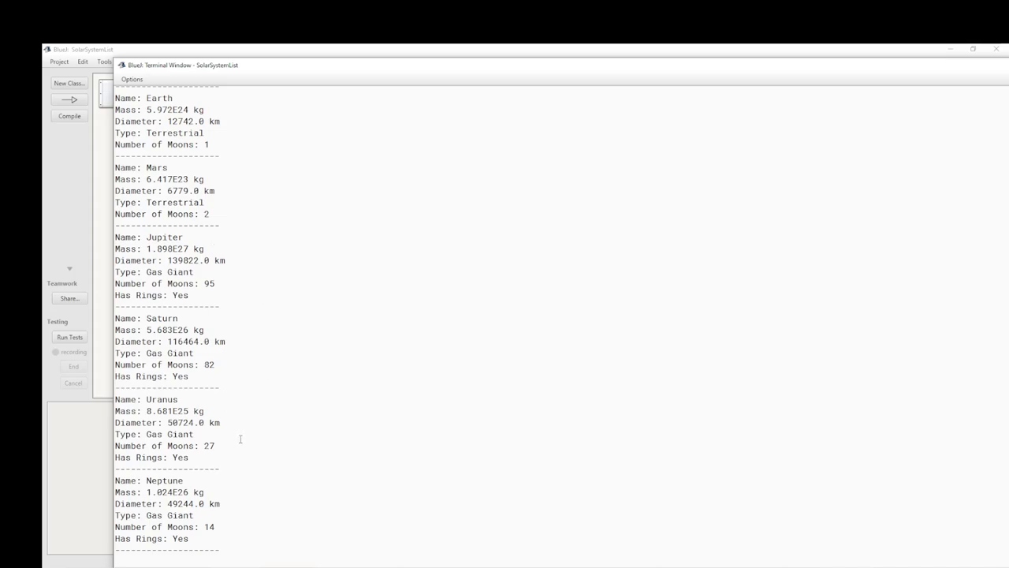
mouse_move(246, 321)
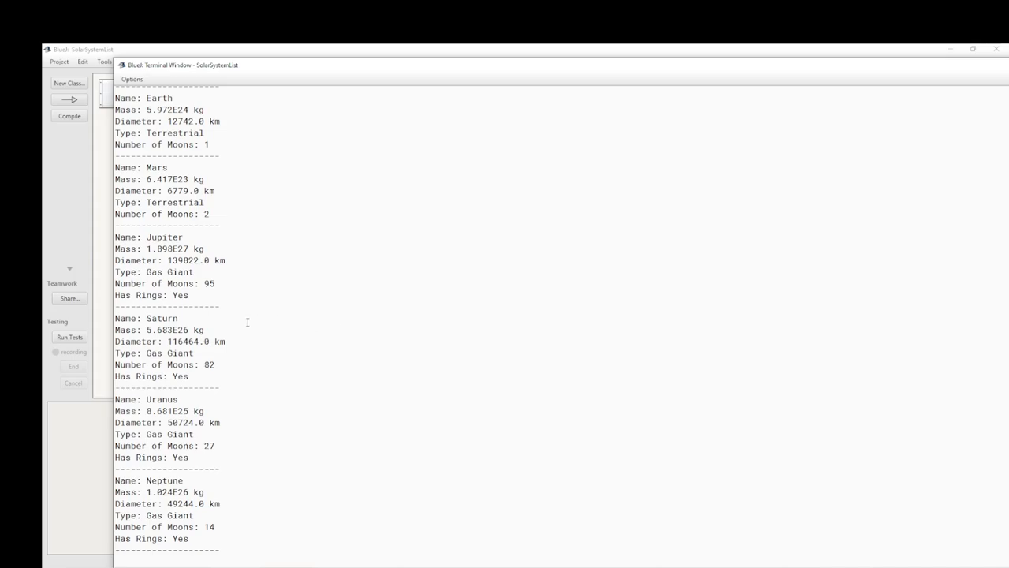
mouse_move(234, 476)
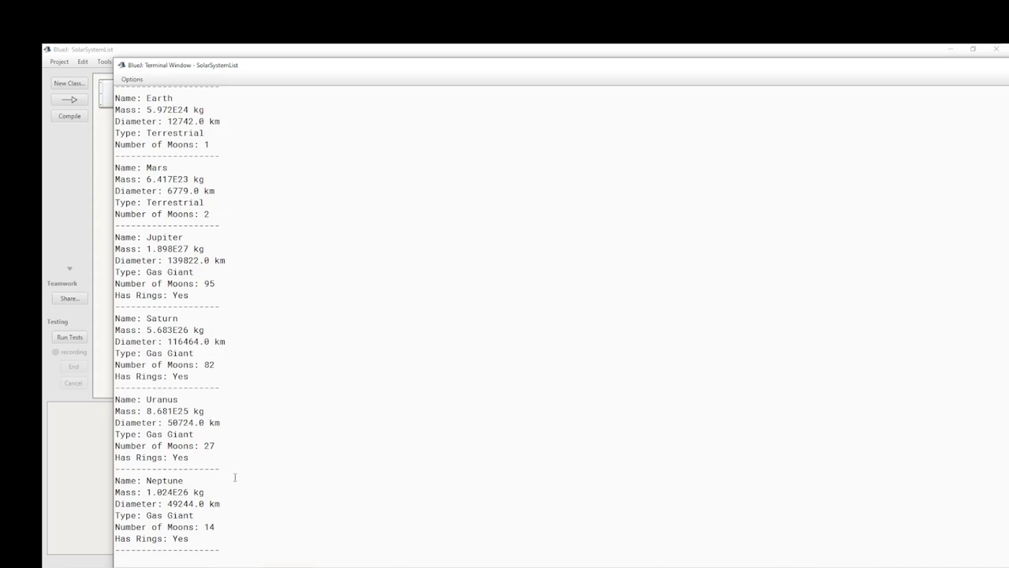
mouse_move(350, 475)
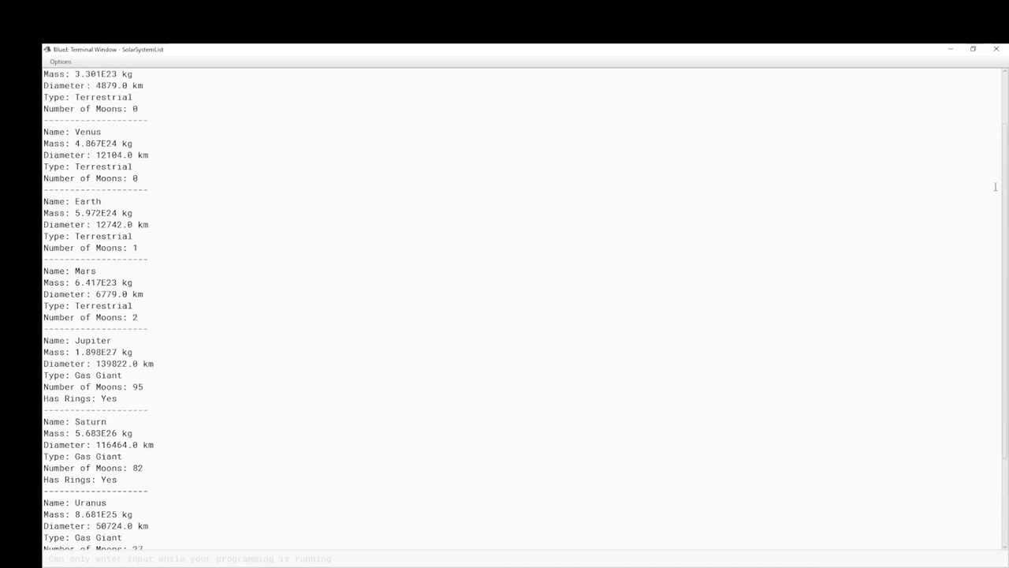
mouse_move(973, 49)
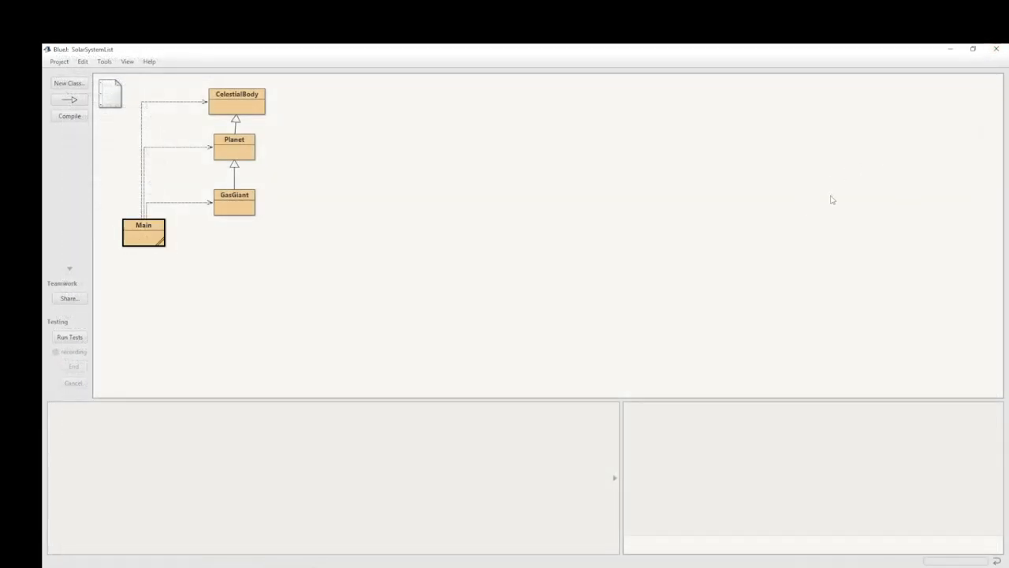
mouse_move(410, 103)
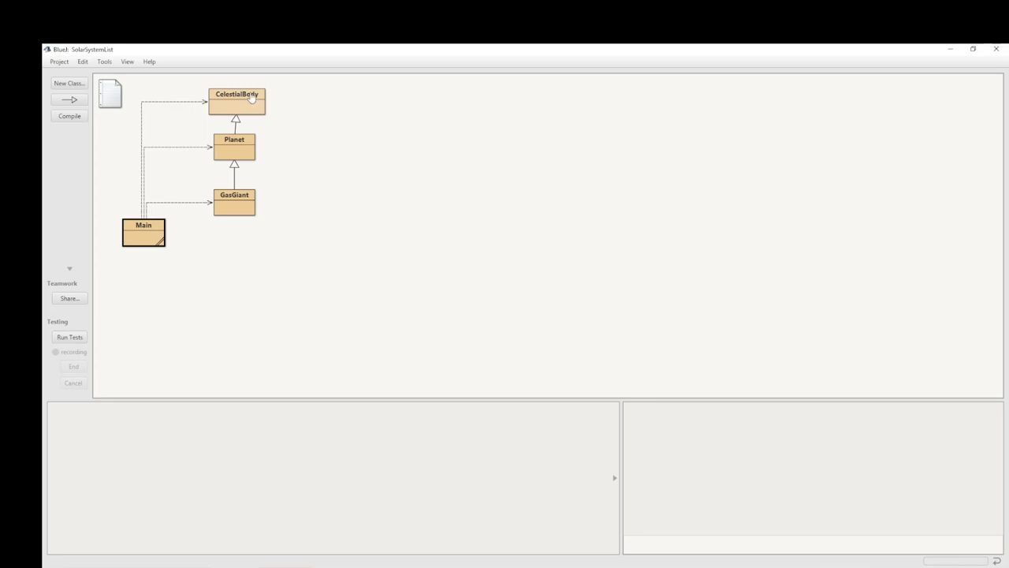
mouse_move(243, 144)
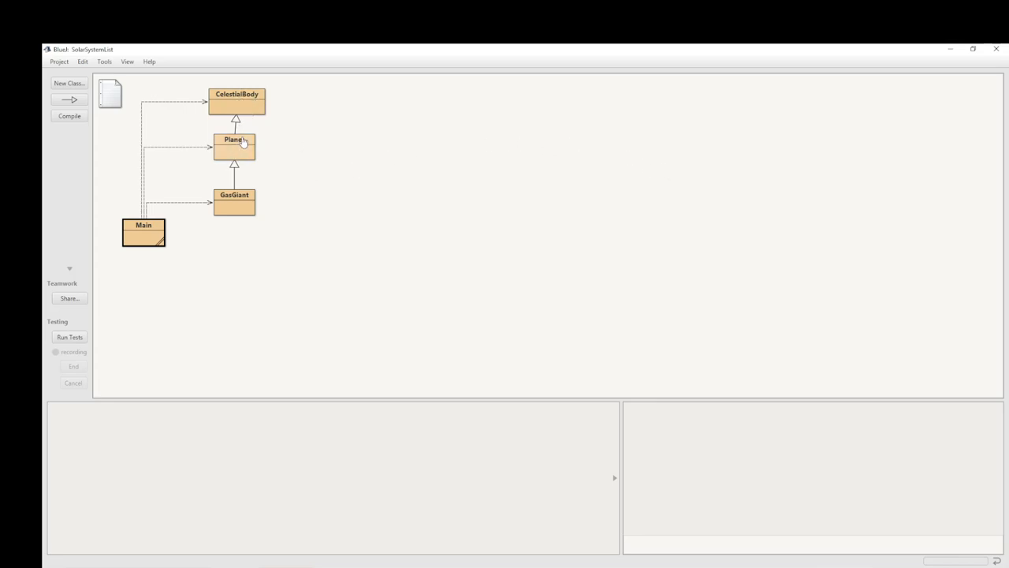
mouse_move(235, 205)
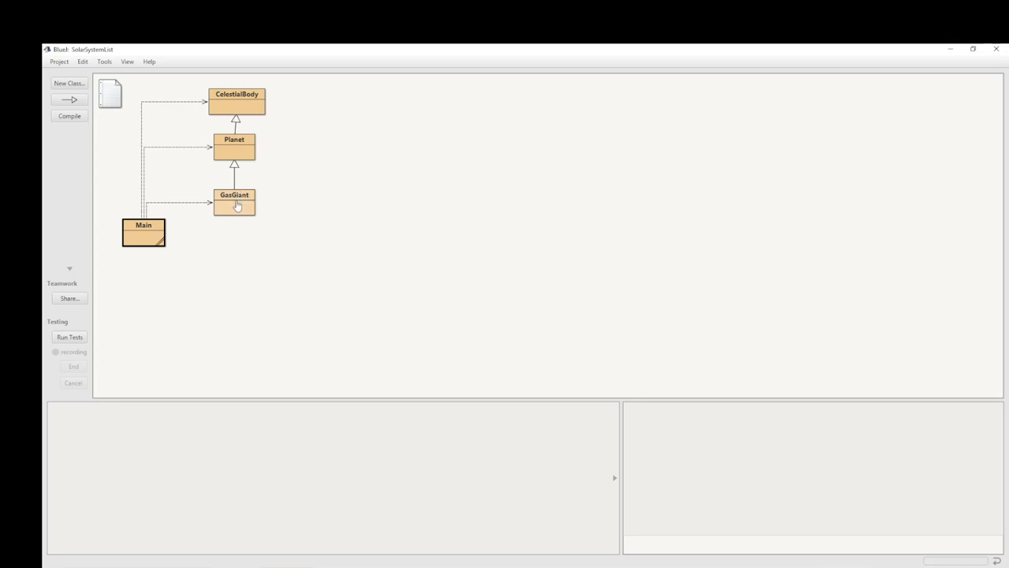
mouse_move(238, 205)
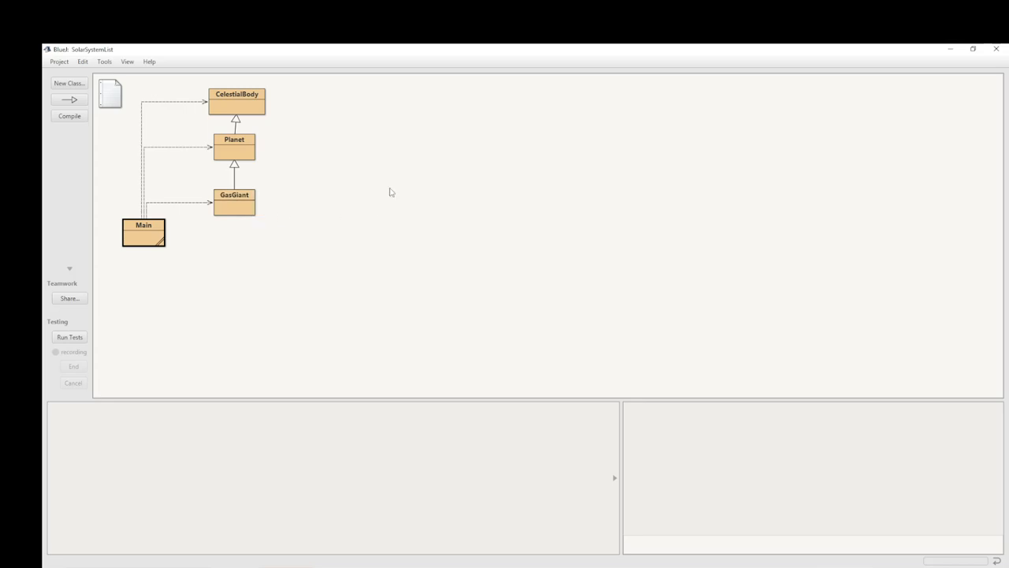
mouse_move(136, 236)
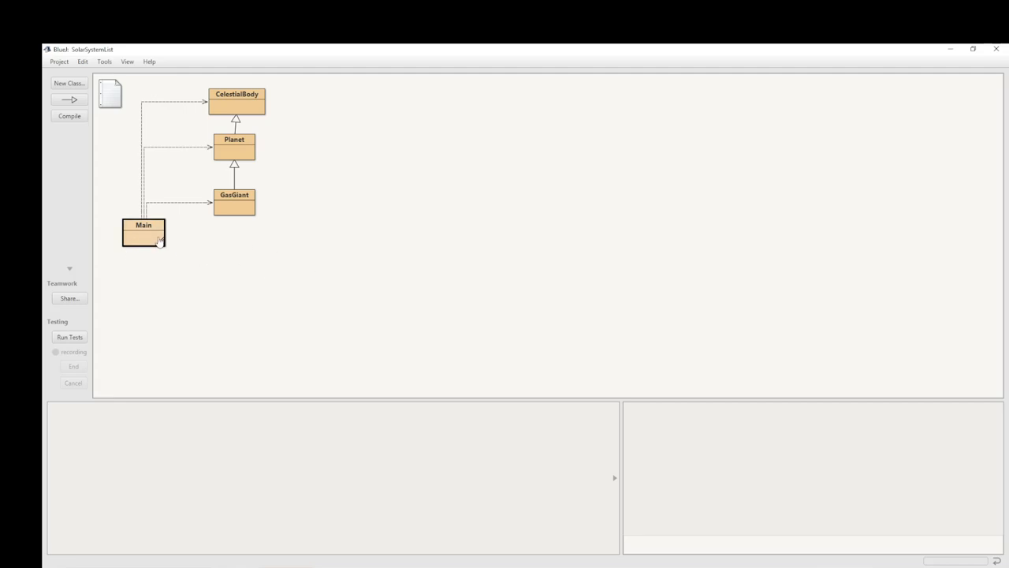
Try declaring the solarSystem list as ArrayList in Main, then revert it to List
double_click(145, 229)
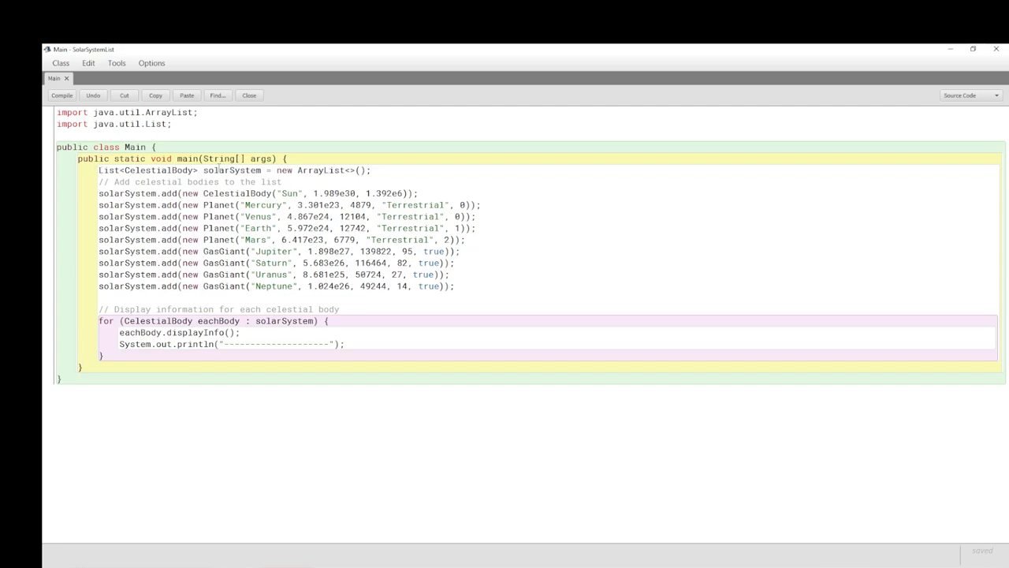
mouse_move(391, 171)
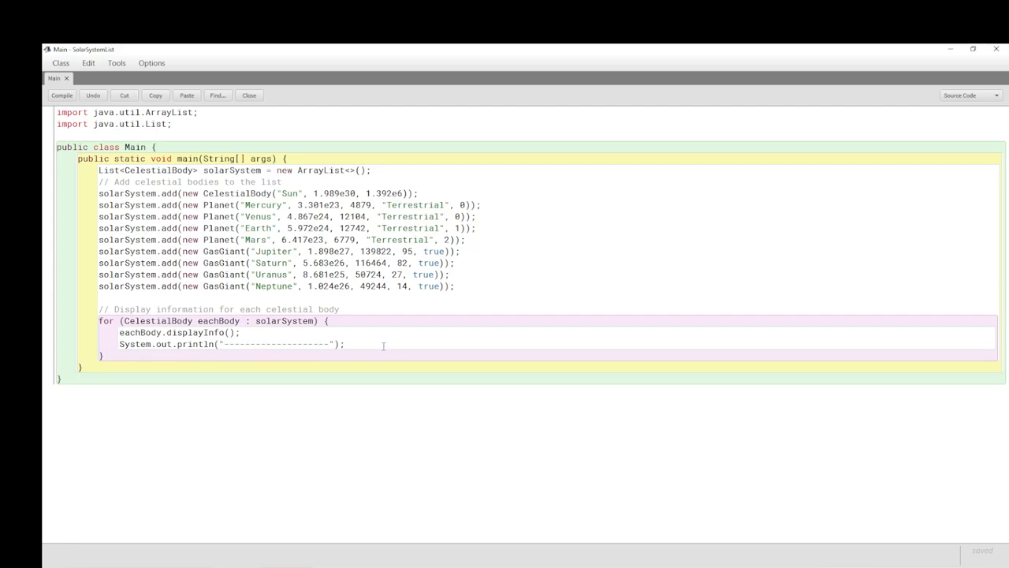
mouse_move(398, 342)
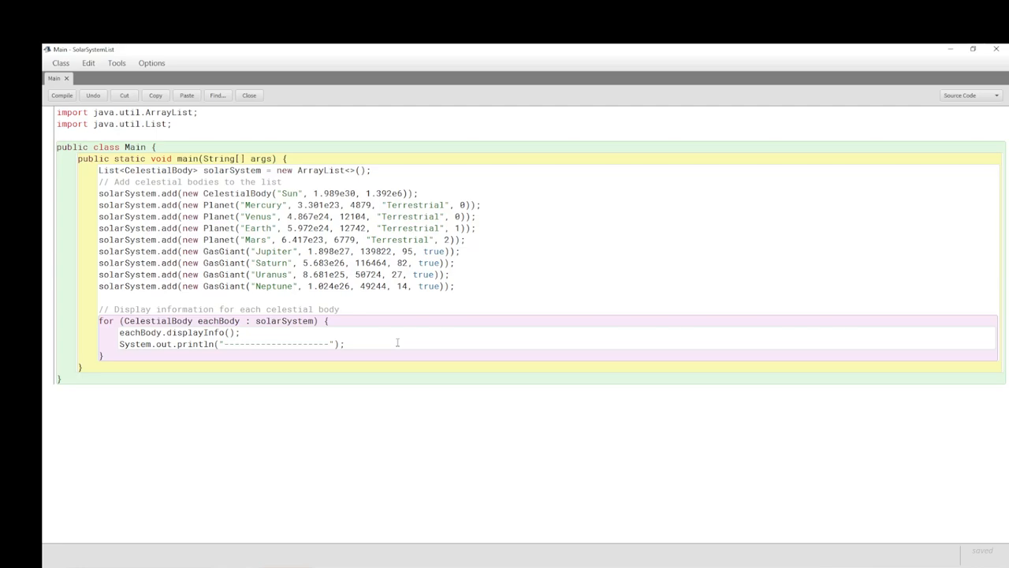
mouse_move(334, 136)
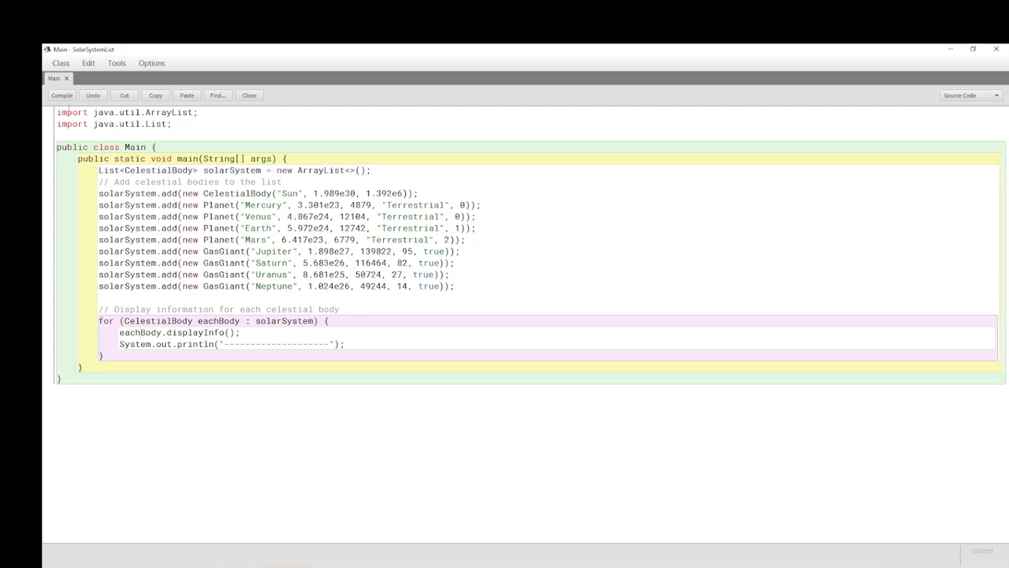
mouse_move(496, 199)
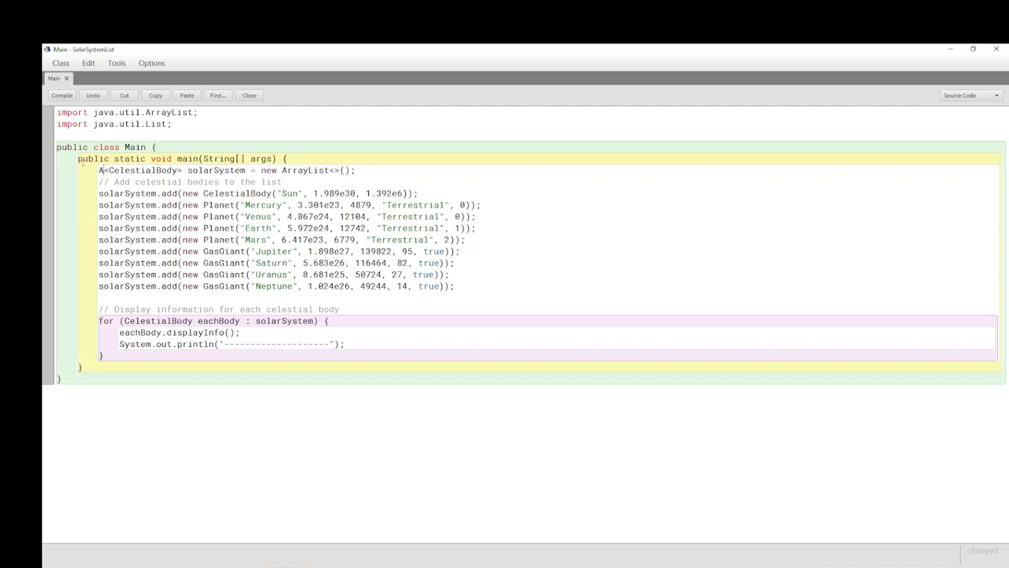
type("ArrayList")
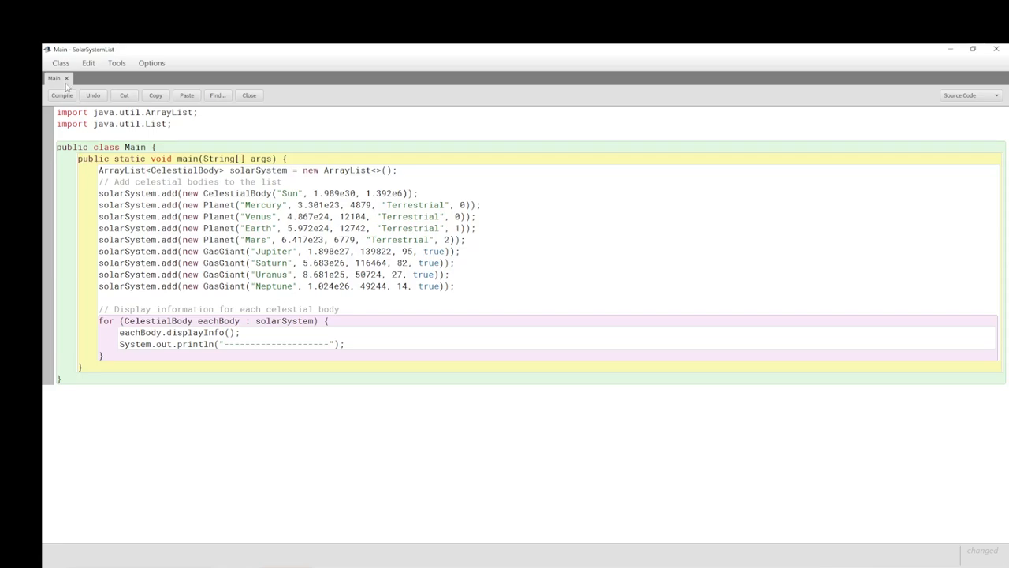
left_click(64, 96)
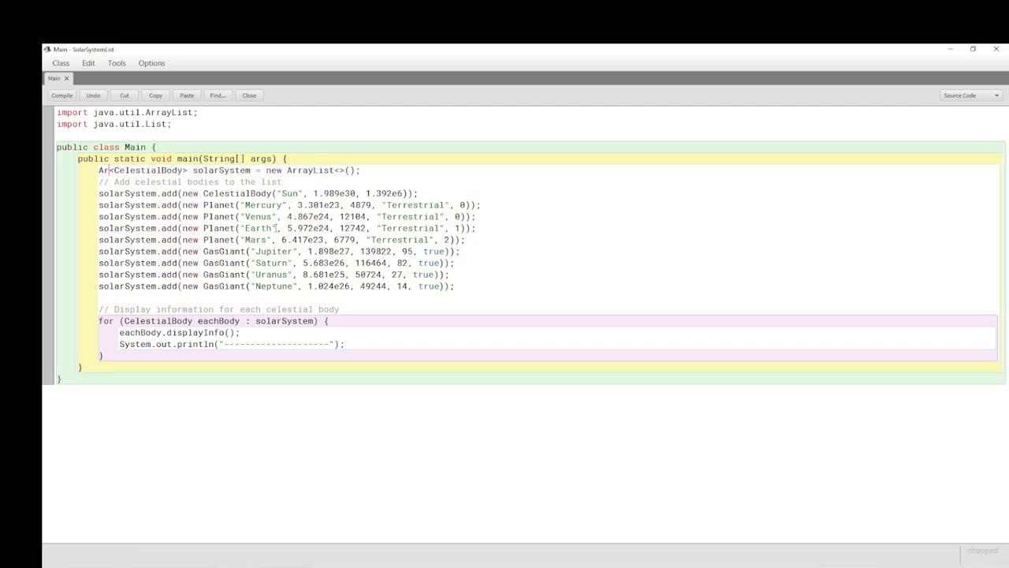
key("BackSpace")
type("List")
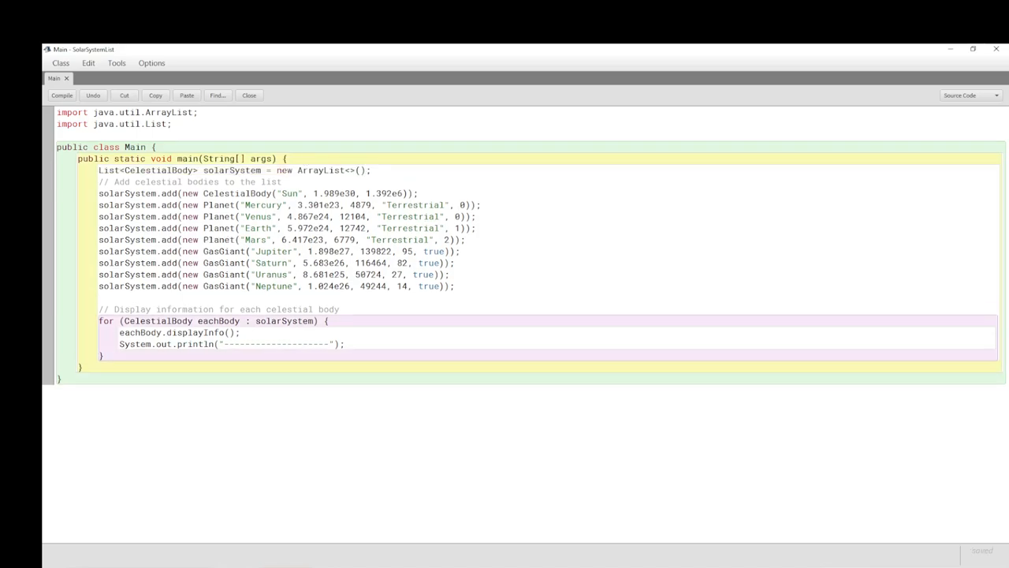
Compile Main and set a breakpoint on the solarSystem list declaration line
left_click(71, 170)
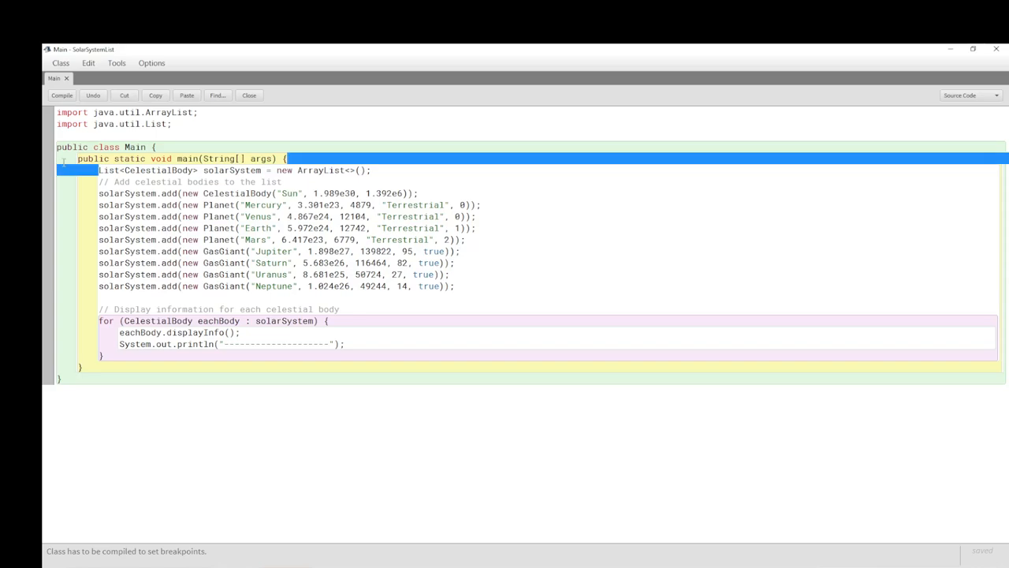
left_click(60, 96)
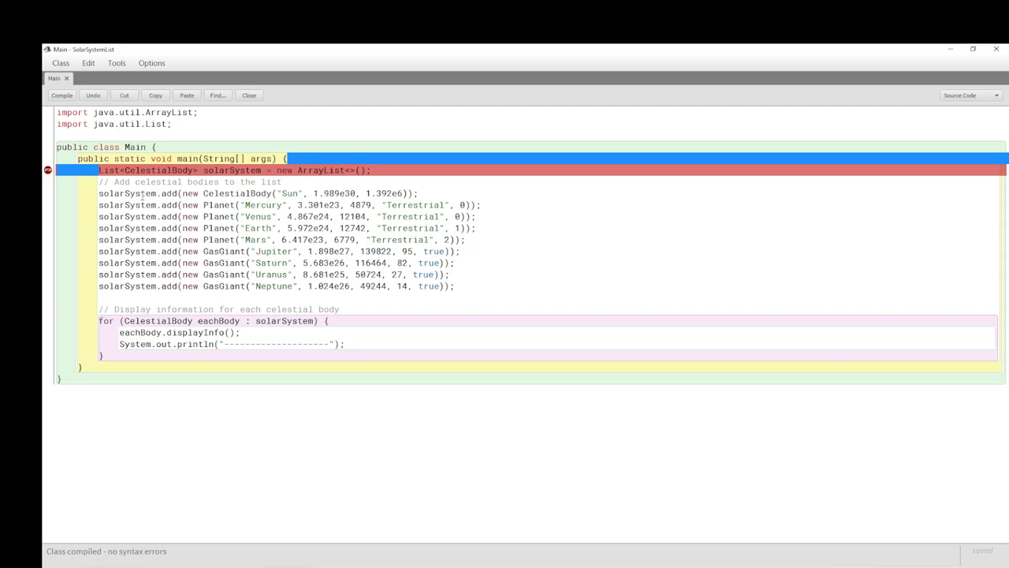
mouse_move(558, 277)
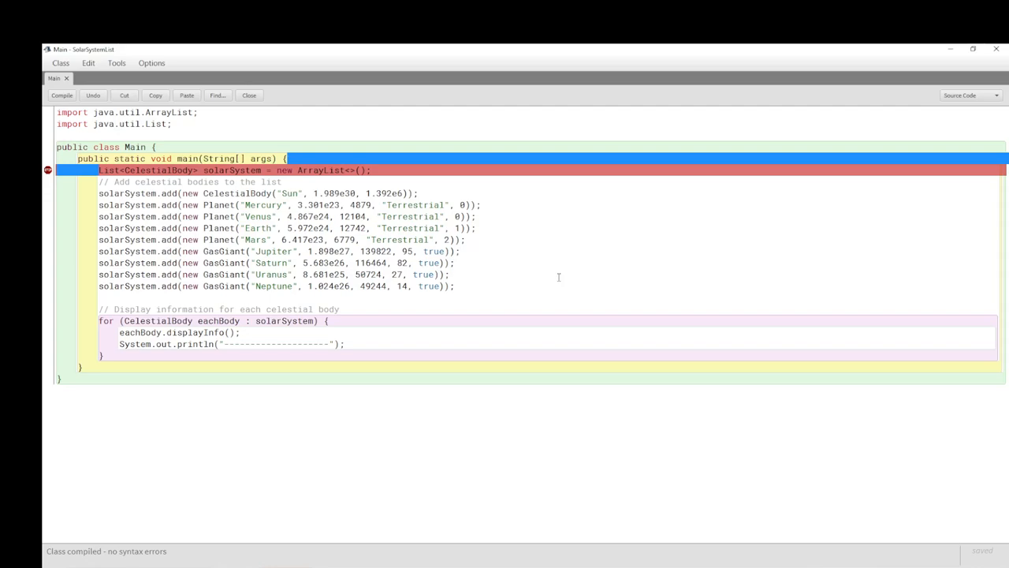
mouse_move(615, 262)
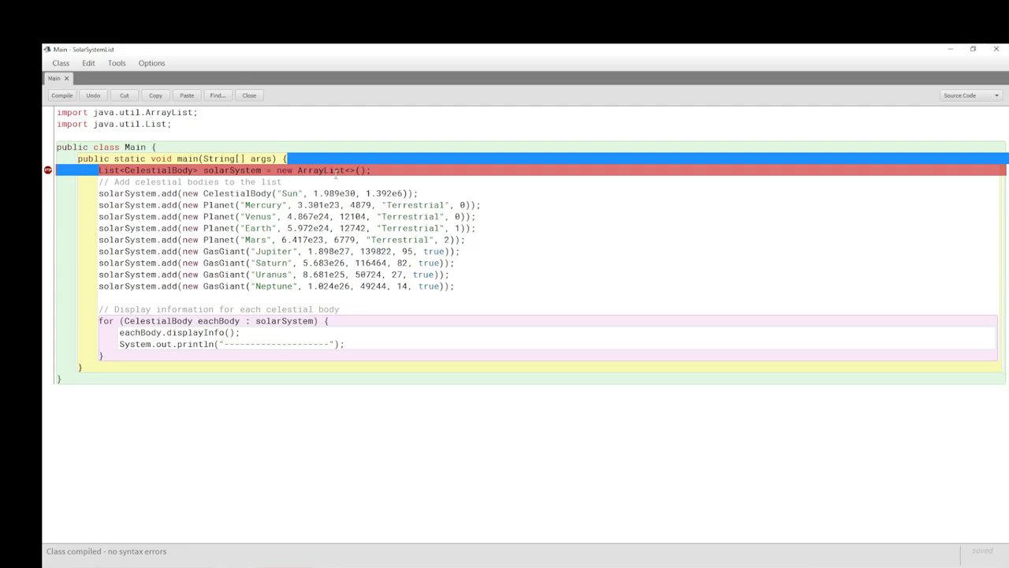
mouse_move(823, 216)
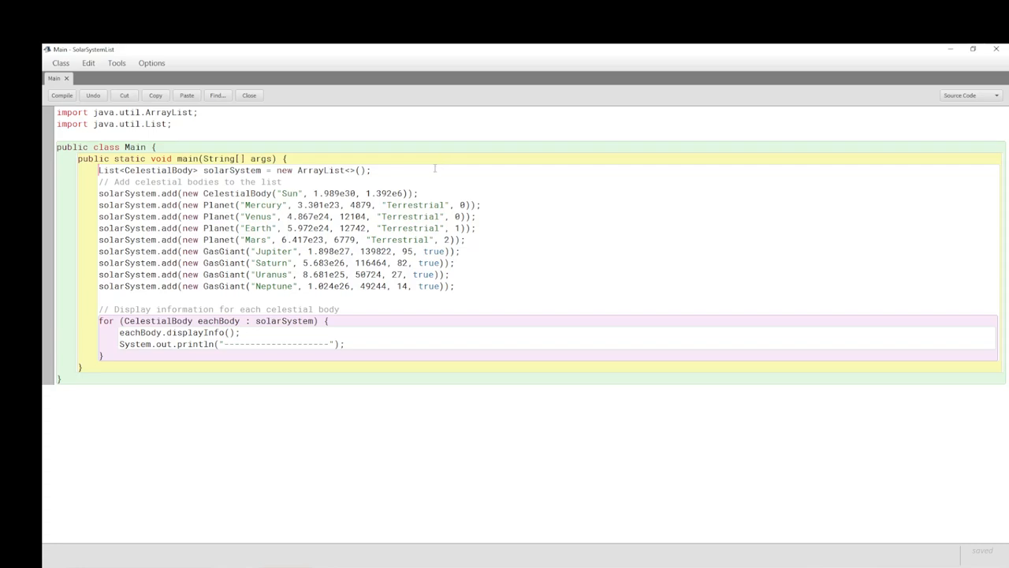
left_click(76, 170)
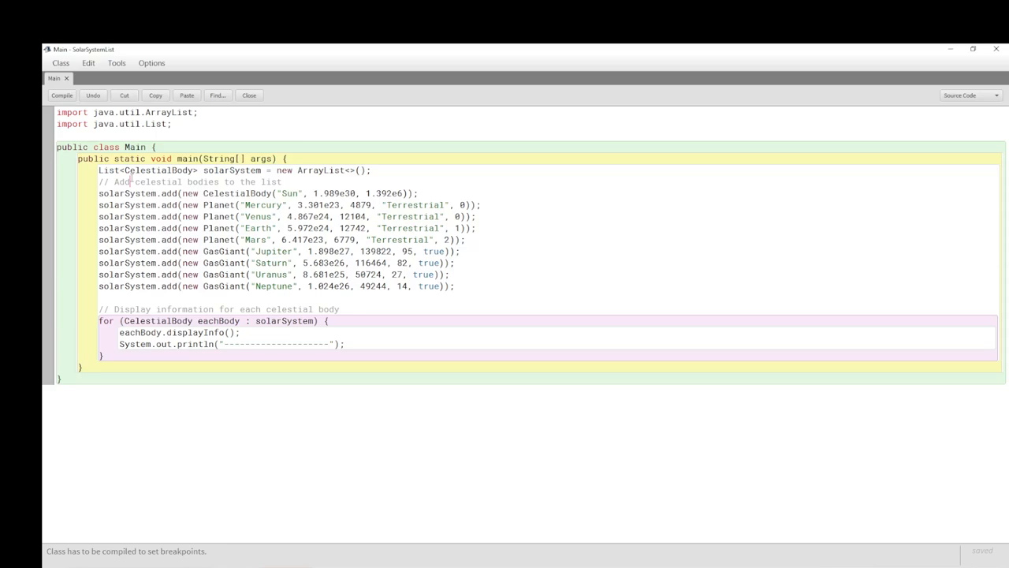
left_click(60, 96)
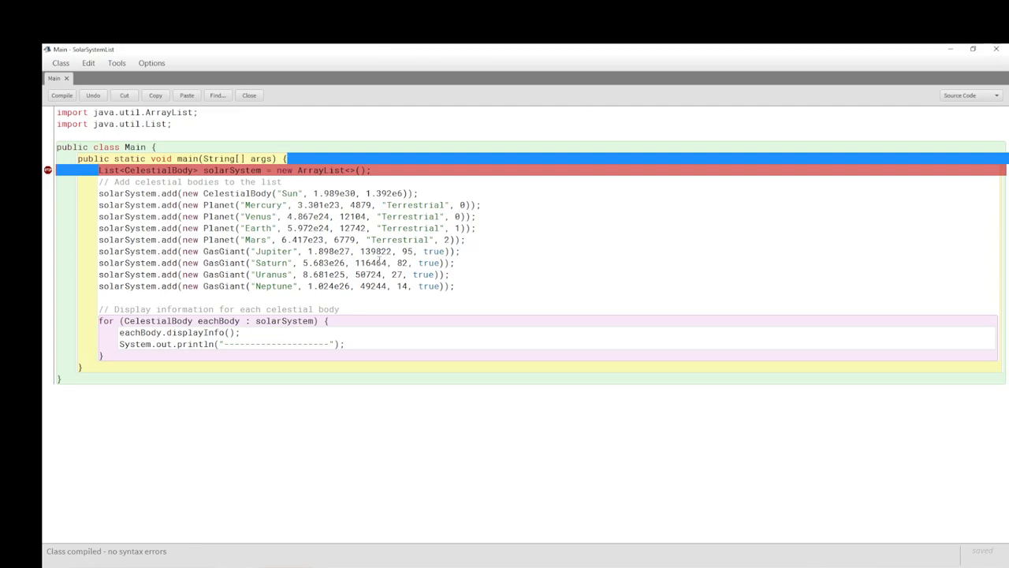
mouse_move(373, 262)
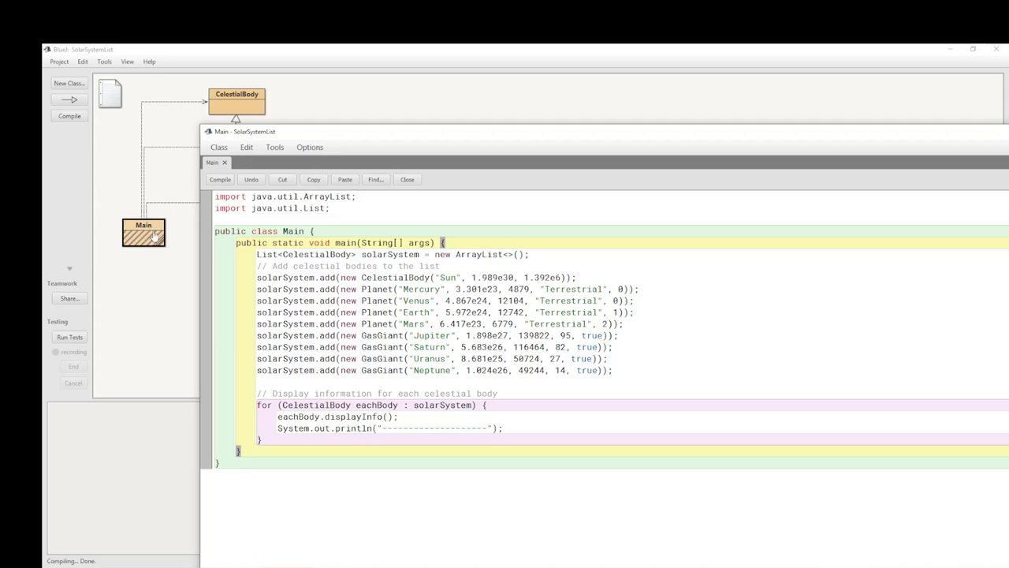
mouse_move(145, 231)
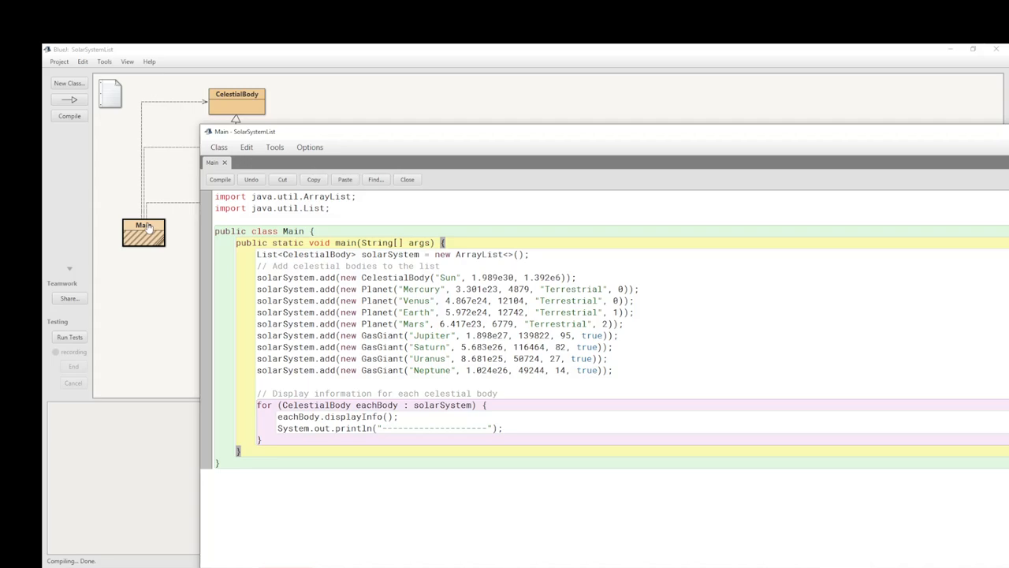
mouse_move(82, 126)
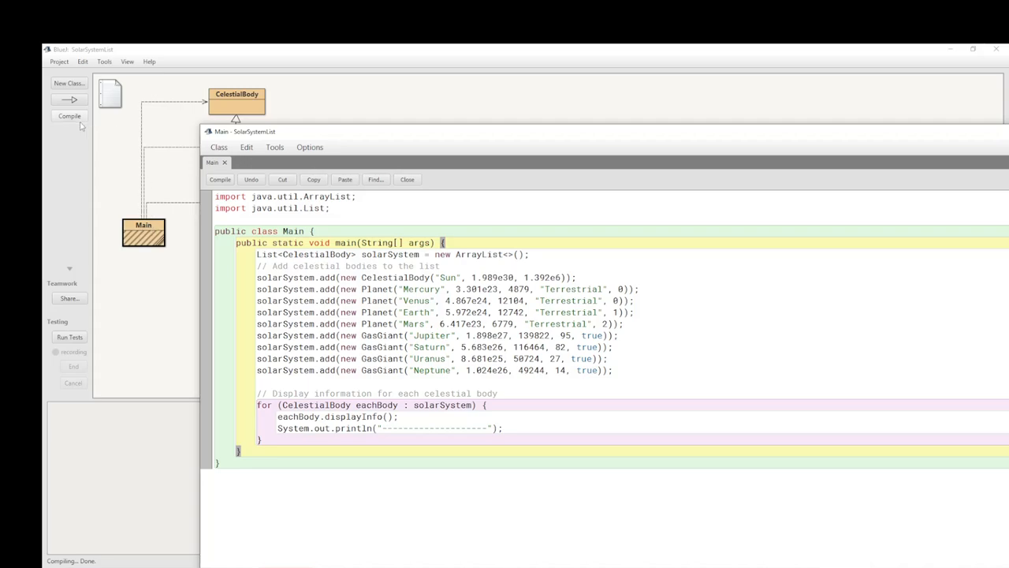
Reopen the Main source from the class diagram, showing the breakpoint on the list declaration
left_click(407, 179)
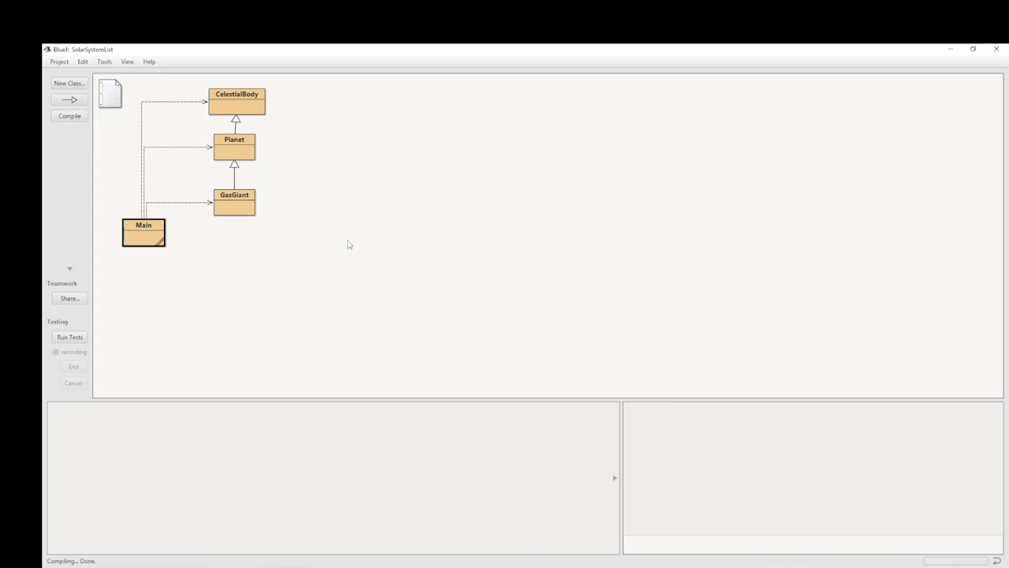
double_click(144, 233)
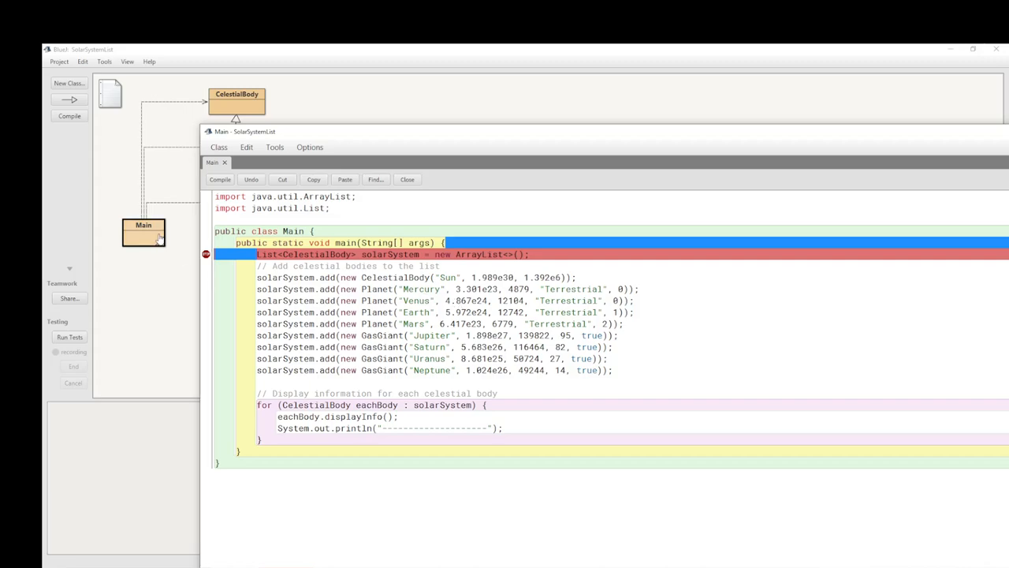
Start main(String[] args) under the debugger and step over the solarSystem list creation
right_click(143, 238)
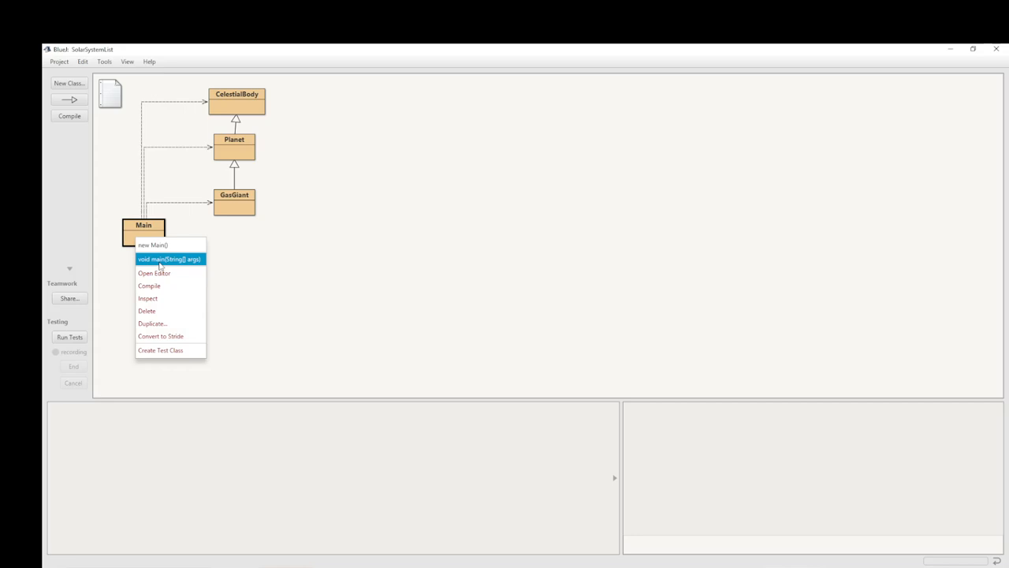
left_click(165, 258)
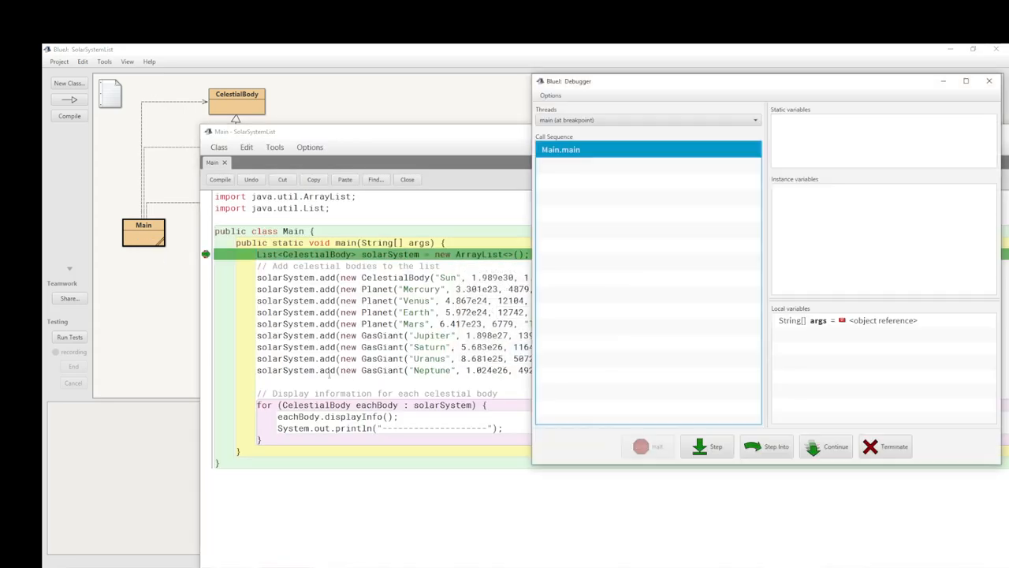
mouse_move(889, 82)
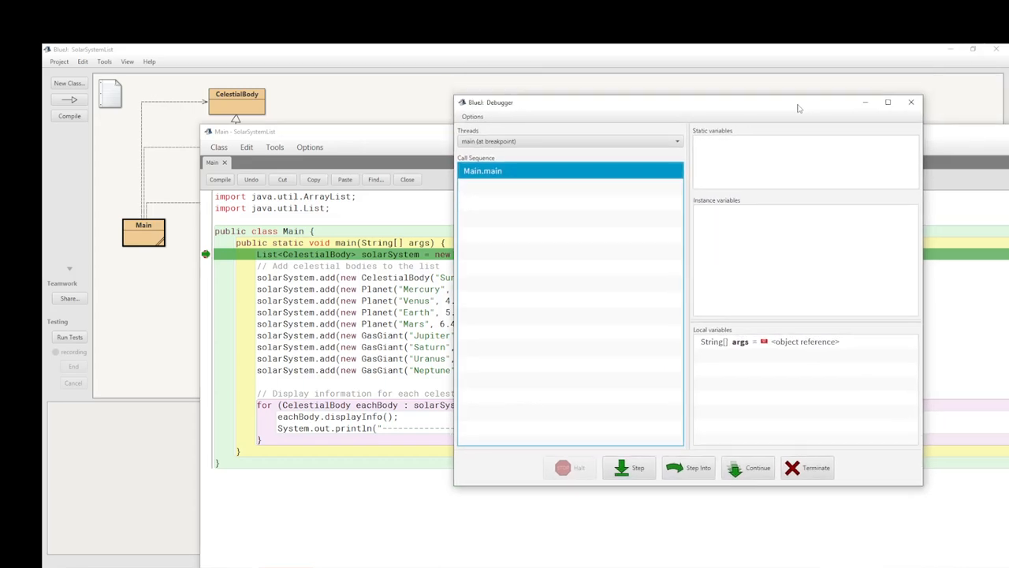
left_click_drag(686, 101, 728, 100)
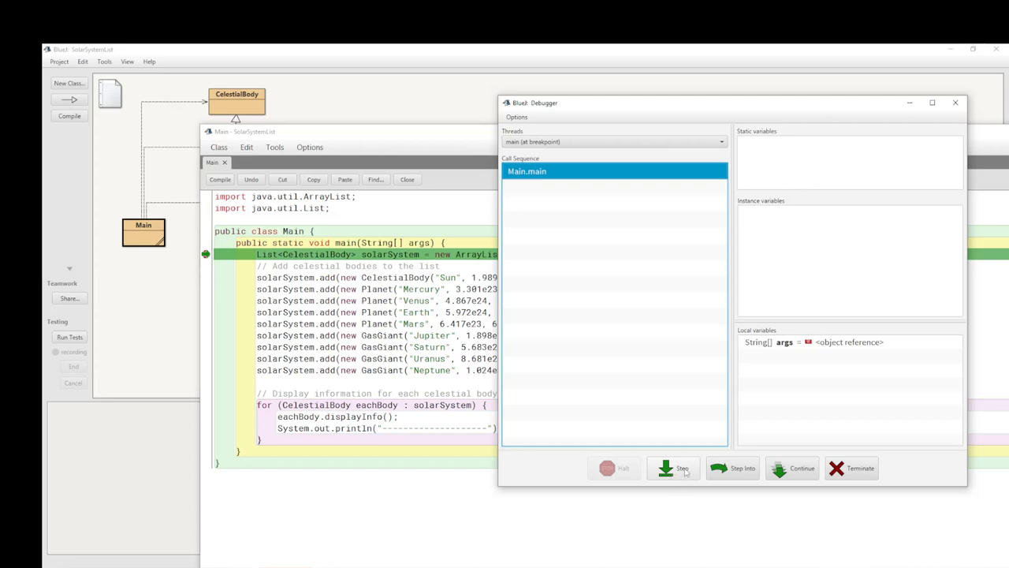
left_click(671, 467)
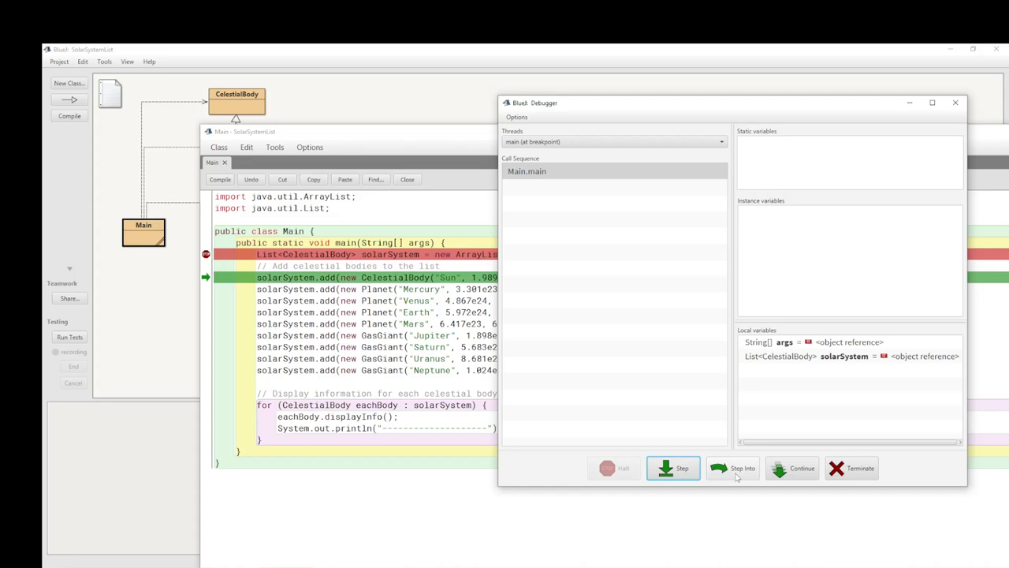
Step into the Sun's CelestialBody constructor, storing its name, mass and diameter, and return to main
left_click(732, 467)
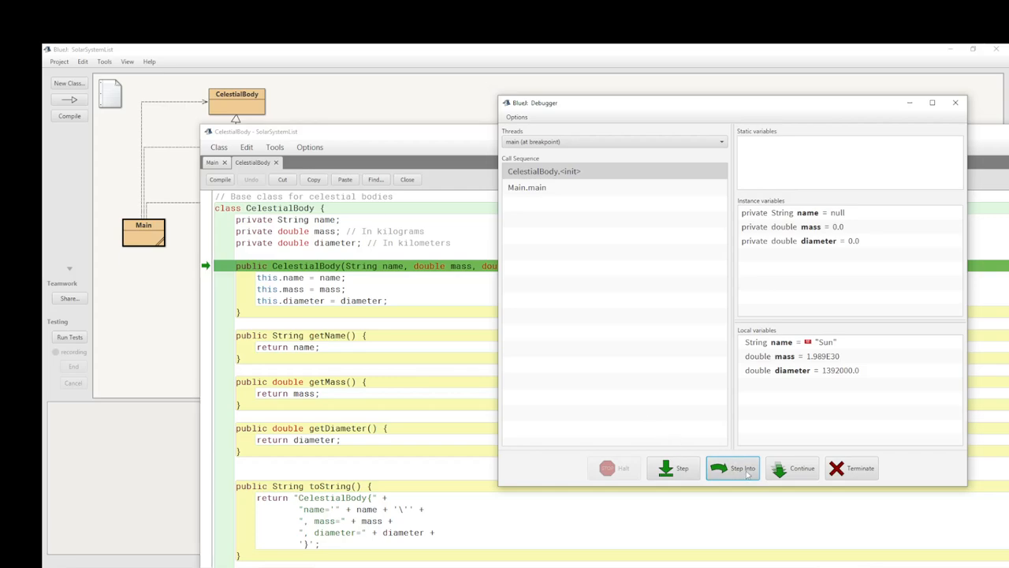
left_click(732, 467)
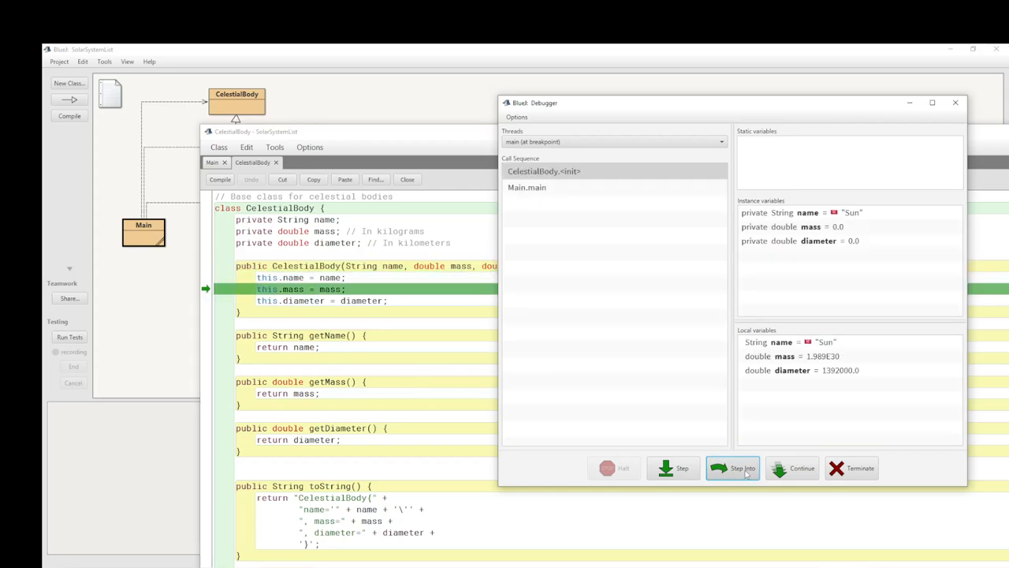
left_click(738, 468)
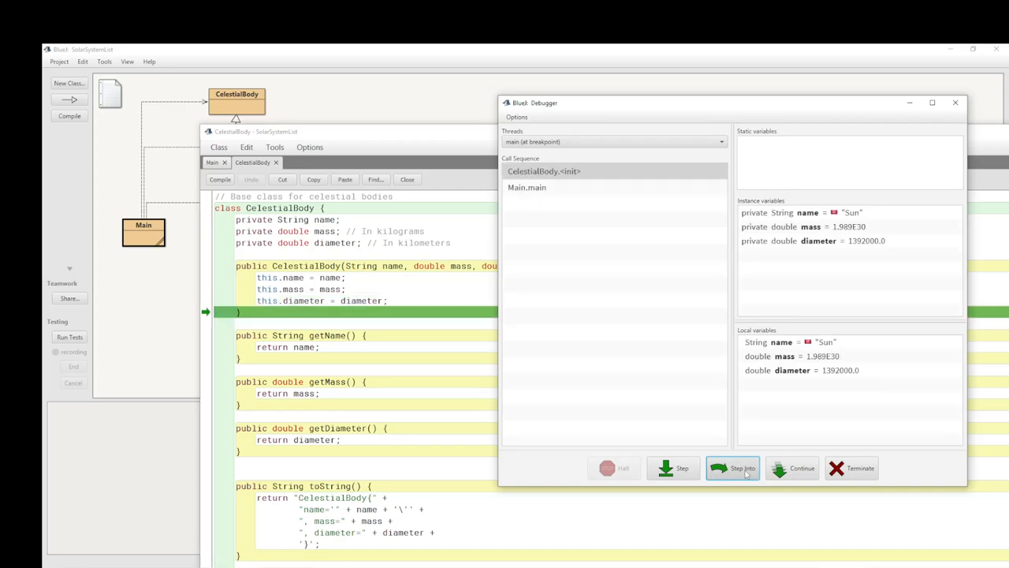
left_click(733, 466)
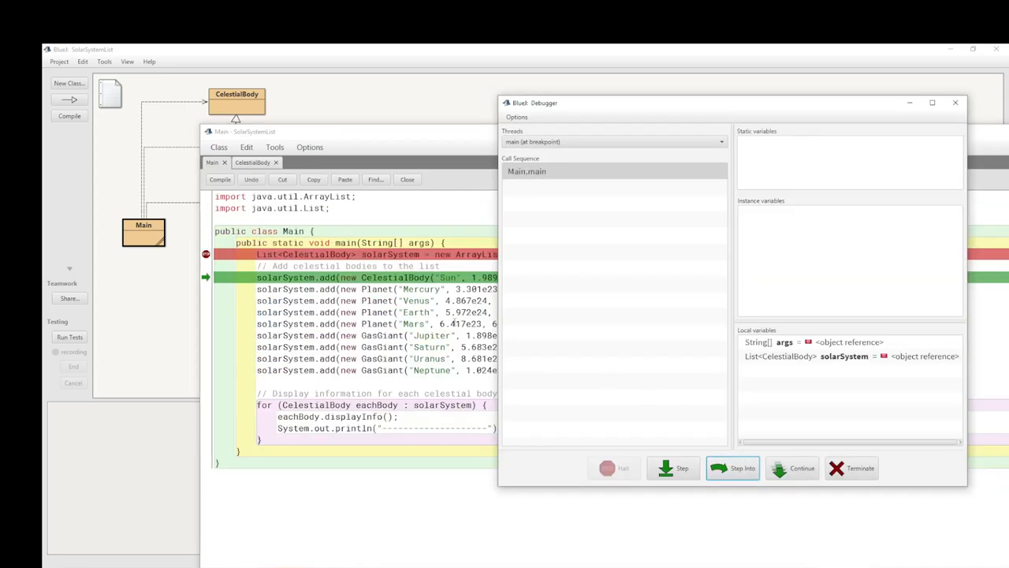
Finish adding the Sun and step into the Planet constructor for Mercury
left_click_drag(521, 103, 630, 216)
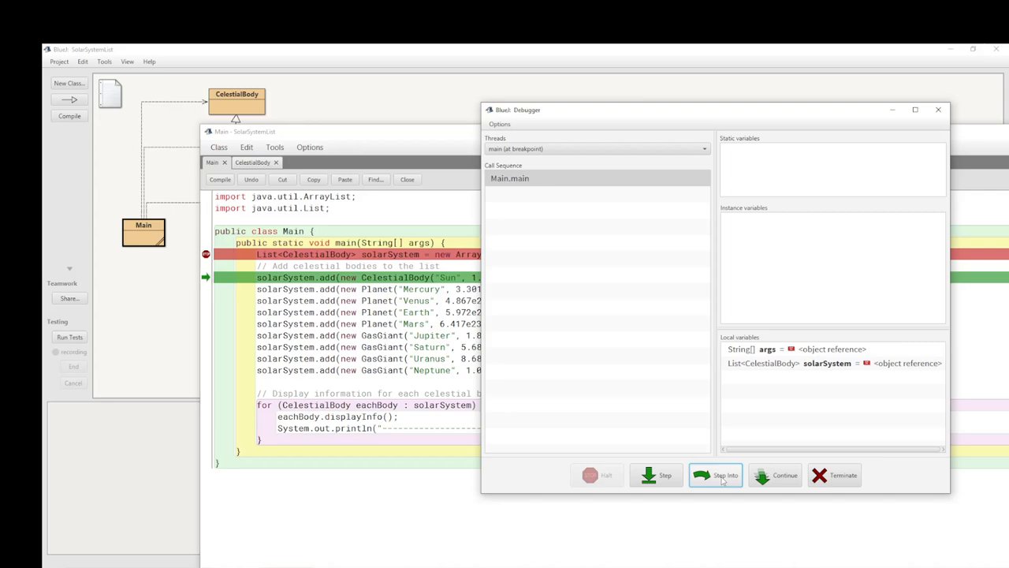
mouse_move(717, 480)
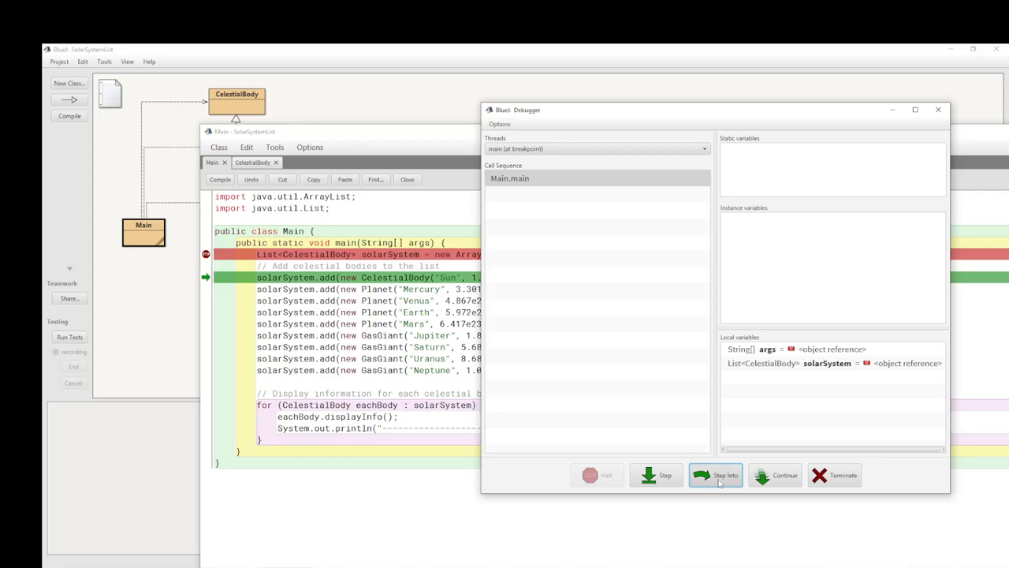
left_click(716, 474)
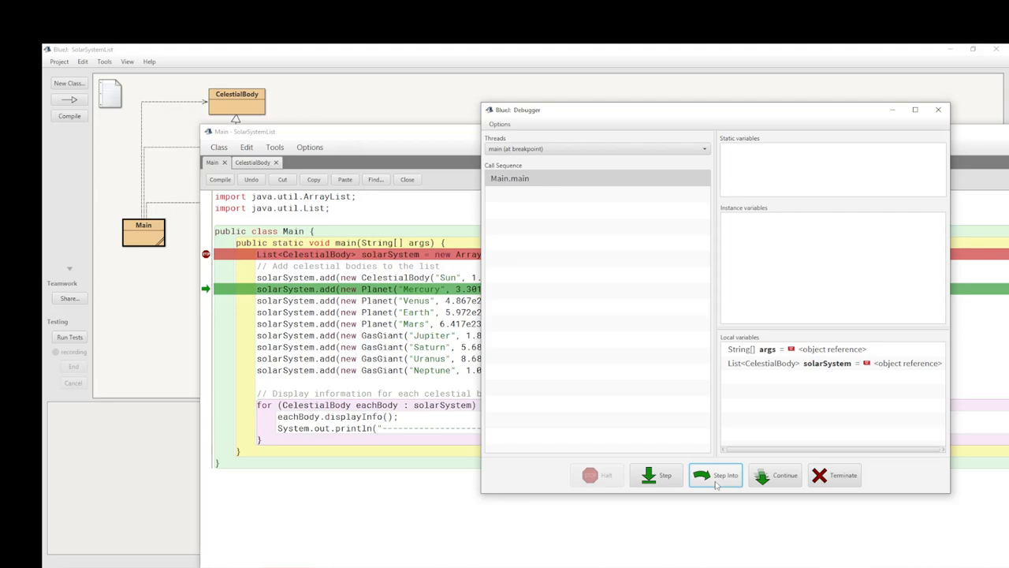
left_click(716, 475)
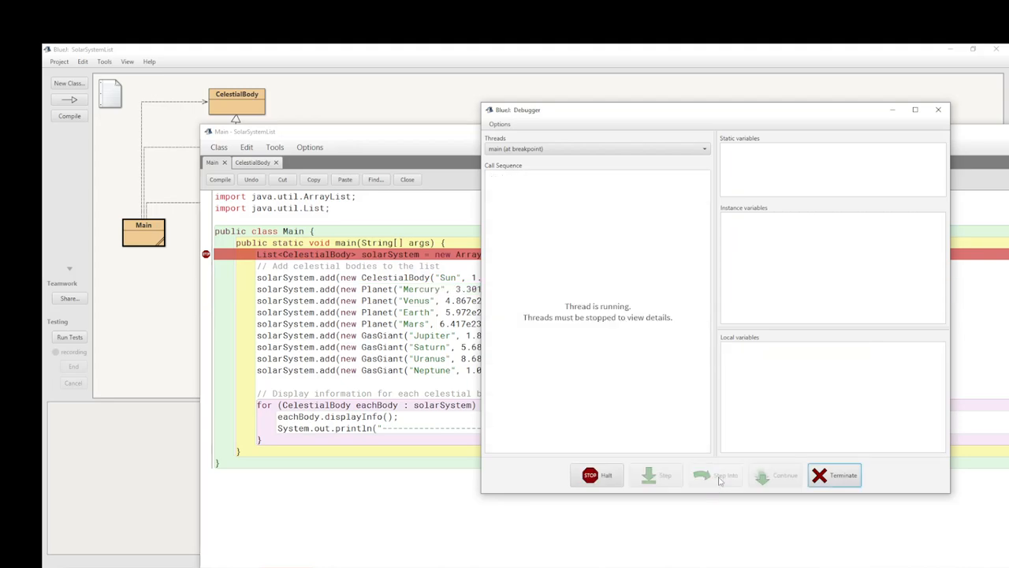
left_click(716, 475)
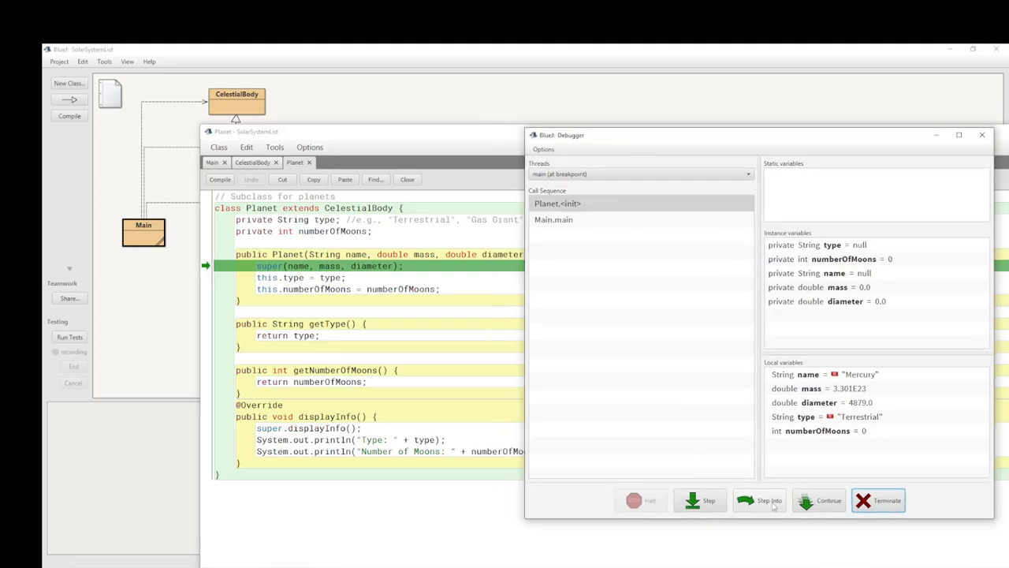
Step through Planet's super call and Mercury's field assignments, returning to main
left_click(769, 500)
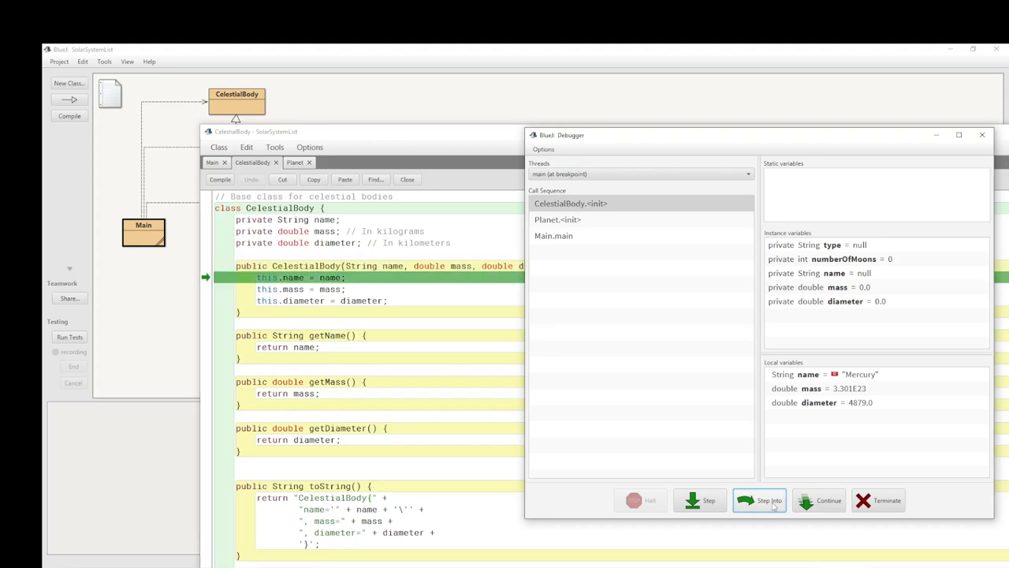
left_click(760, 501)
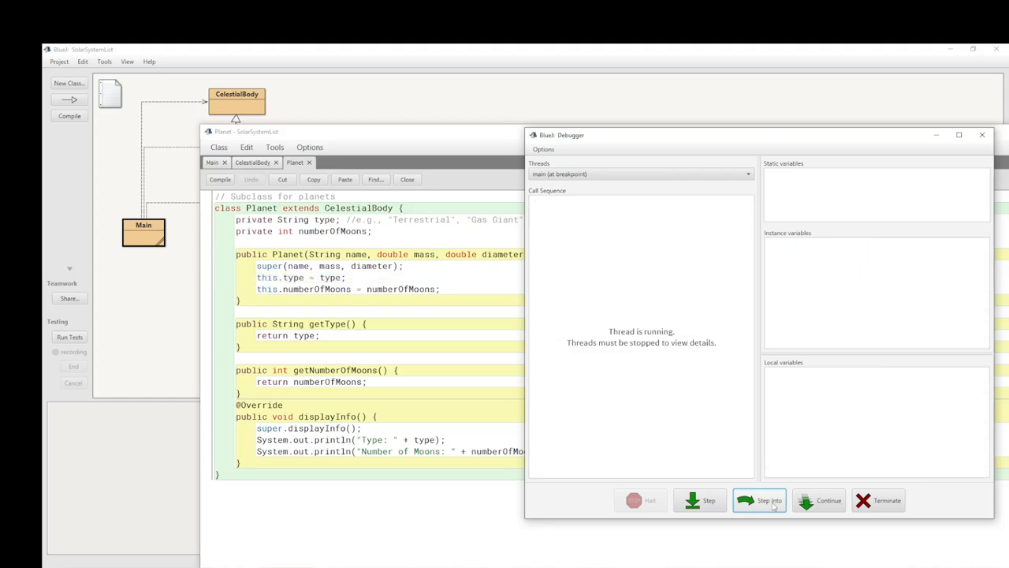
left_click(770, 501)
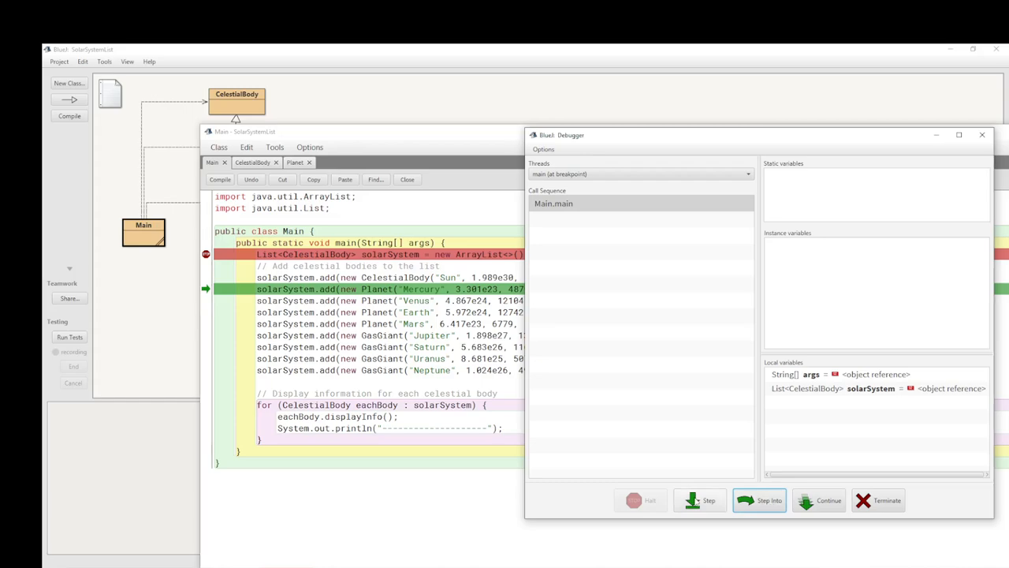
Step over the add lines for Mercury through Neptune and into the for-each loop body
left_click(700, 500)
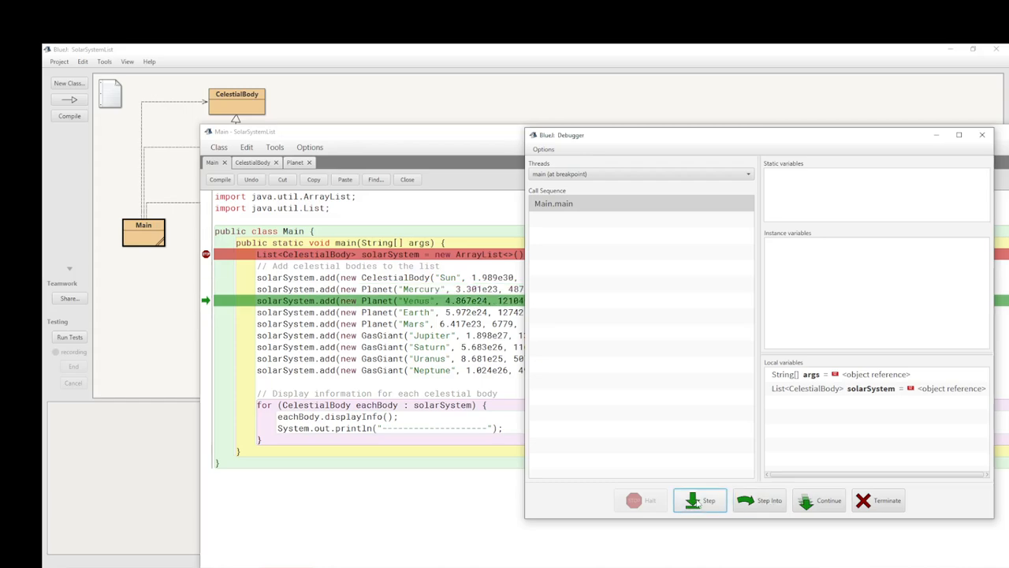
left_click(700, 499)
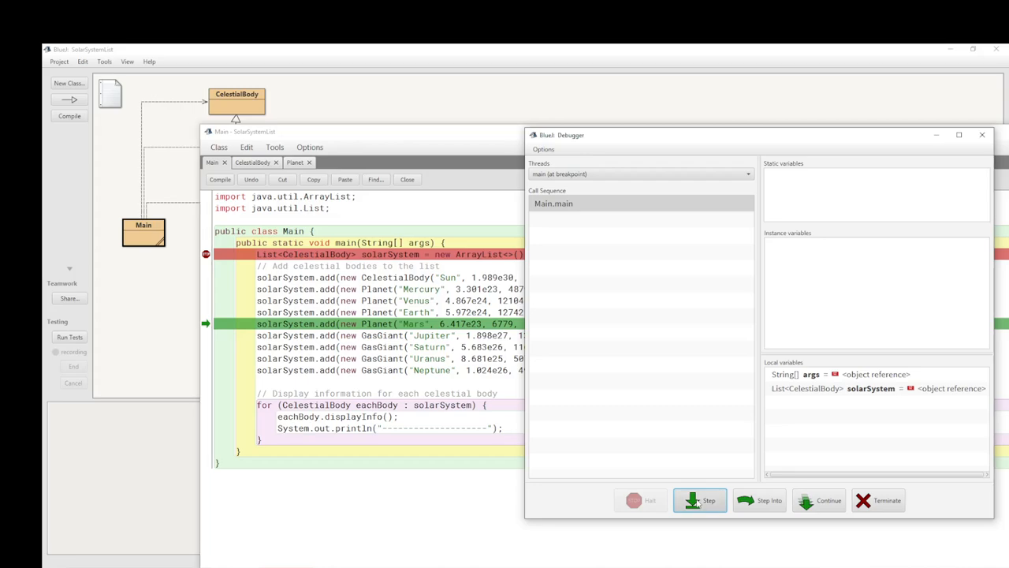
left_click(700, 499)
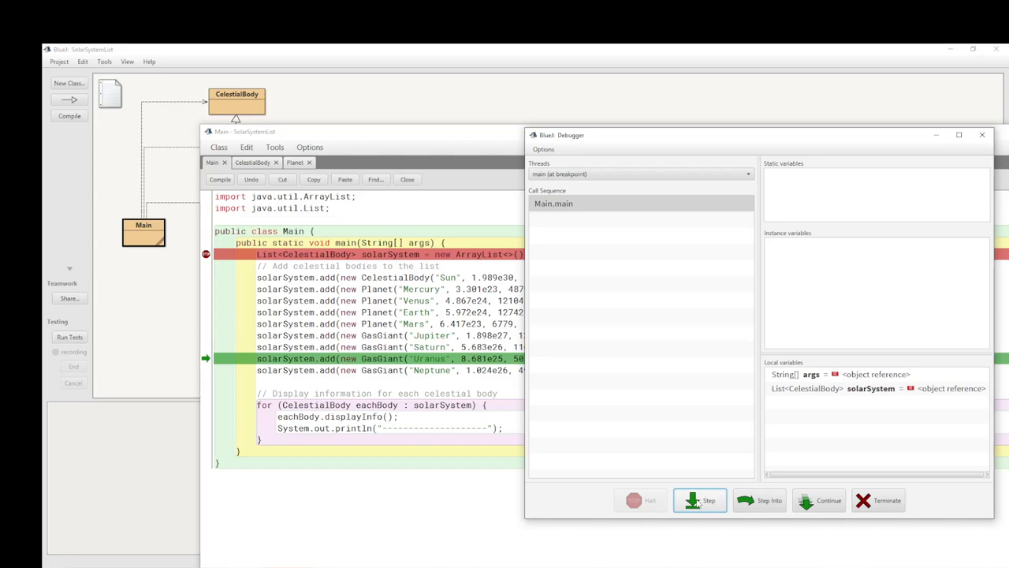
left_click(700, 500)
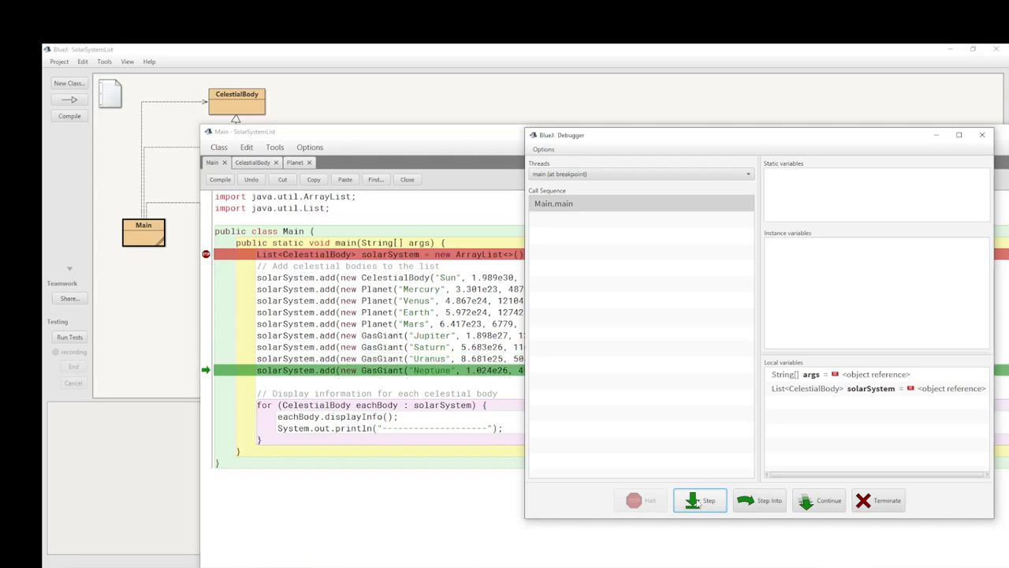
left_click(700, 501)
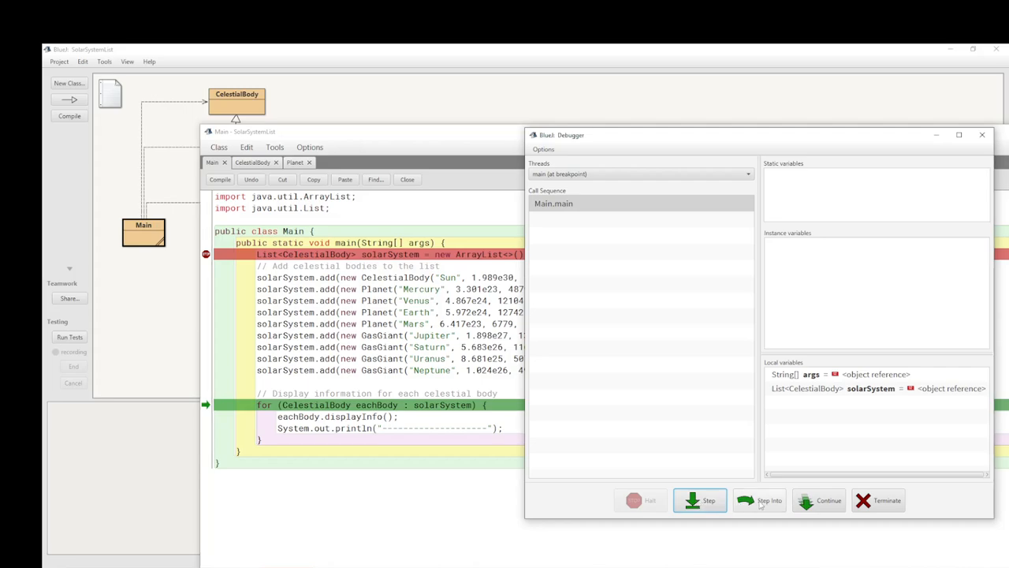
left_click(759, 499)
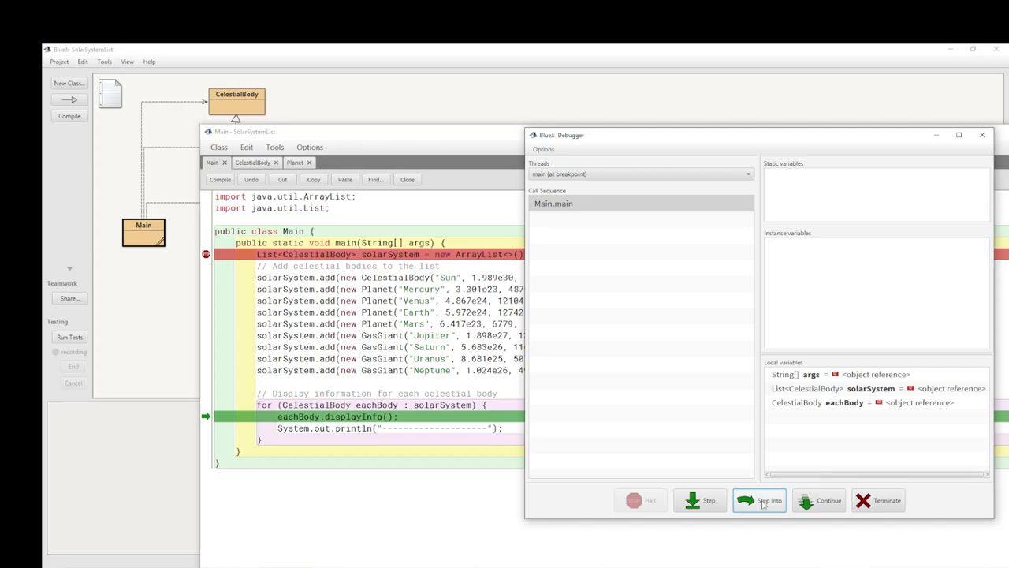
Step into displayInfo for the Sun, printing its name, mass and diameter
left_click(765, 500)
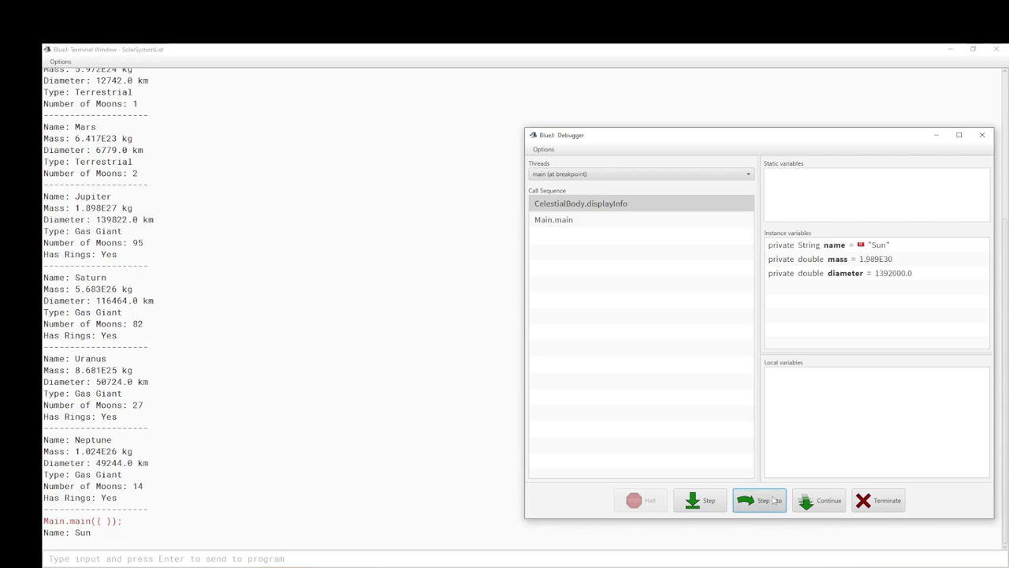
left_click(764, 501)
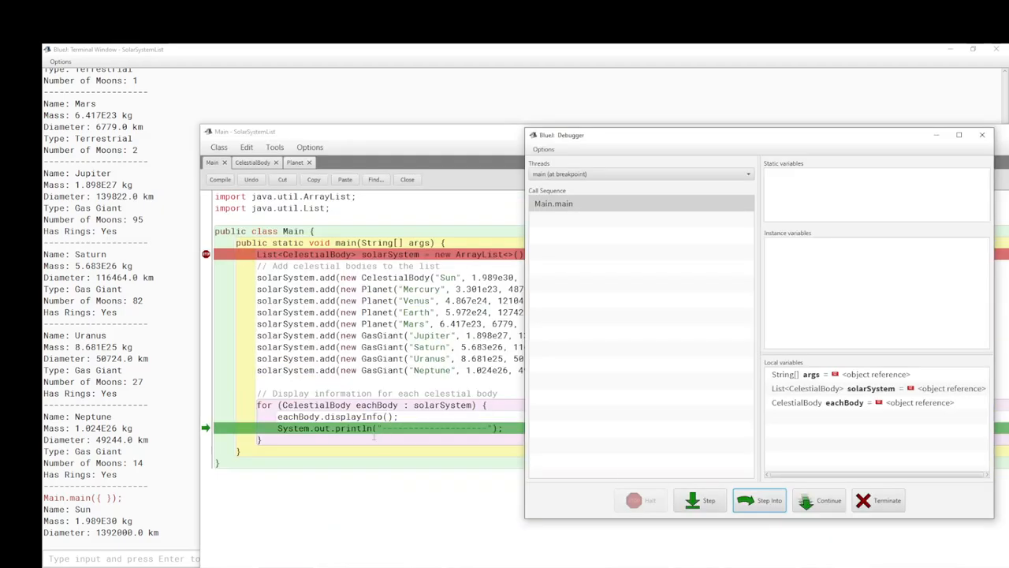
Step the loop to print the Sun's separator, then Mercury, Venus and Earth
left_click(760, 499)
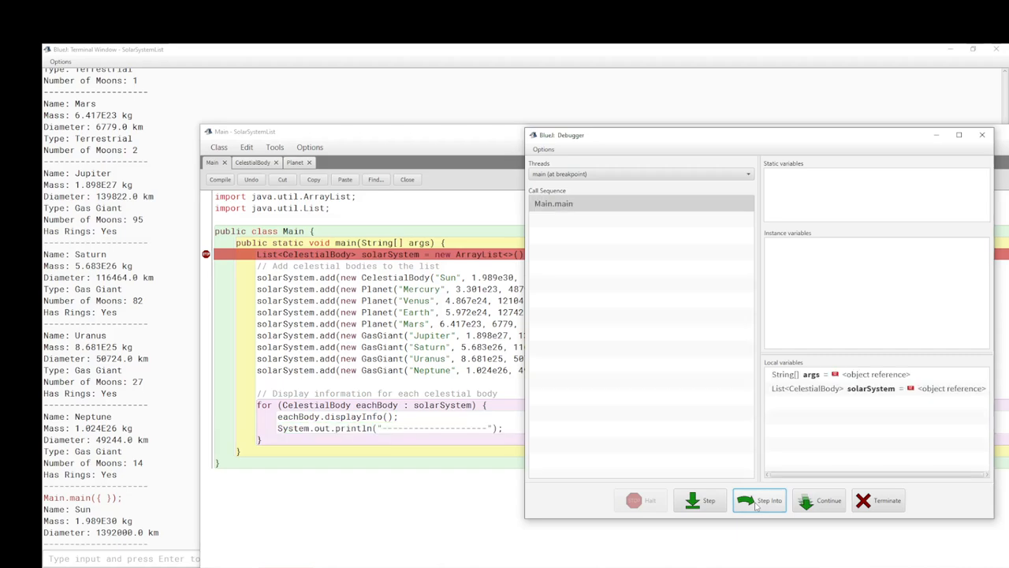
left_click(758, 499)
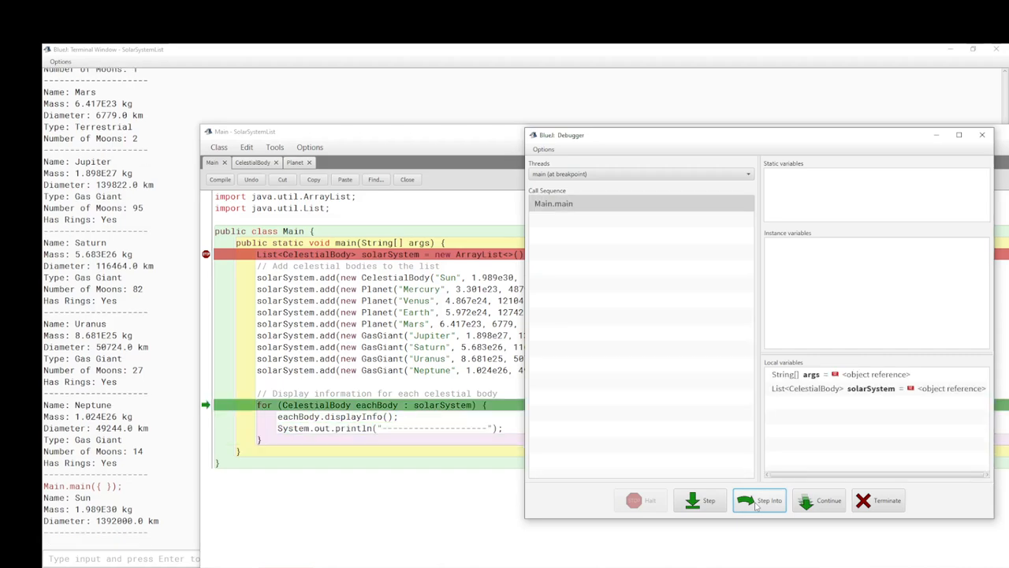
left_click(760, 499)
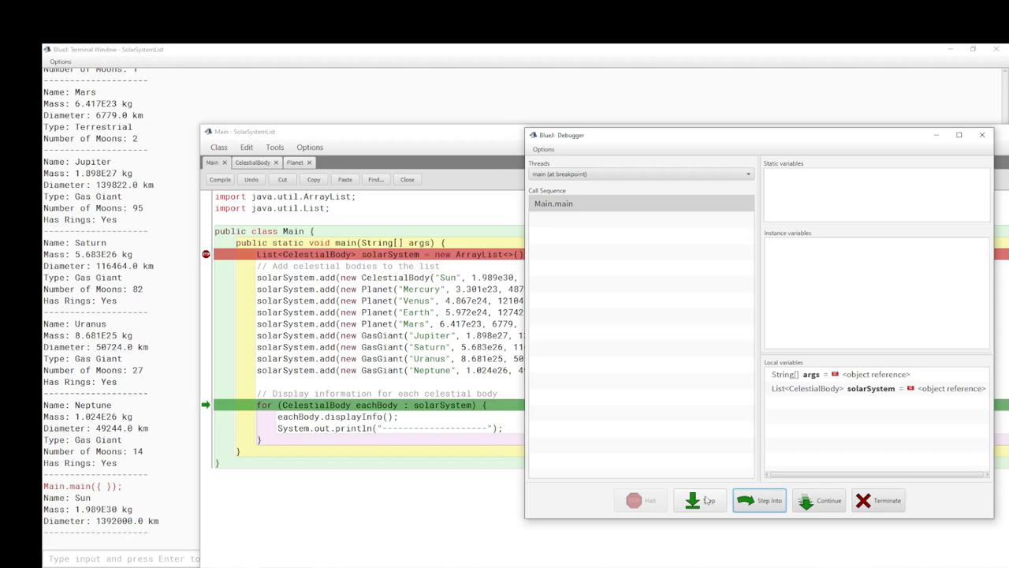
left_click(701, 499)
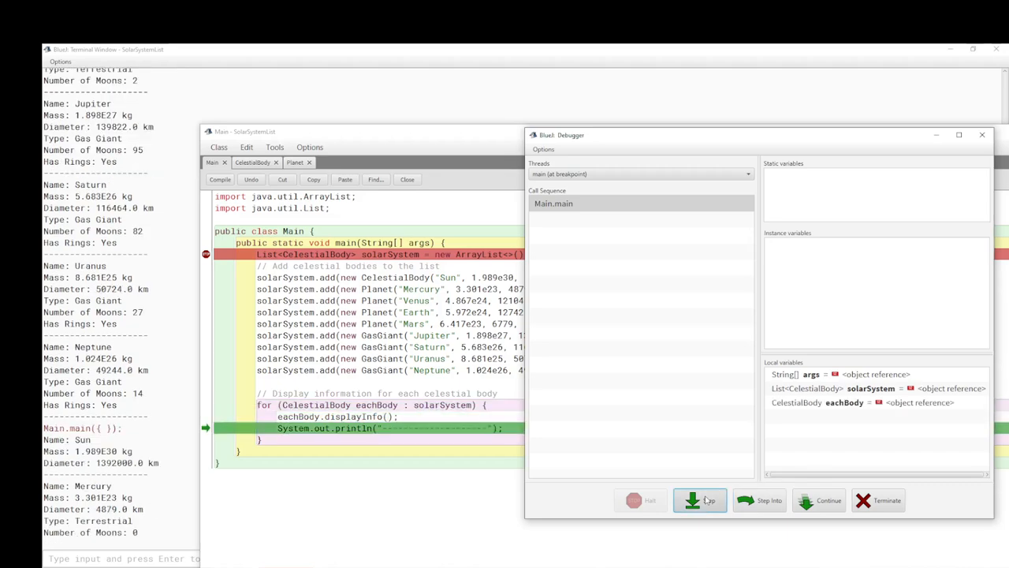
left_click(700, 500)
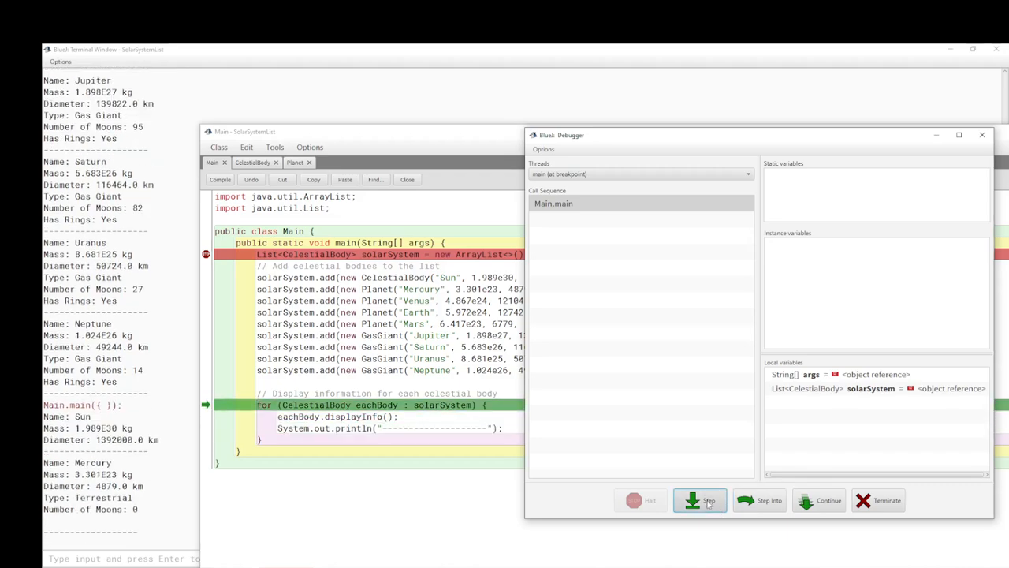
left_click(705, 500)
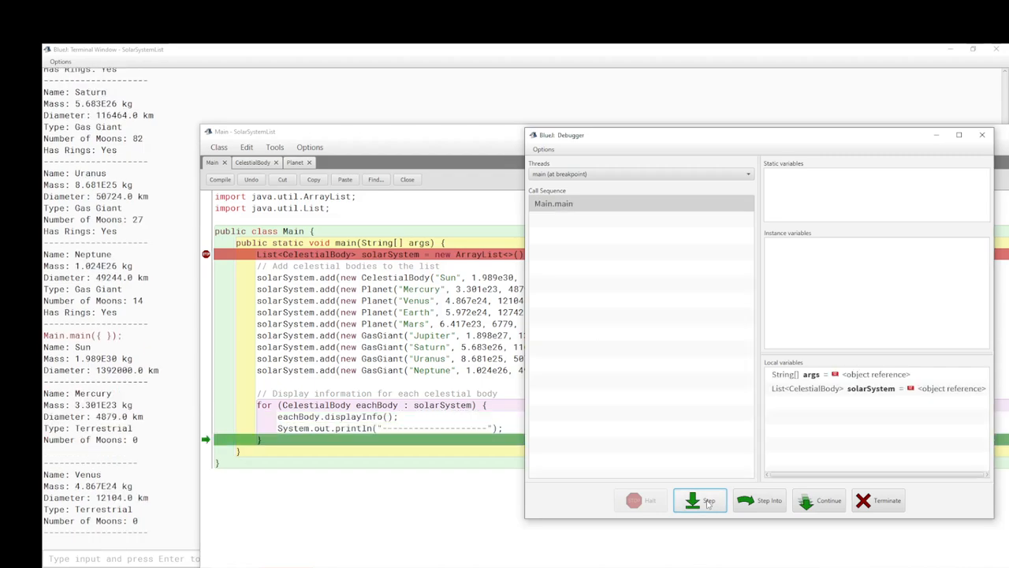
left_click(697, 499)
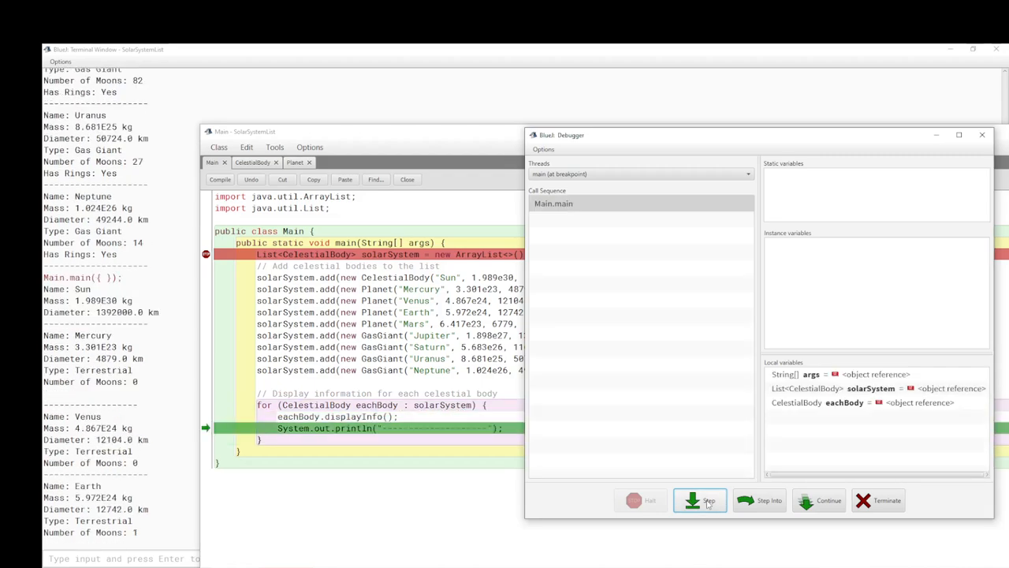
left_click(700, 500)
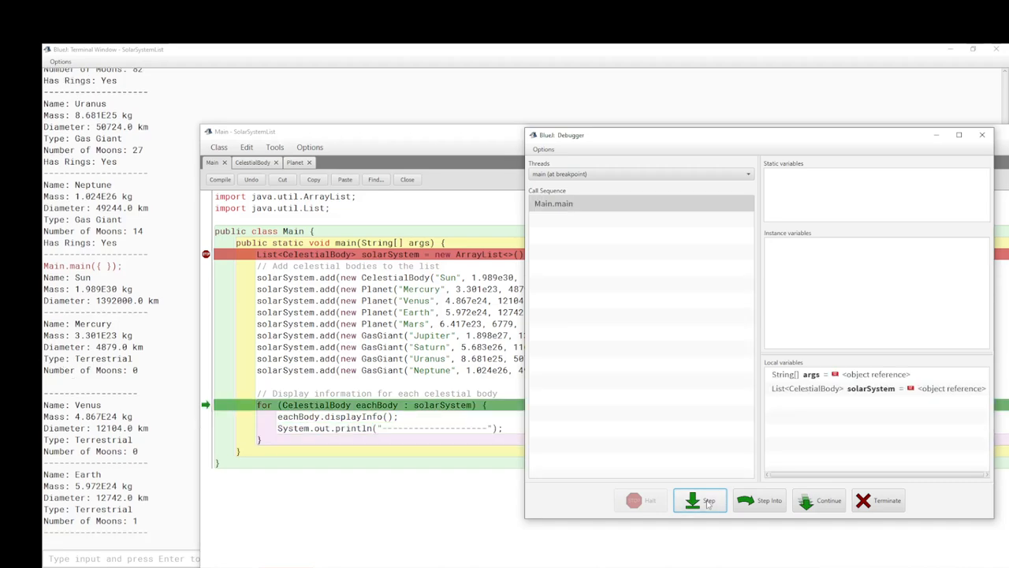
Continue stepping to print Mars, Jupiter, Saturn, Uranus and Neptune until the program ends
left_click(700, 500)
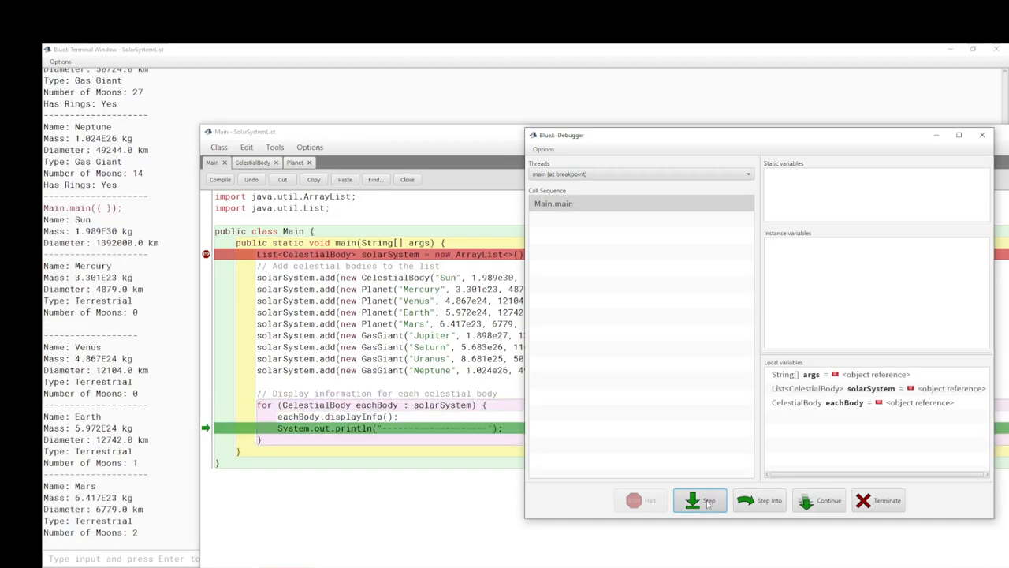
left_click(696, 501)
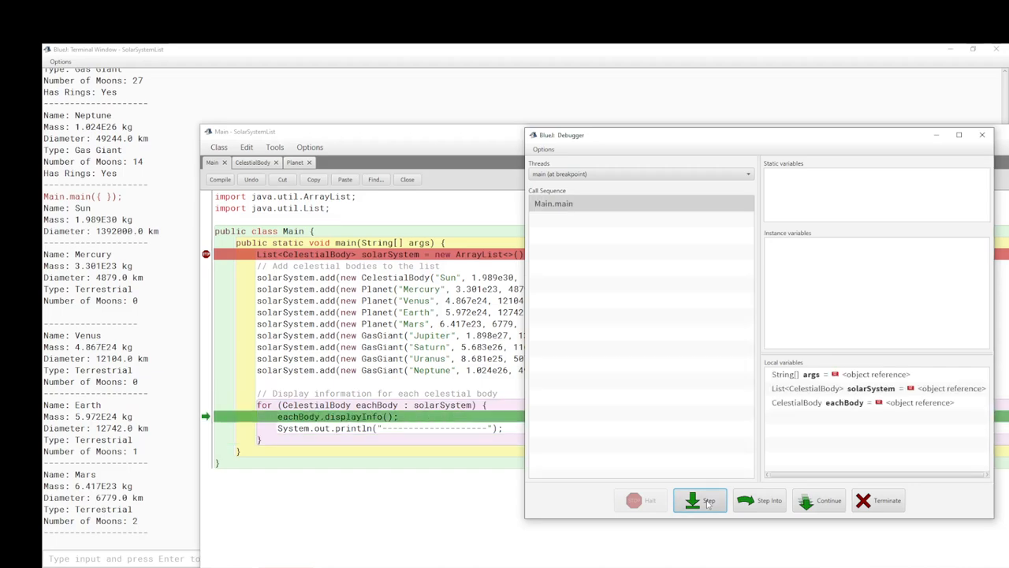
left_click(700, 501)
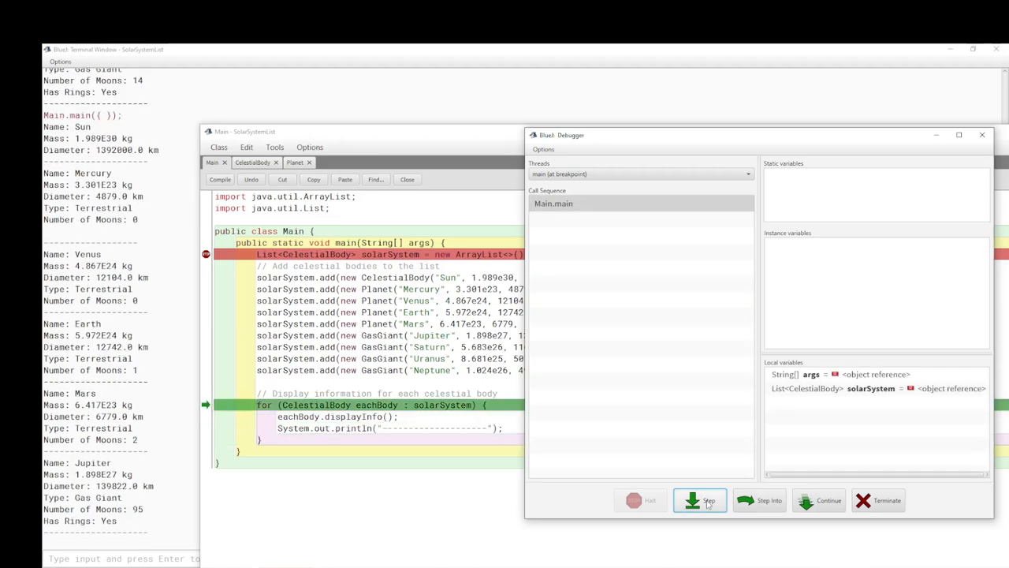
left_click(700, 501)
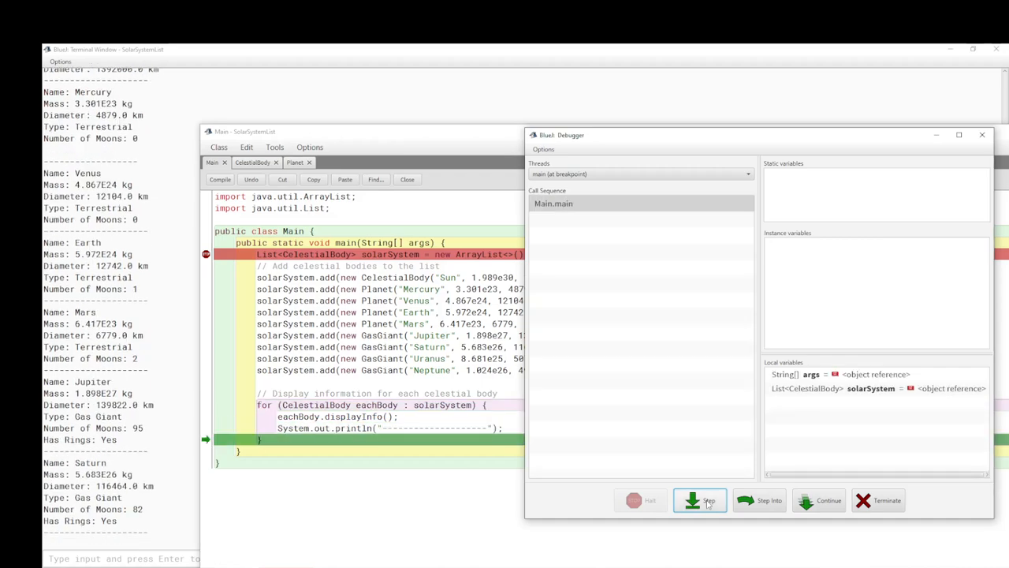
left_click(700, 501)
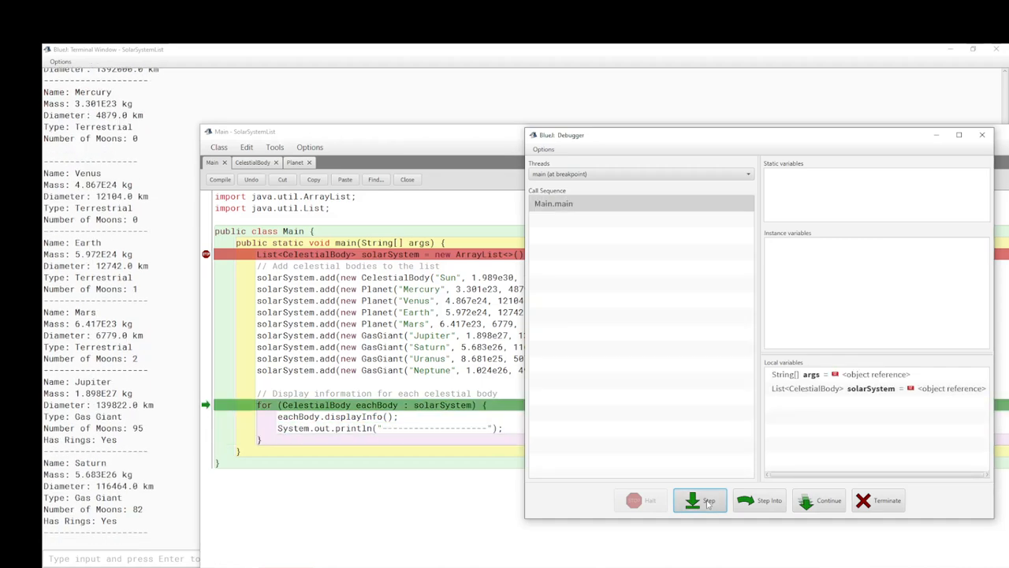
left_click(700, 499)
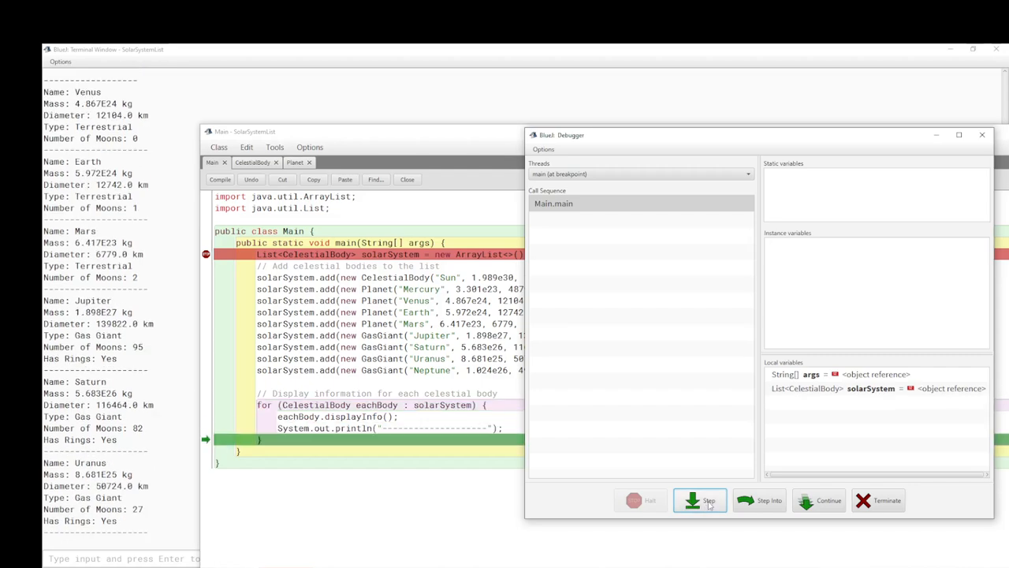
left_click(701, 500)
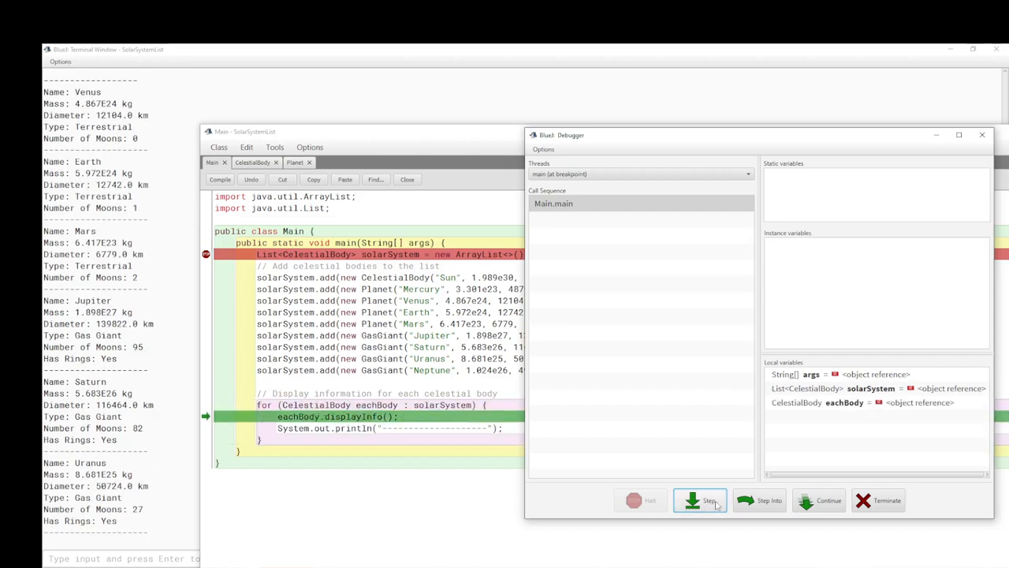
left_click(700, 501)
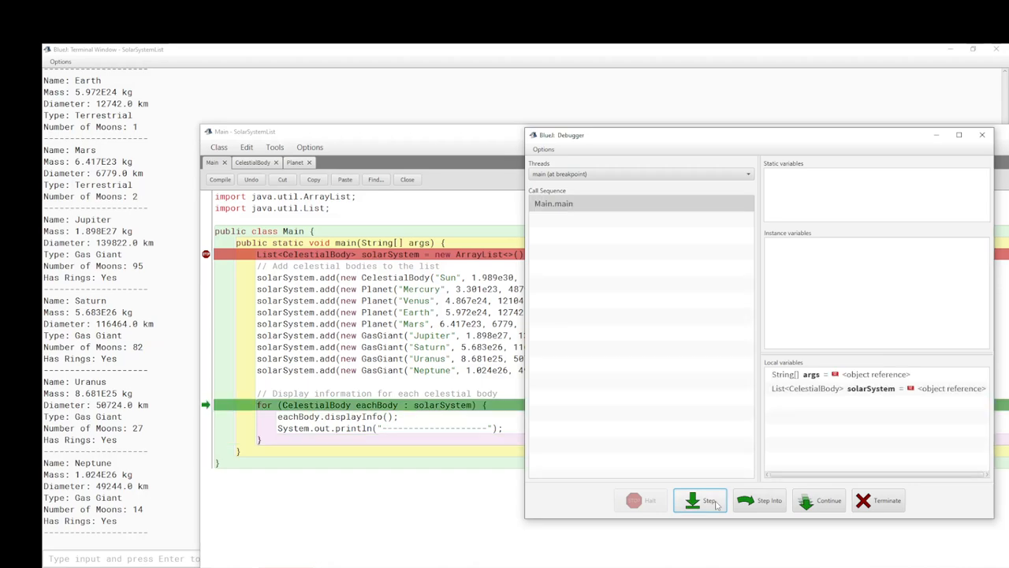
left_click(702, 502)
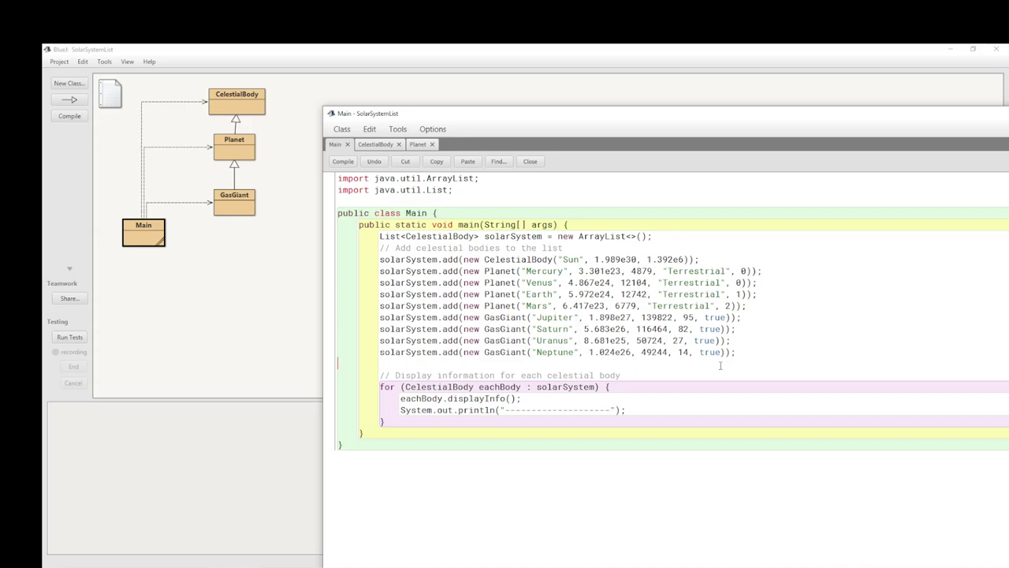
mouse_move(243, 207)
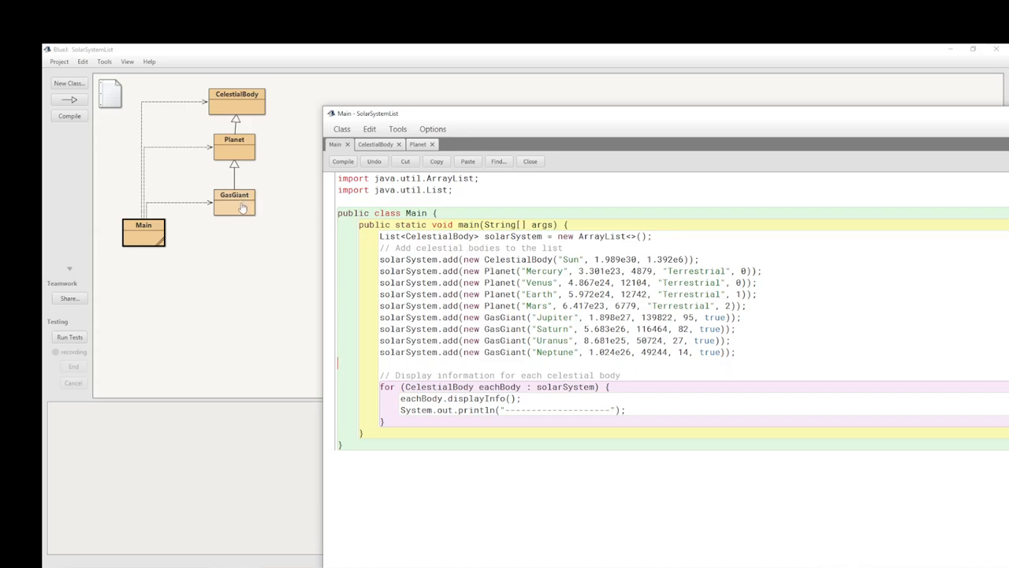
Reopen the Main class source from the class diagram and highlight the main method for review
left_click(530, 161)
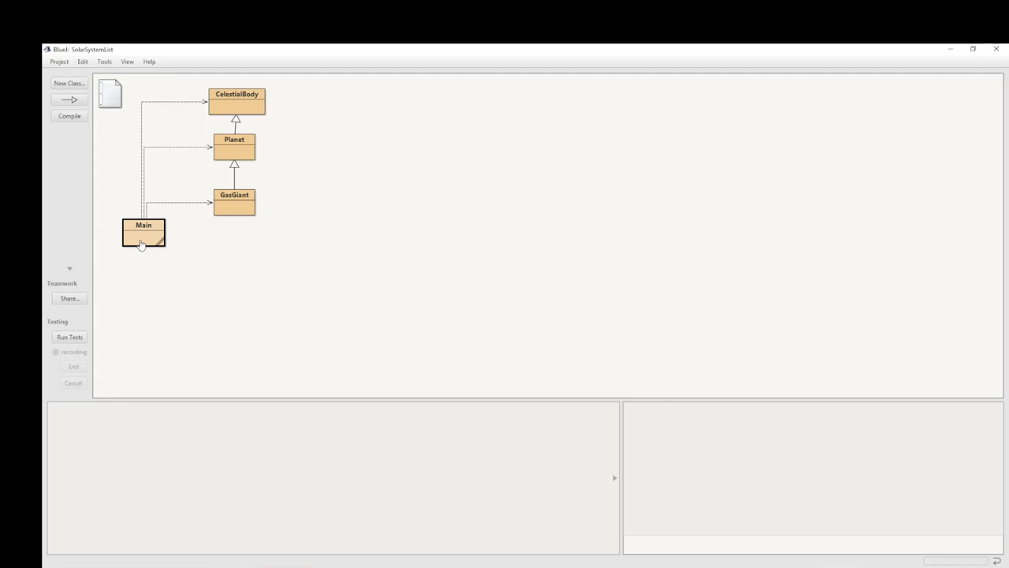
double_click(144, 230)
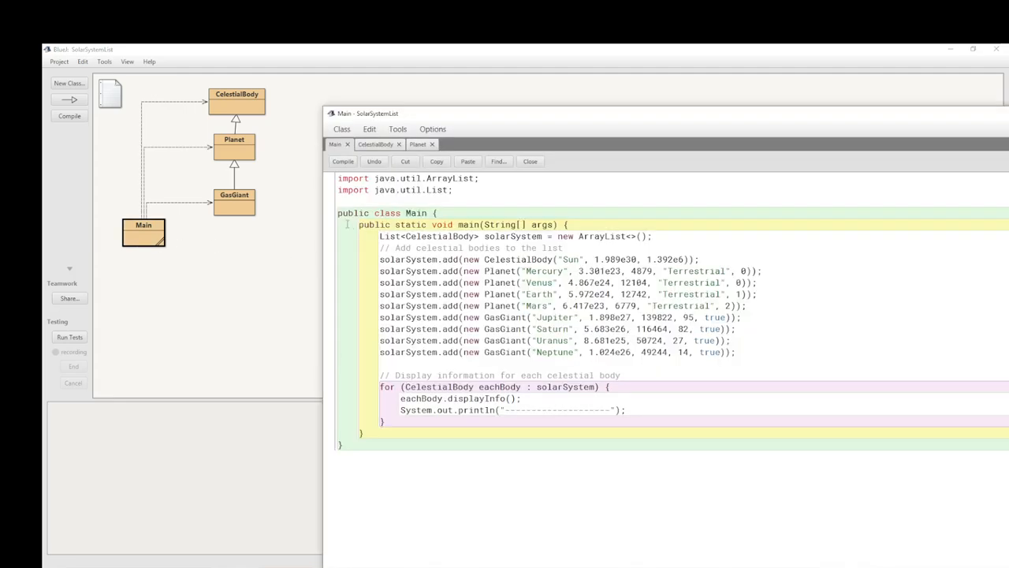
left_click_drag(360, 224, 362, 432)
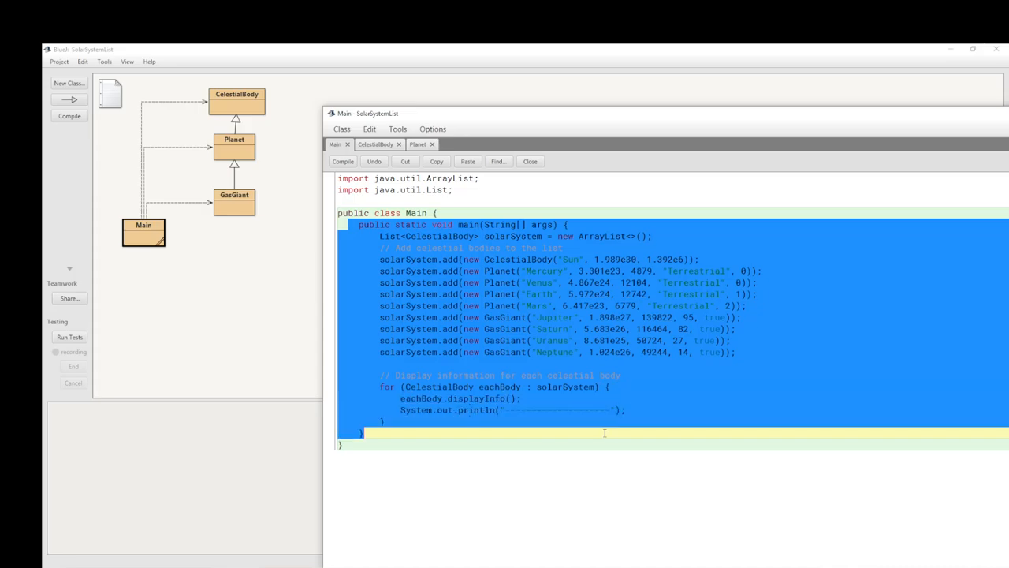
left_click(439, 248)
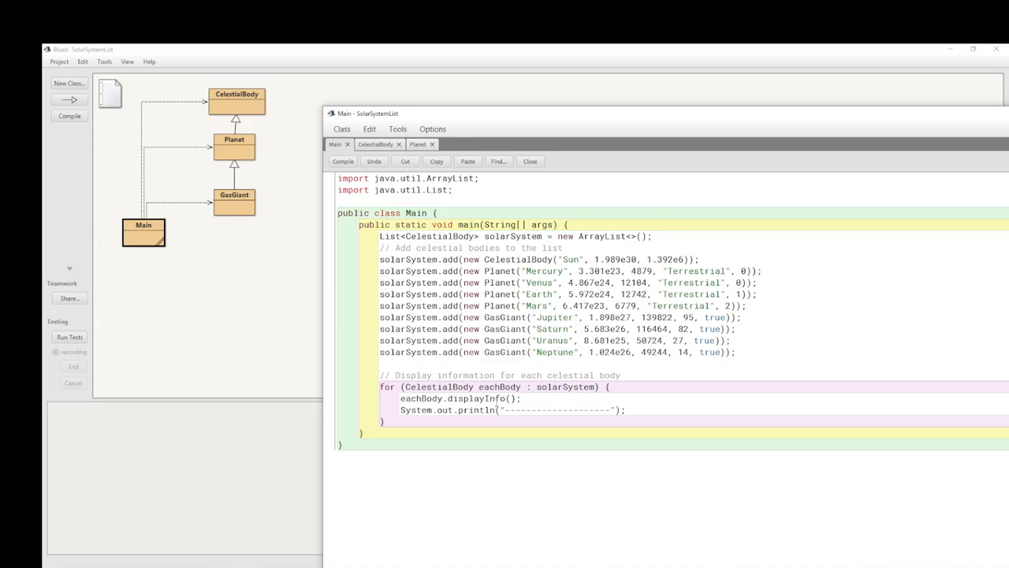
mouse_move(371, 385)
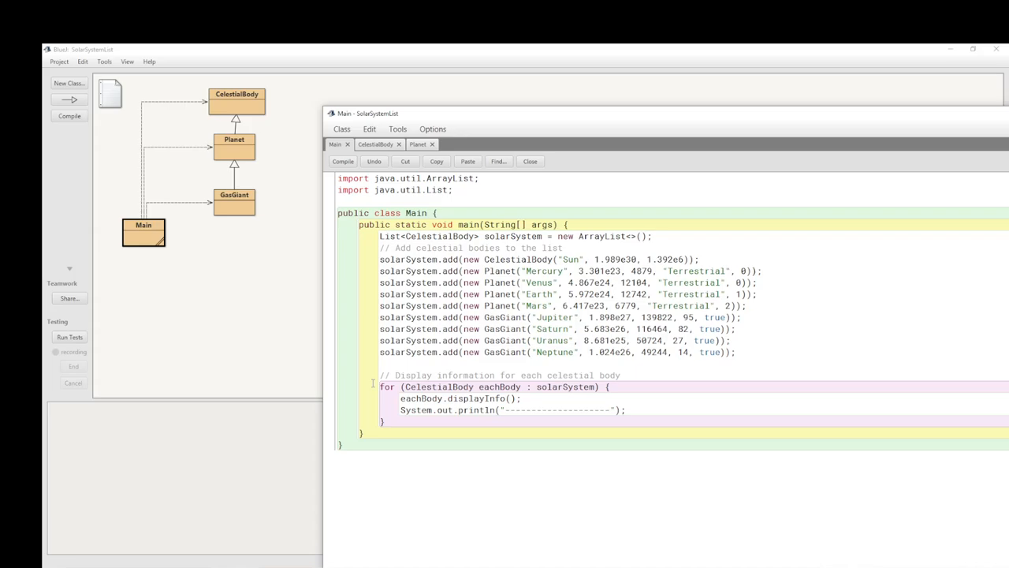